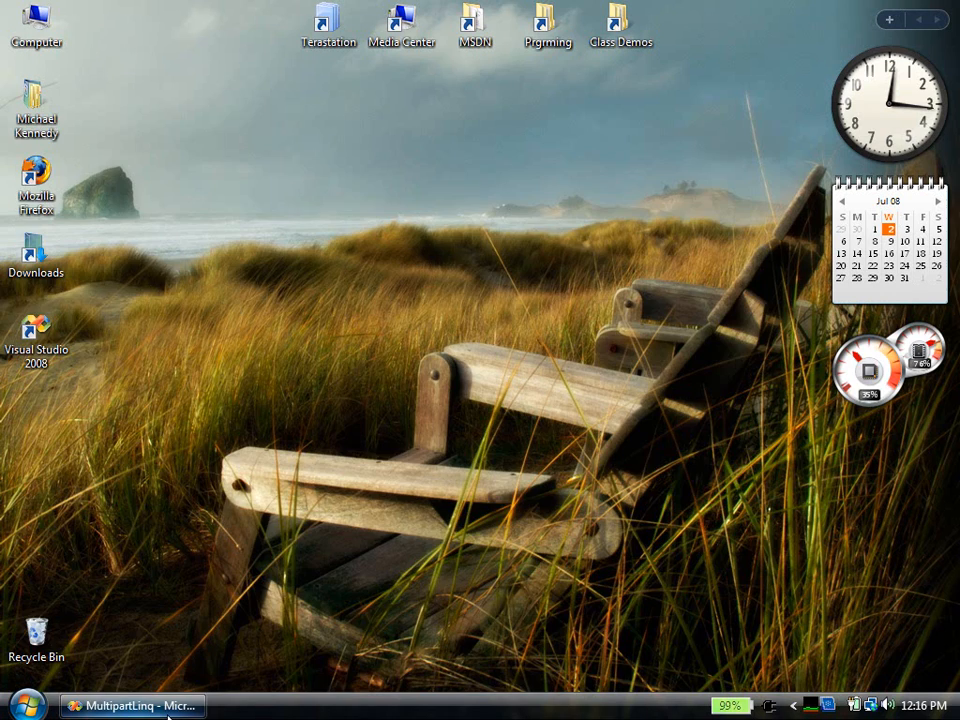
Restore Visual Studio, build MultipartLinq with 0 errors, and show MainForm.cs code with empty RefreshResults.
left_click(133, 705)
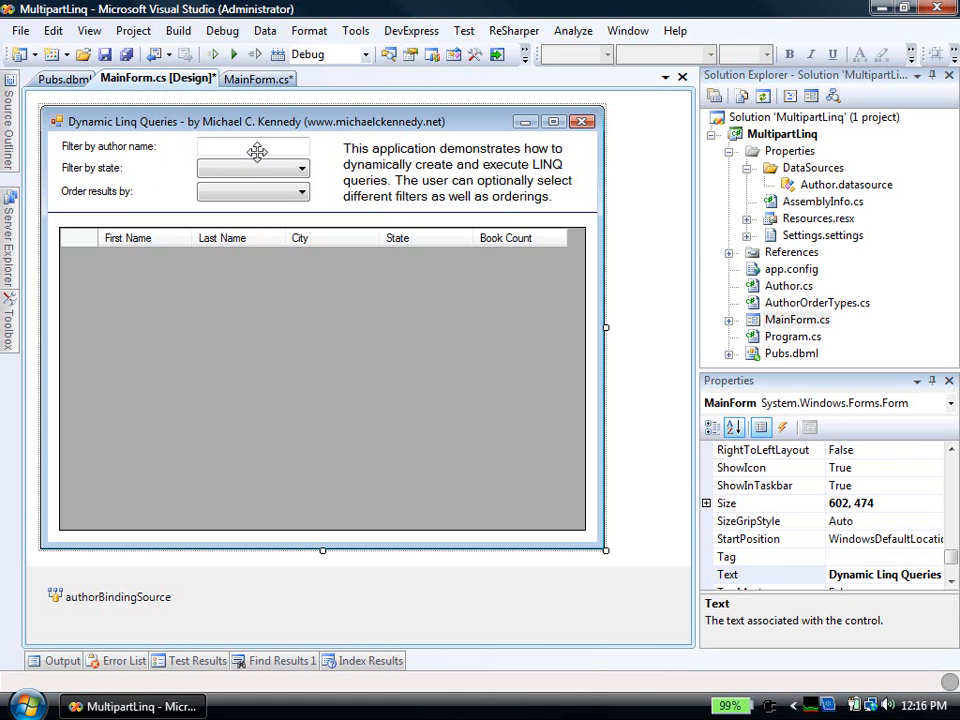
mouse_move(253, 184)
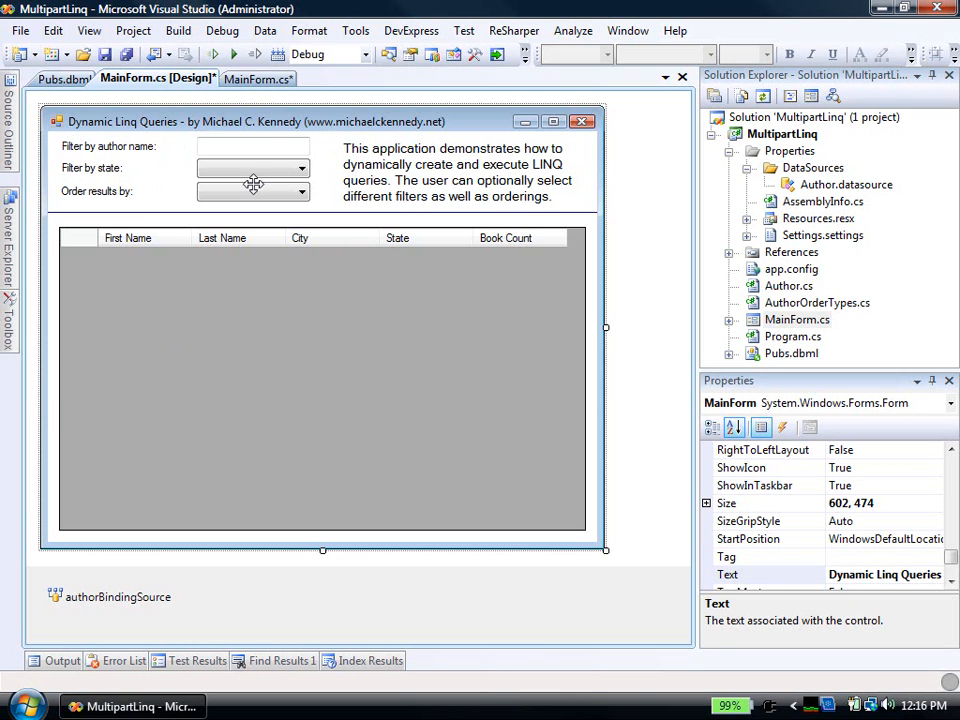
mouse_move(272, 170)
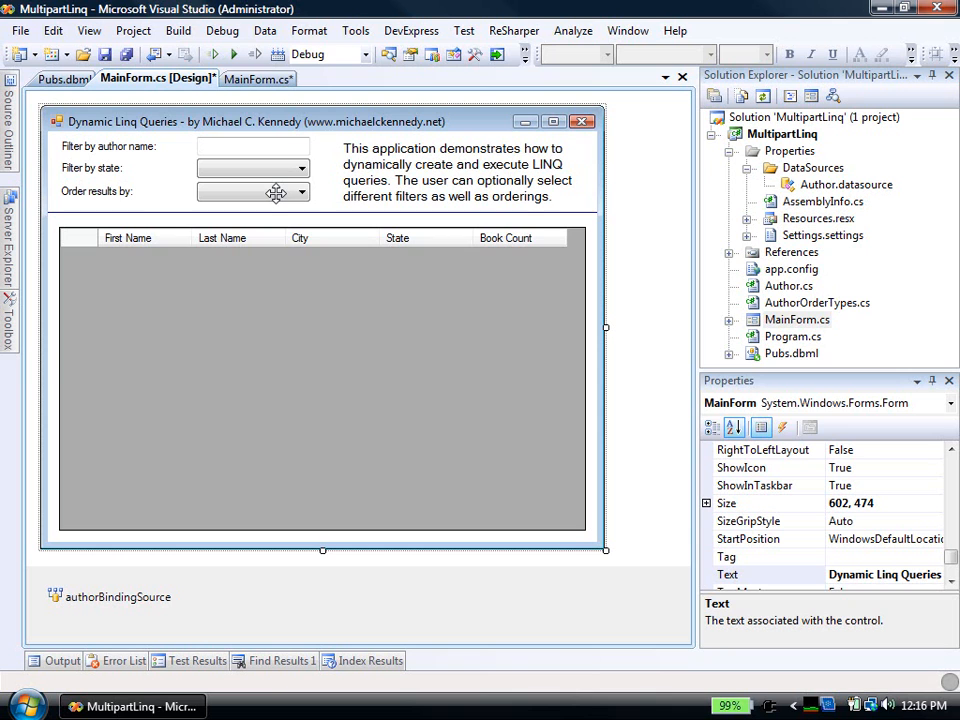
mouse_move(498, 248)
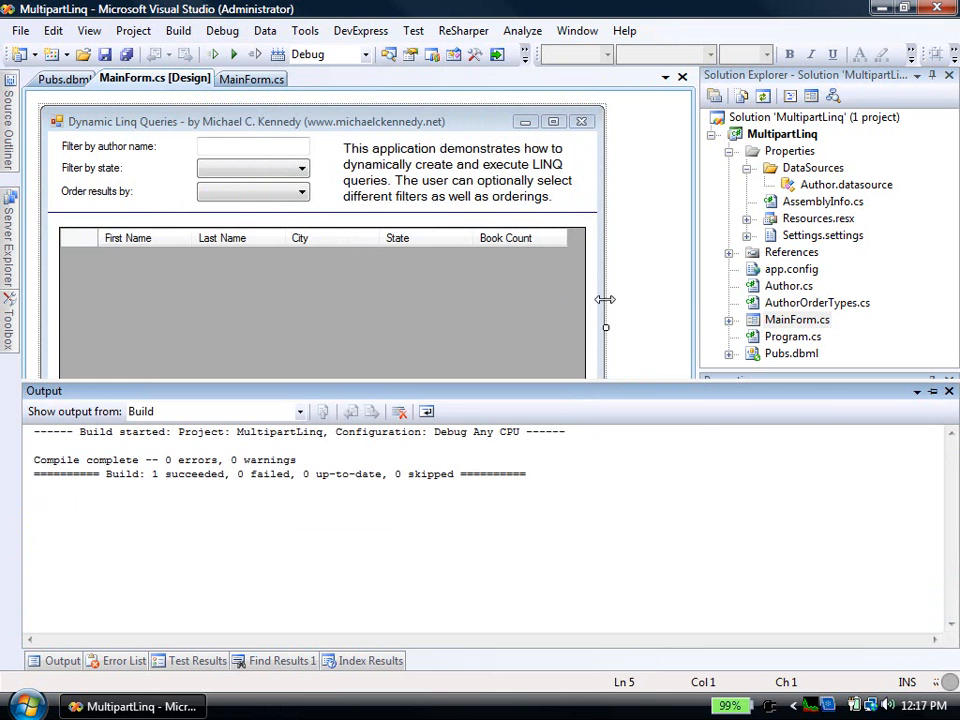
left_click(393, 375)
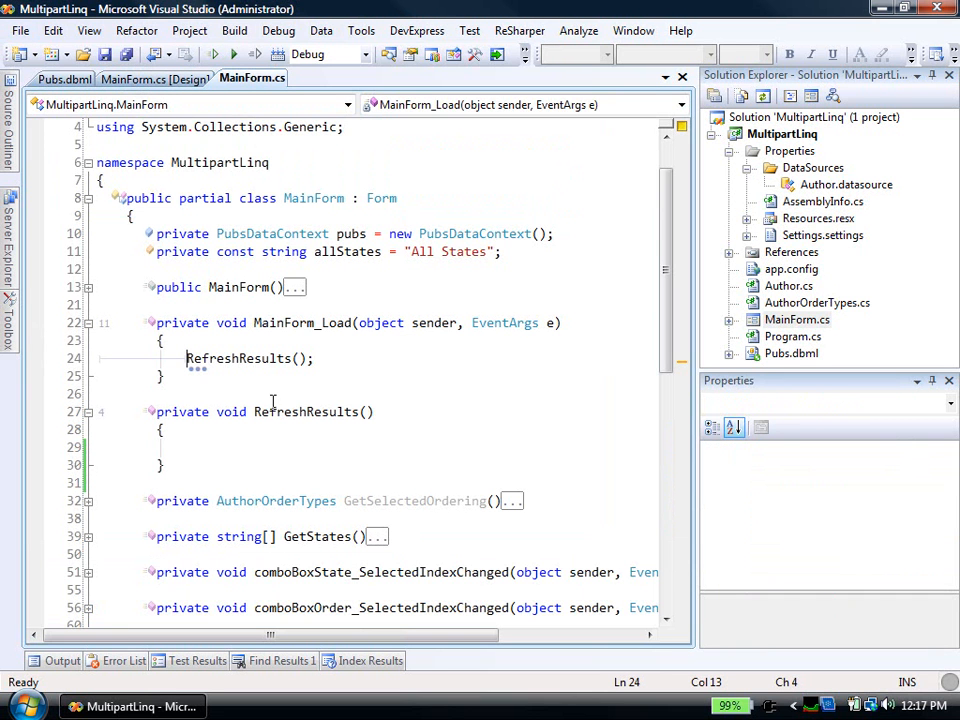
Begin RefreshResults with the partial query declaration 'var basicQuery = from a in'.
scroll("down", 3)
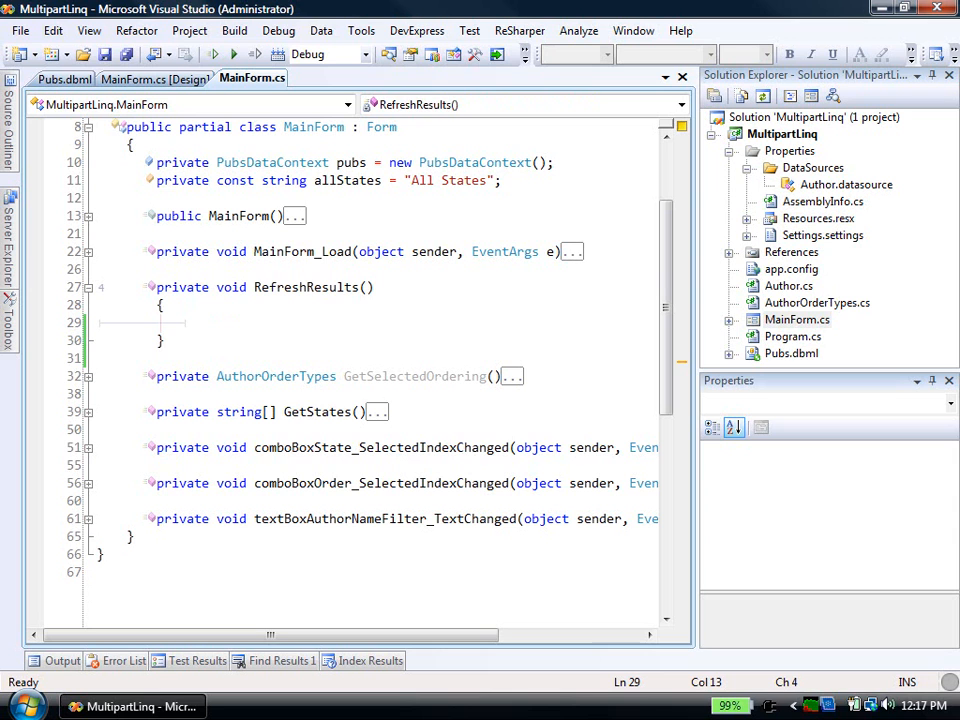
mouse_move(258, 392)
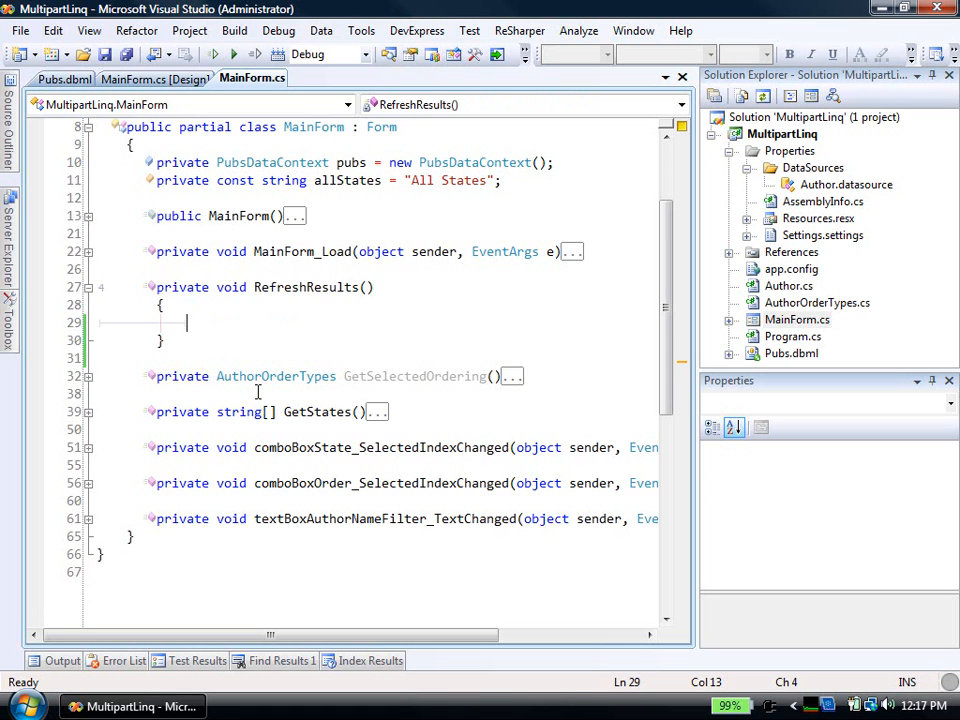
type("var")
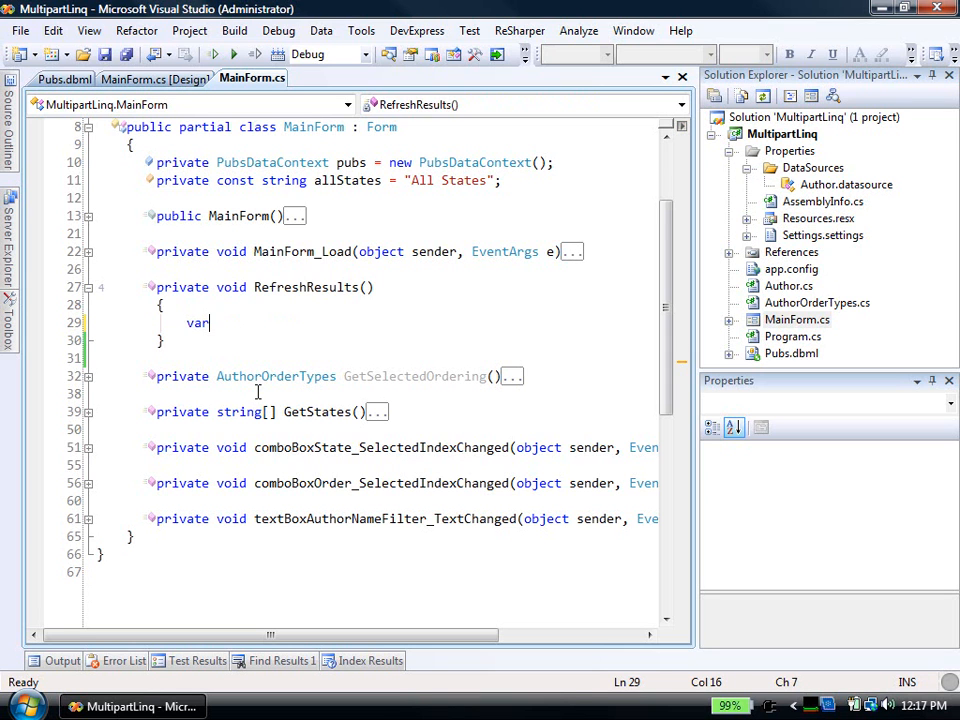
type("basic")
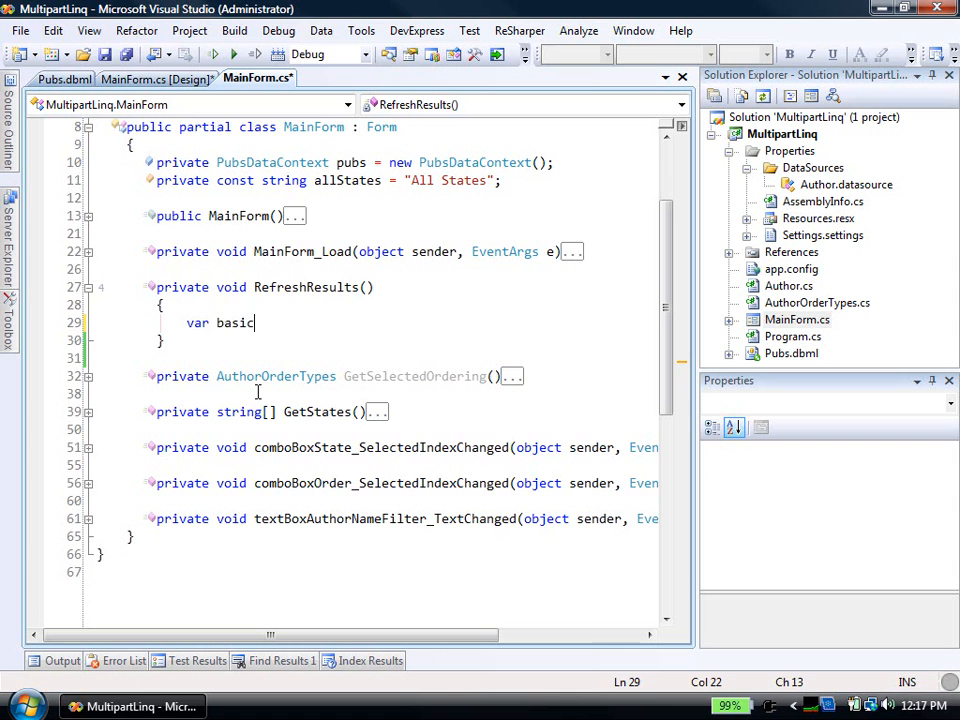
type("Query =")
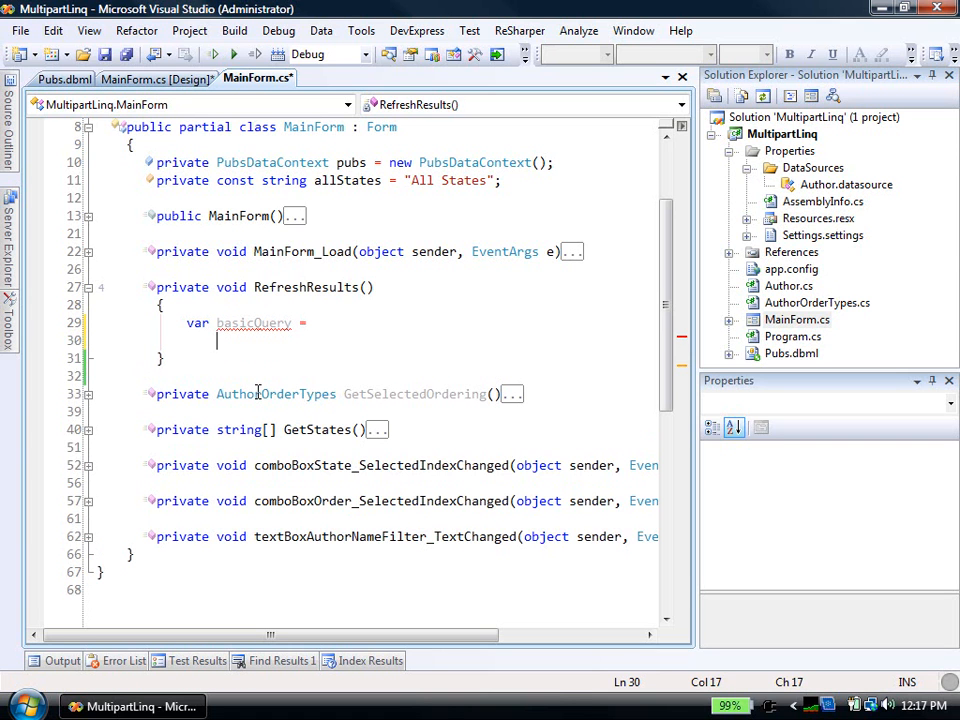
type("from a in")
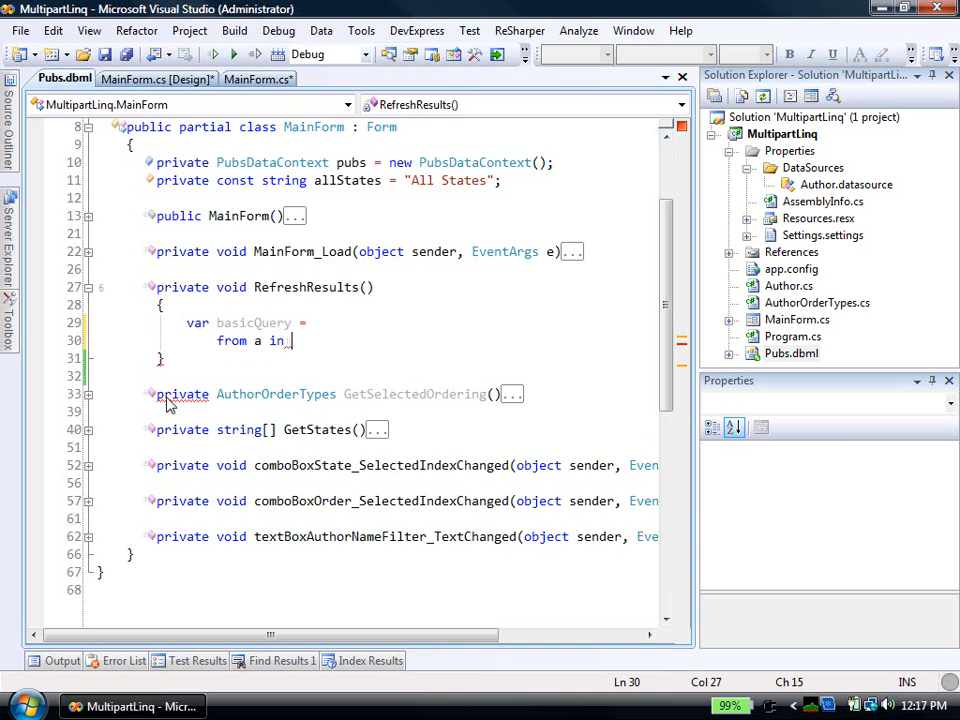
left_click(64, 78)
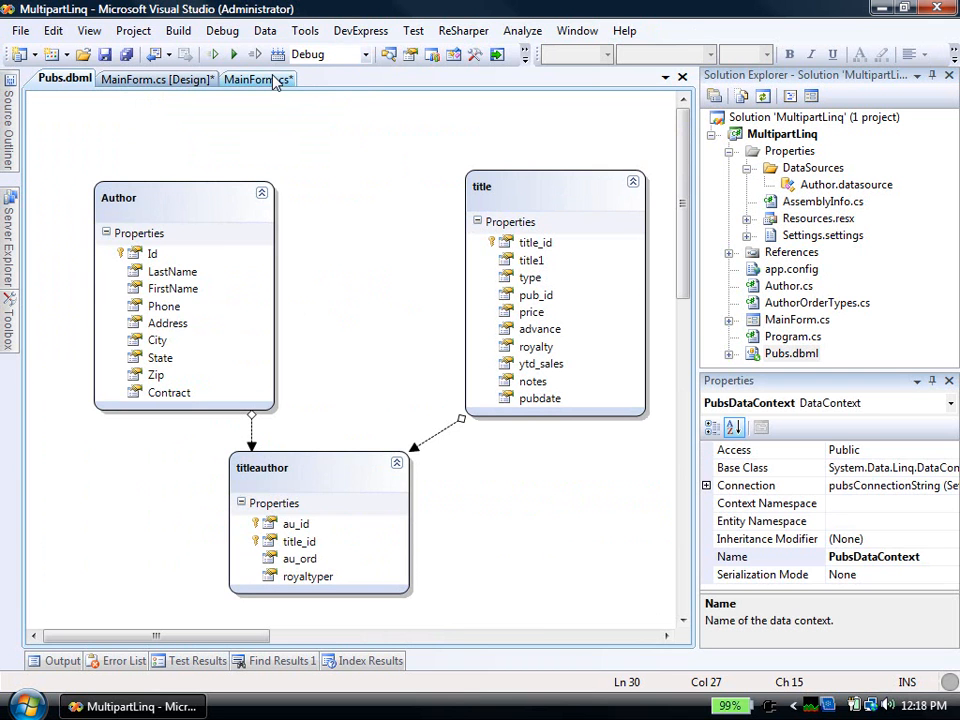
left_click(250, 79)
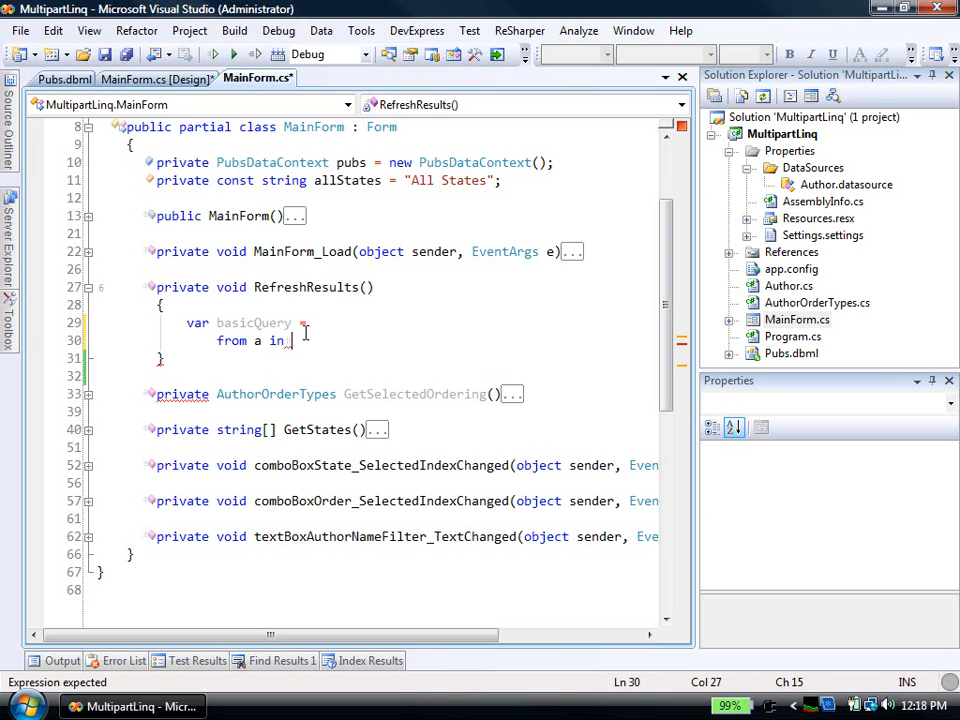
Finish the query with pubs.Authors and 'select a;', bind authorBindingSource.DataSource to basicQuery, and test-run it.
type("pubs.Authors")
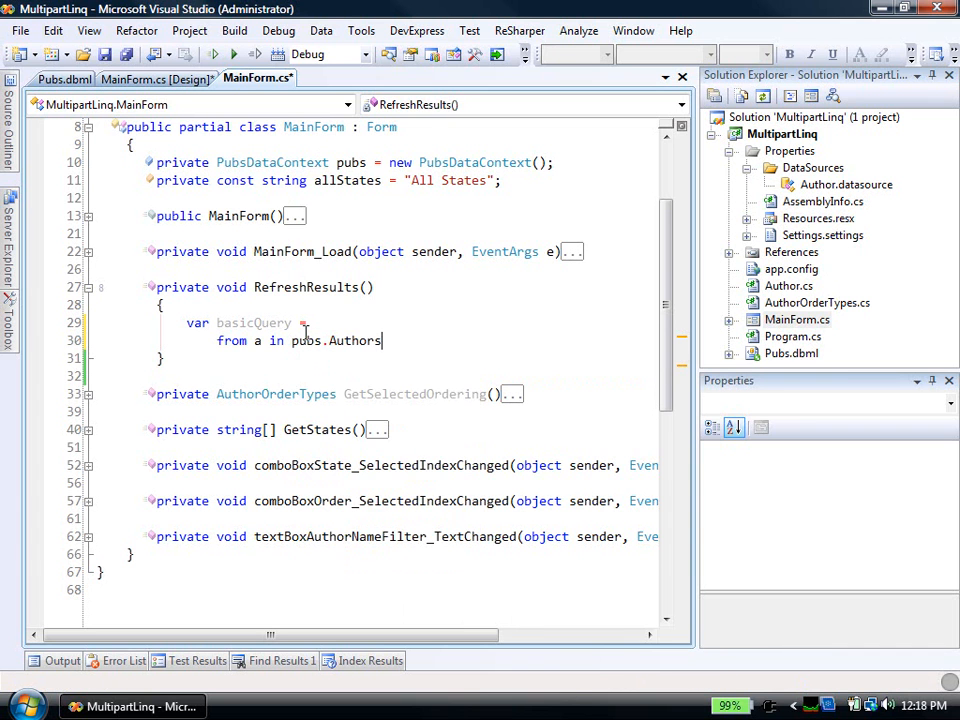
type("select a;")
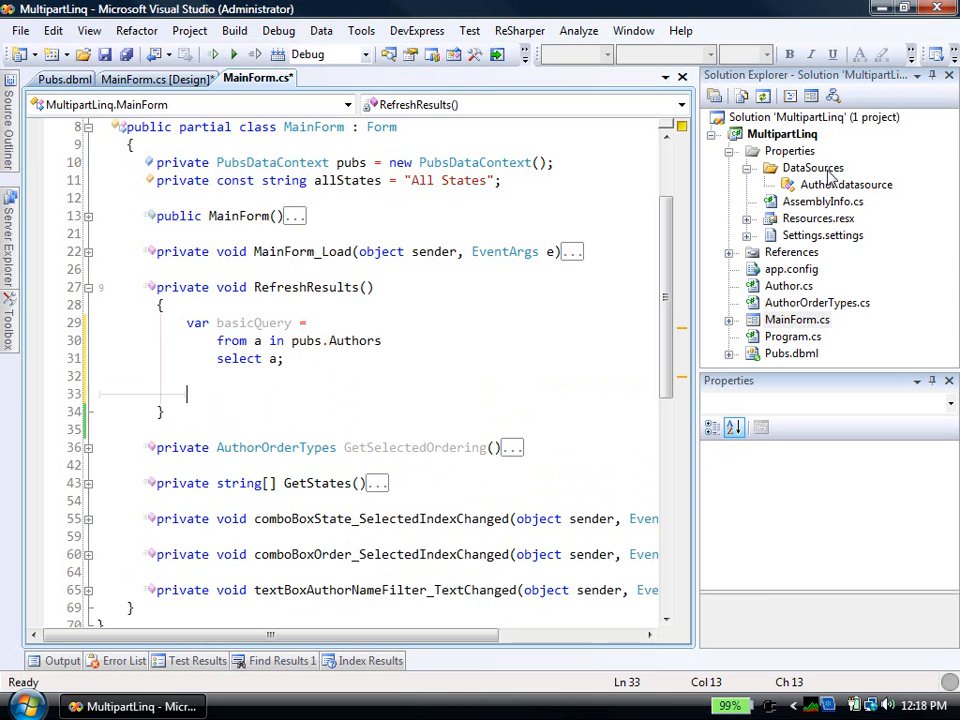
left_click(846, 184)
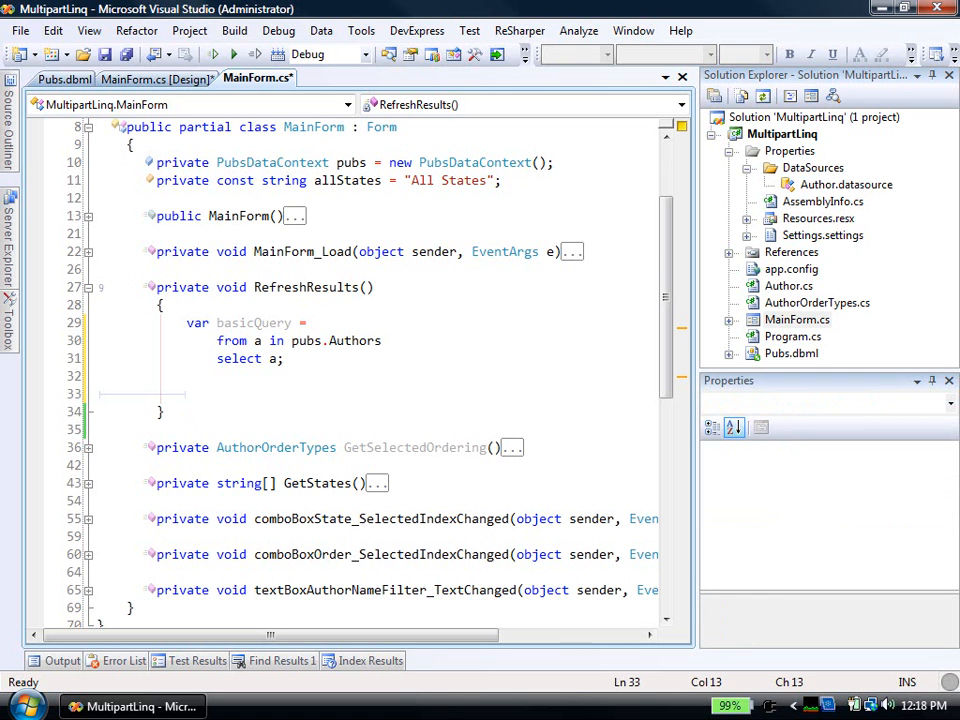
type("authorBindingSource.DataSource =")
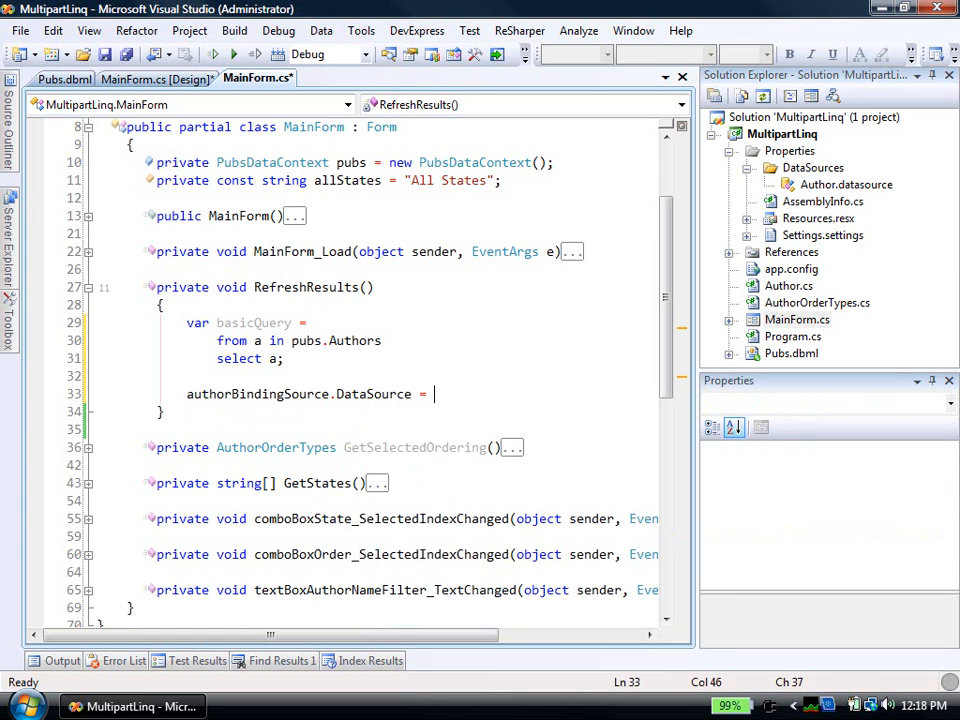
type("basicQuery;")
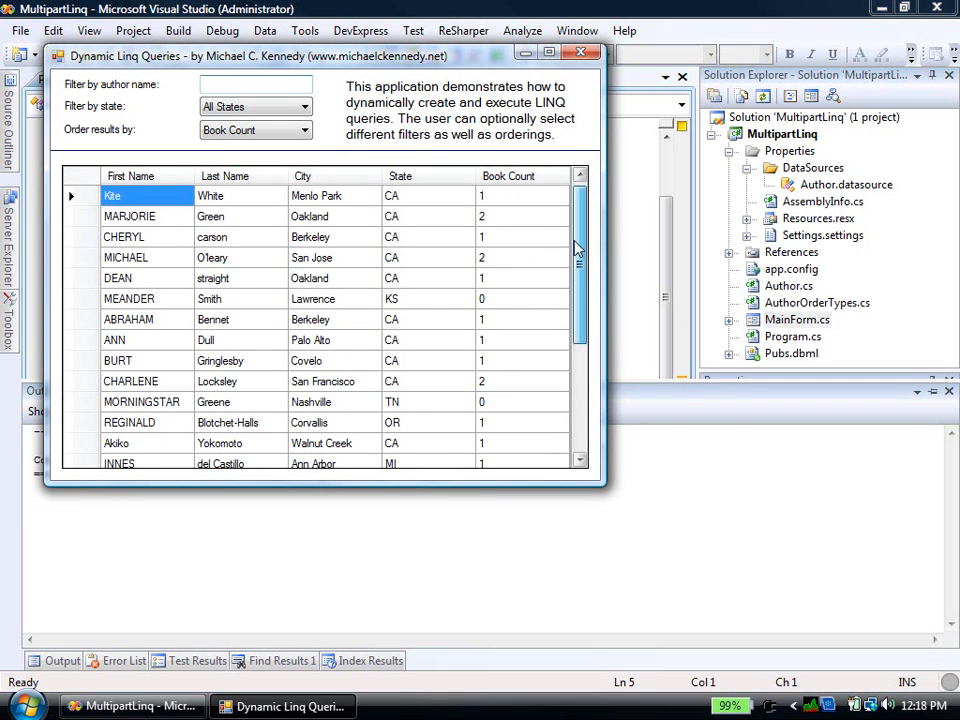
left_click(255, 130)
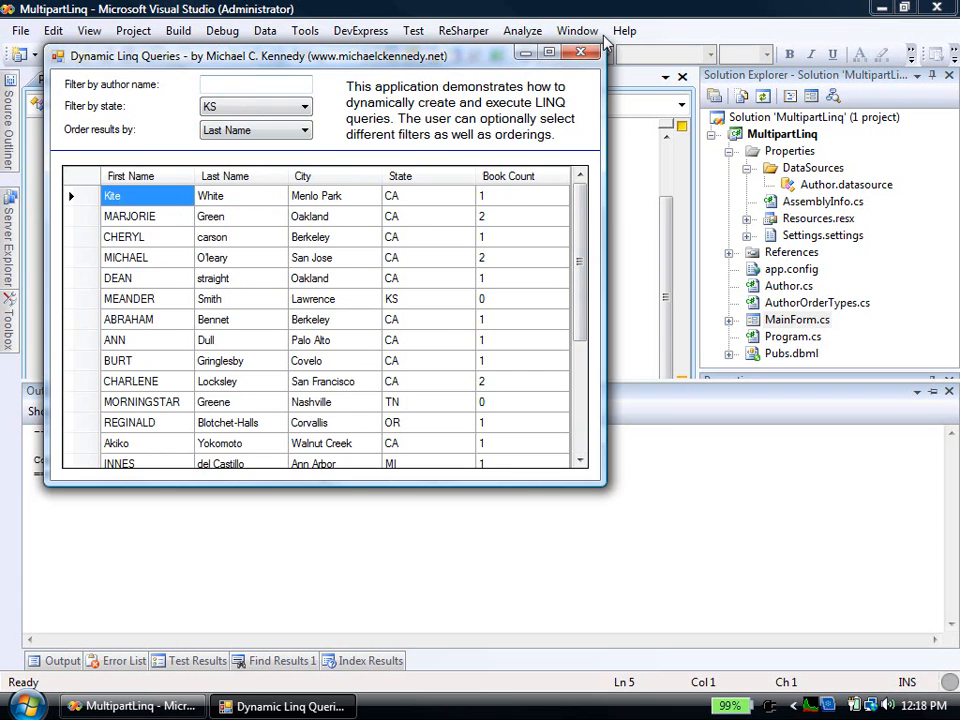
left_click(578, 53)
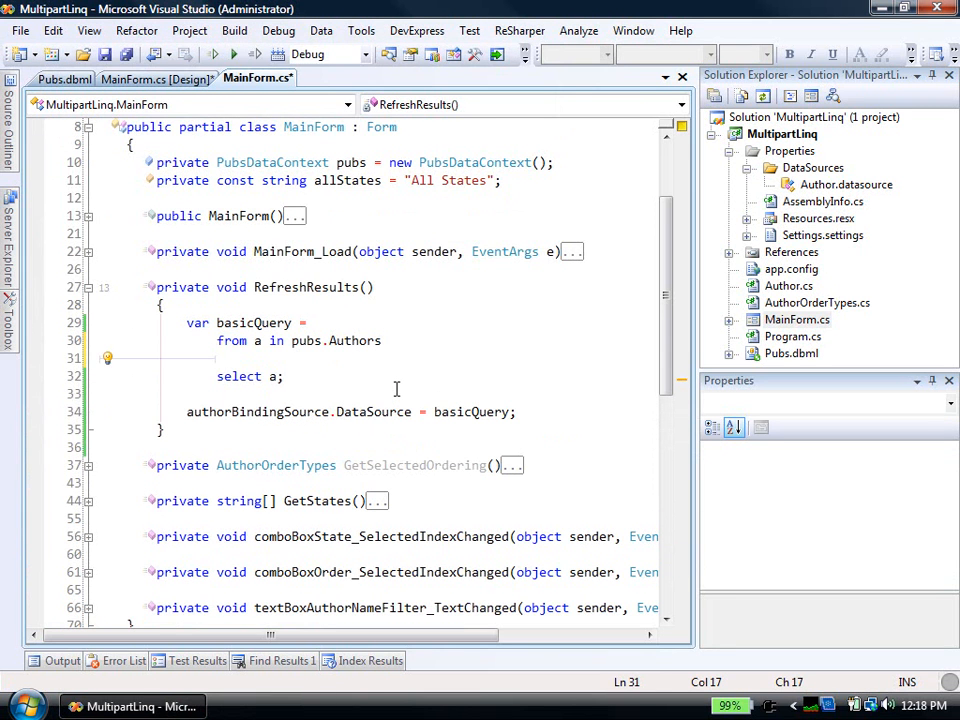
Add 'where a.State == "CA"' and 'orderby a.LastName', then run to see only California authors.
type("where")
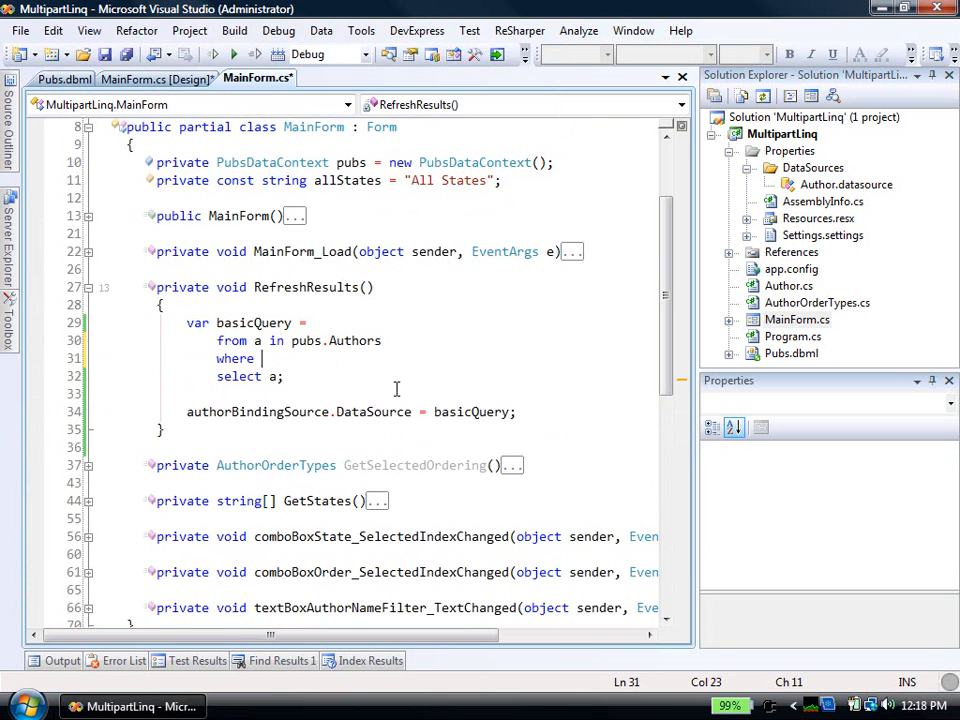
type("a.State == \"CA")
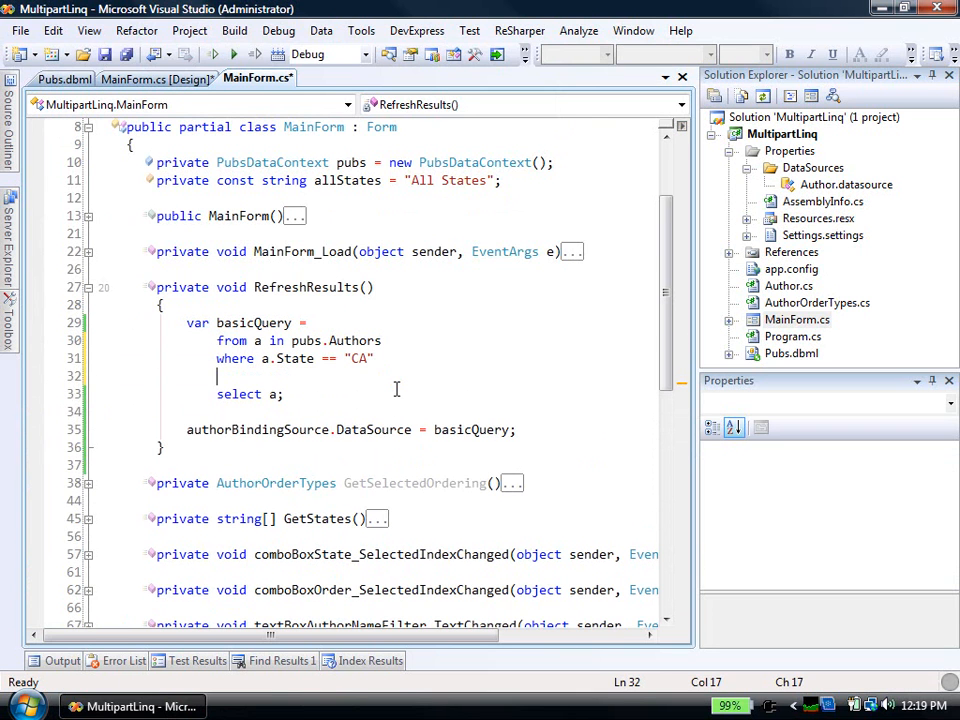
type("orderby a.LastName")
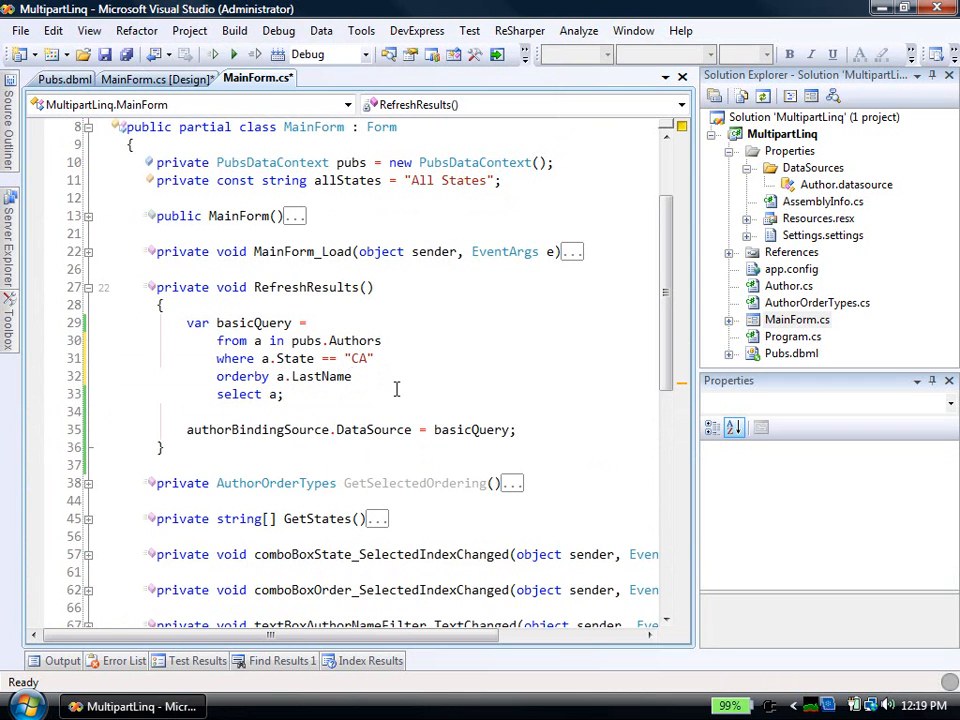
key("F6")
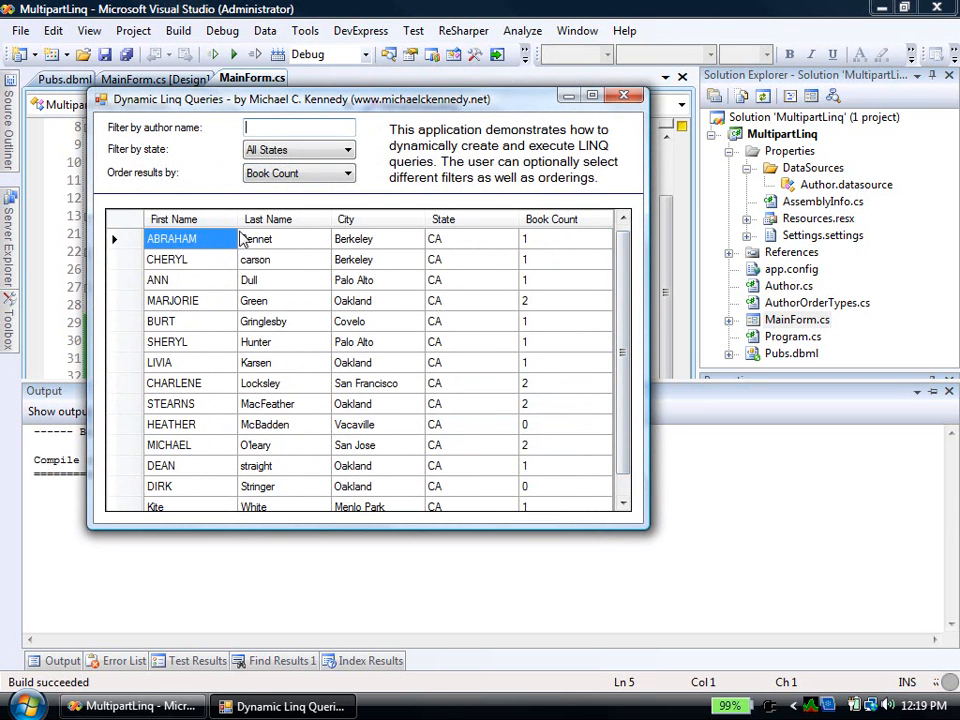
mouse_move(238, 482)
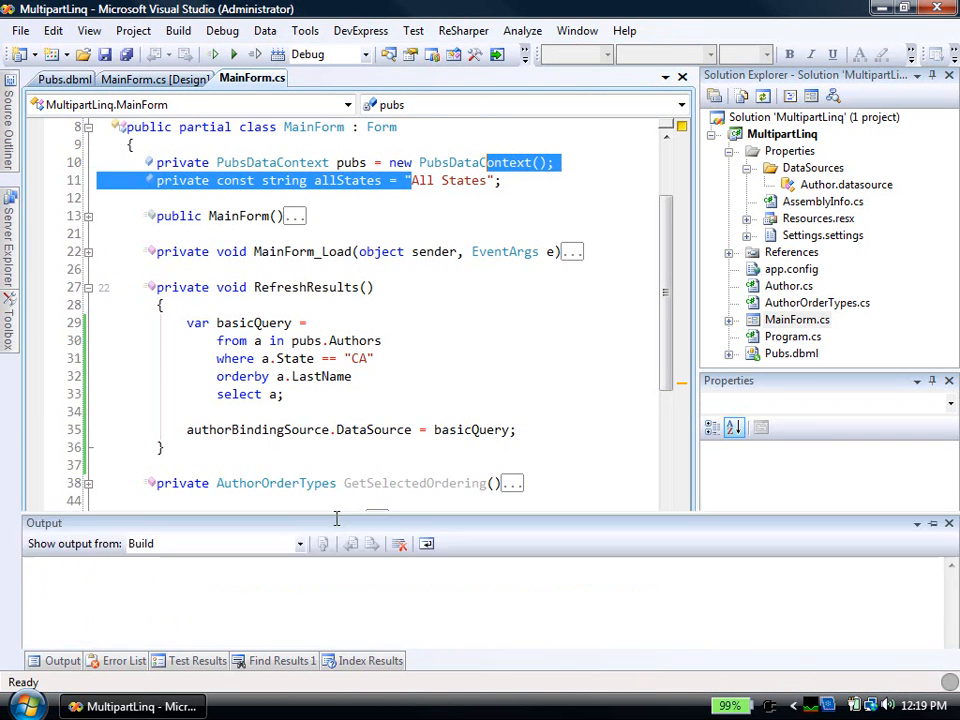
left_click(368, 171)
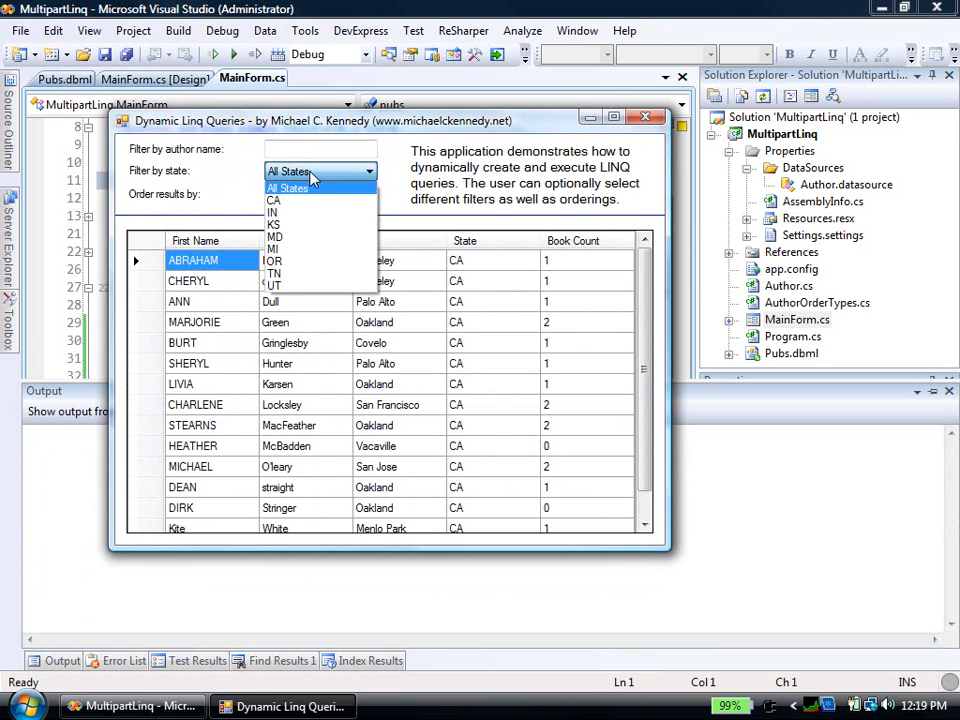
mouse_move(320, 213)
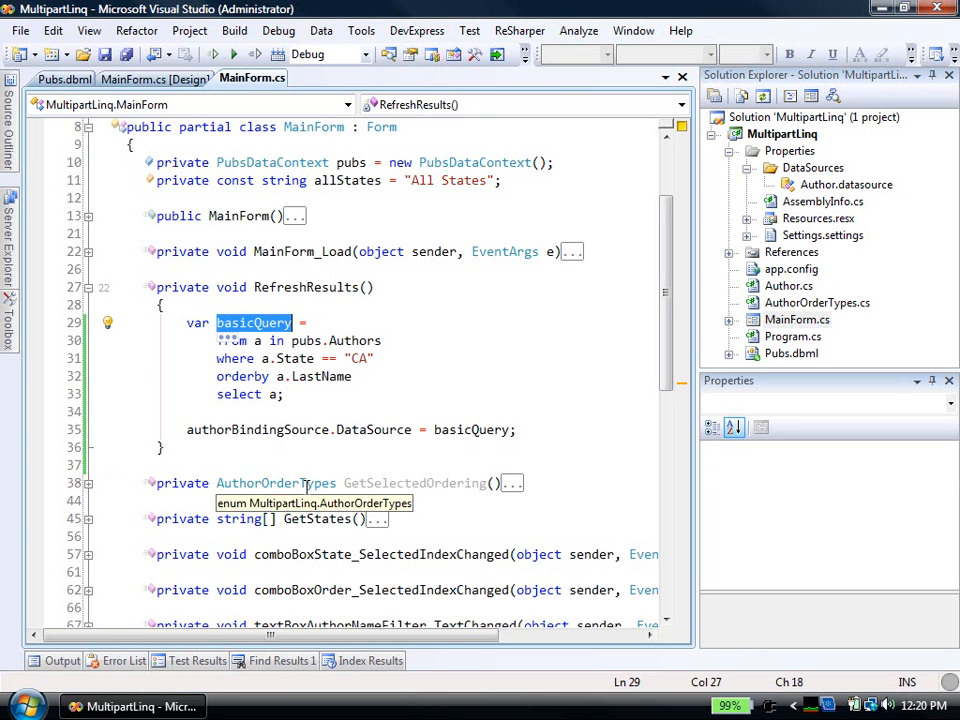
Rewrite basicQuery to select every author from pubs.Authors, dropping the CA filter and ordering.
type("IQueryable<Author>")
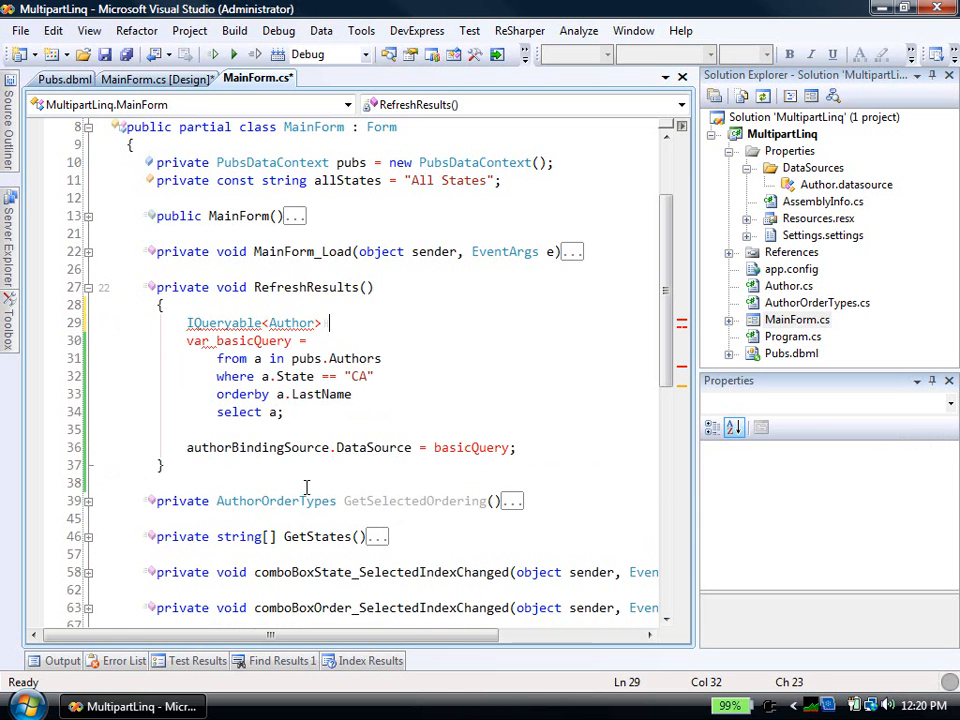
type("basicQ")
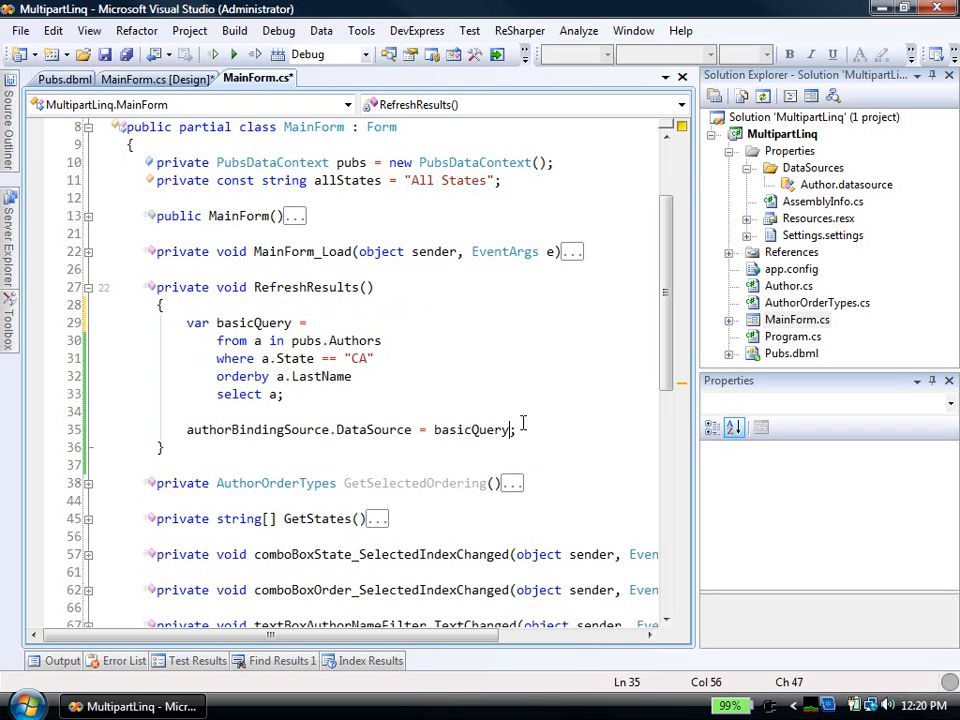
type(".TO")
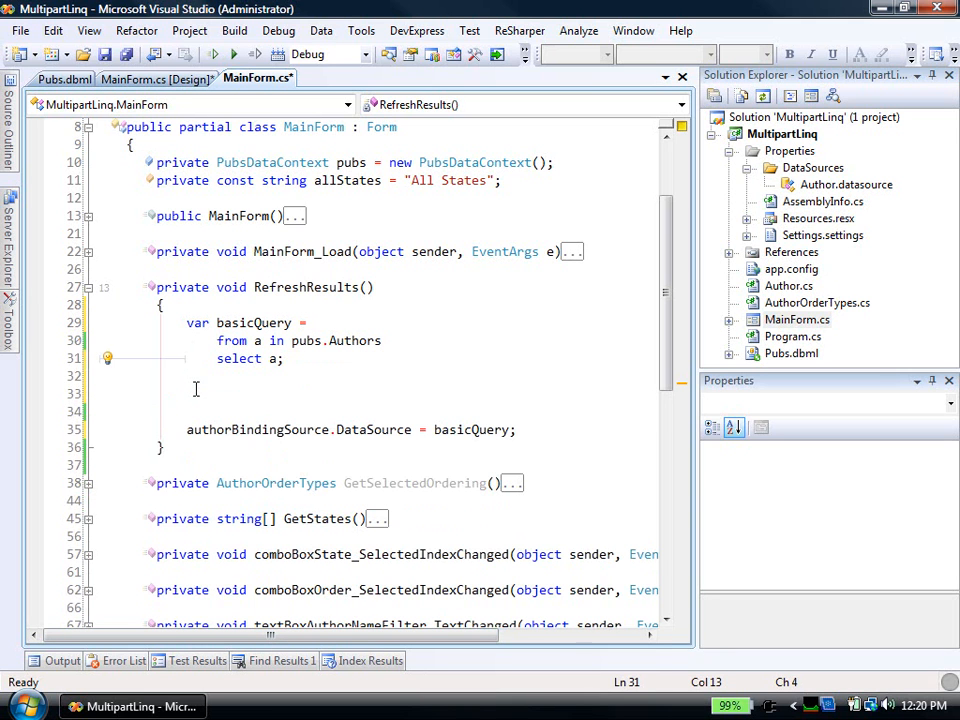
Extract the query into GetBasicQuery returning IQueryable<Author>, inline the temp, and test-run the grid.
left_click_drag(300, 322, 283, 358)
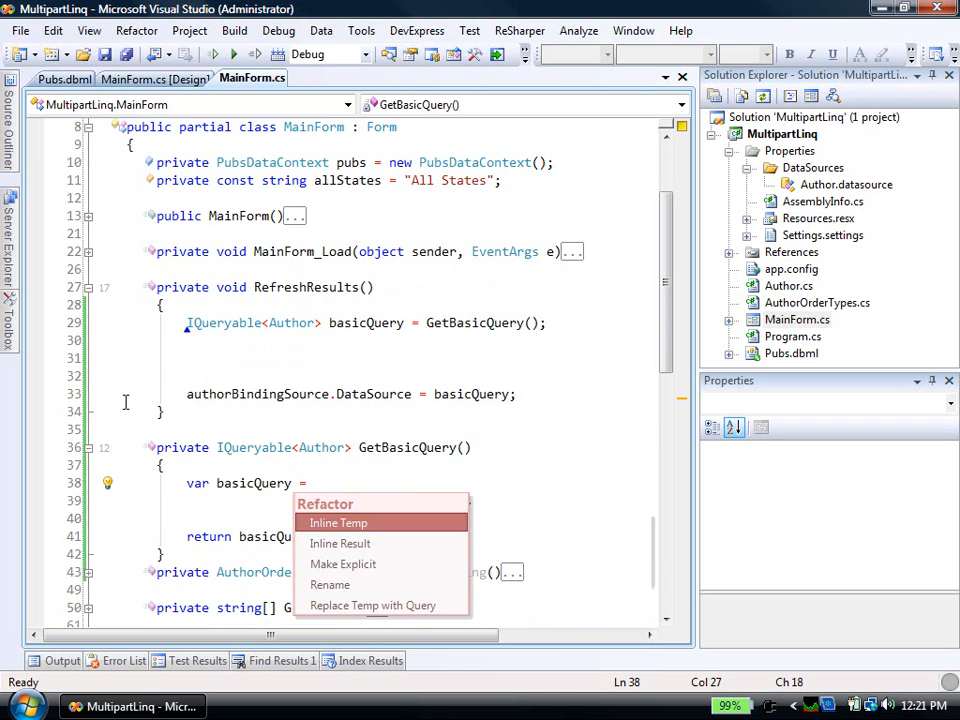
left_click(339, 522)
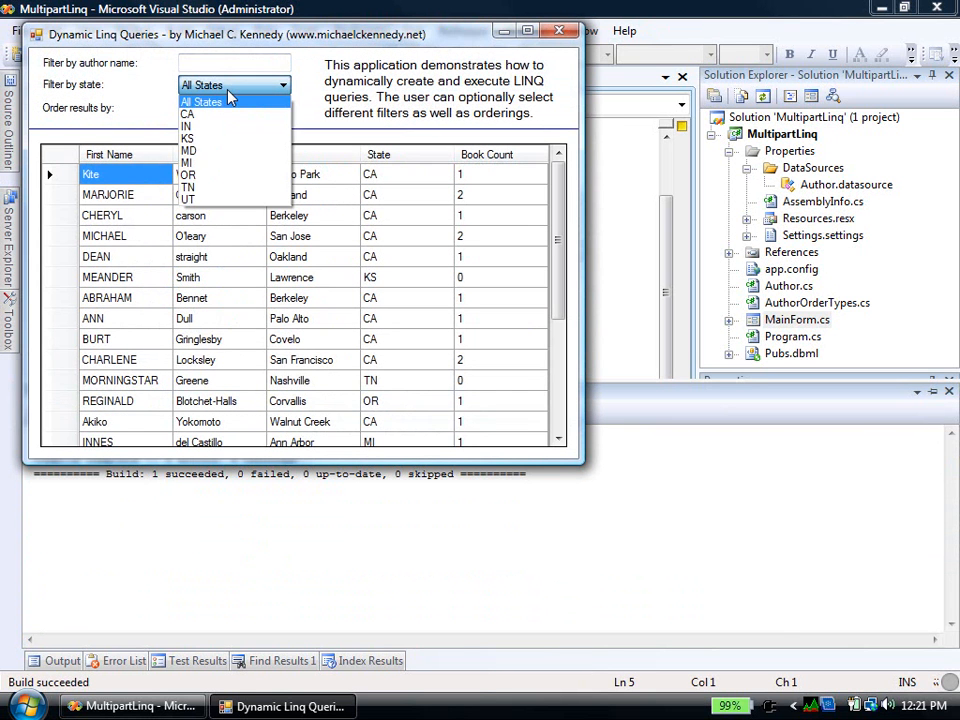
left_click(202, 102)
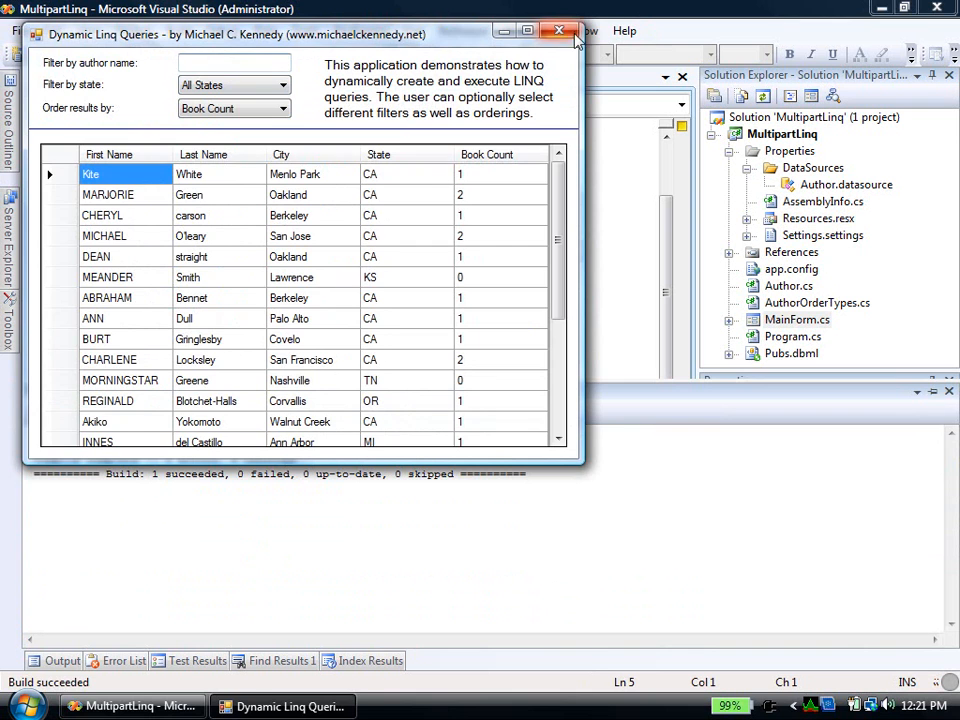
left_click(559, 31)
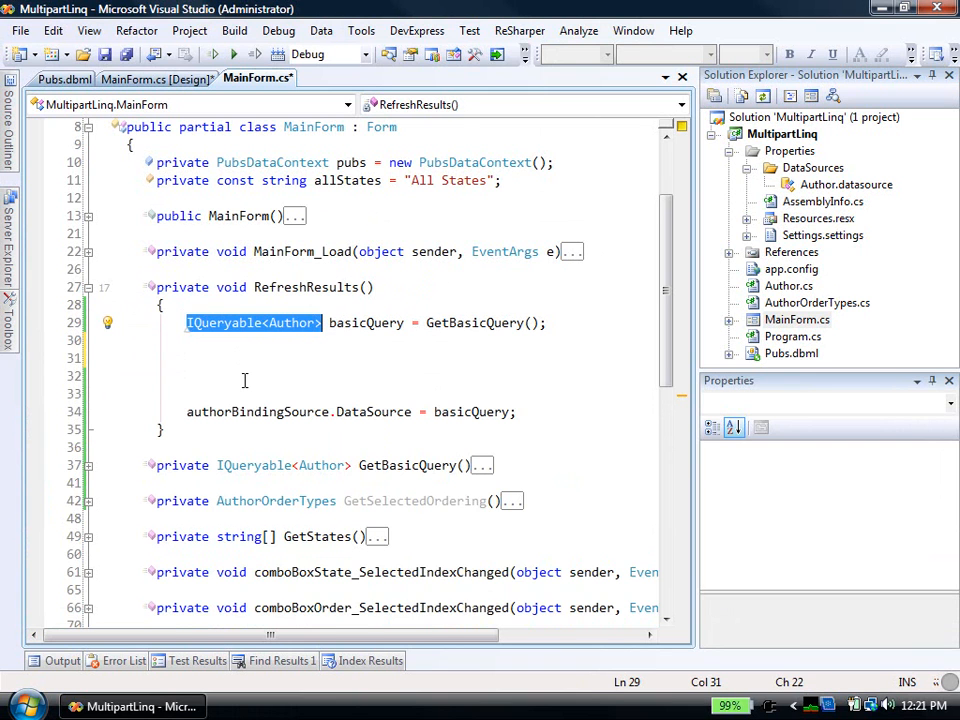
Start filteredQuery over basicQuery with a where clause using textBoxAuthorNameFilter's text.
type("var filteredQuery =")
left_click(423, 393)
type("from a in ")
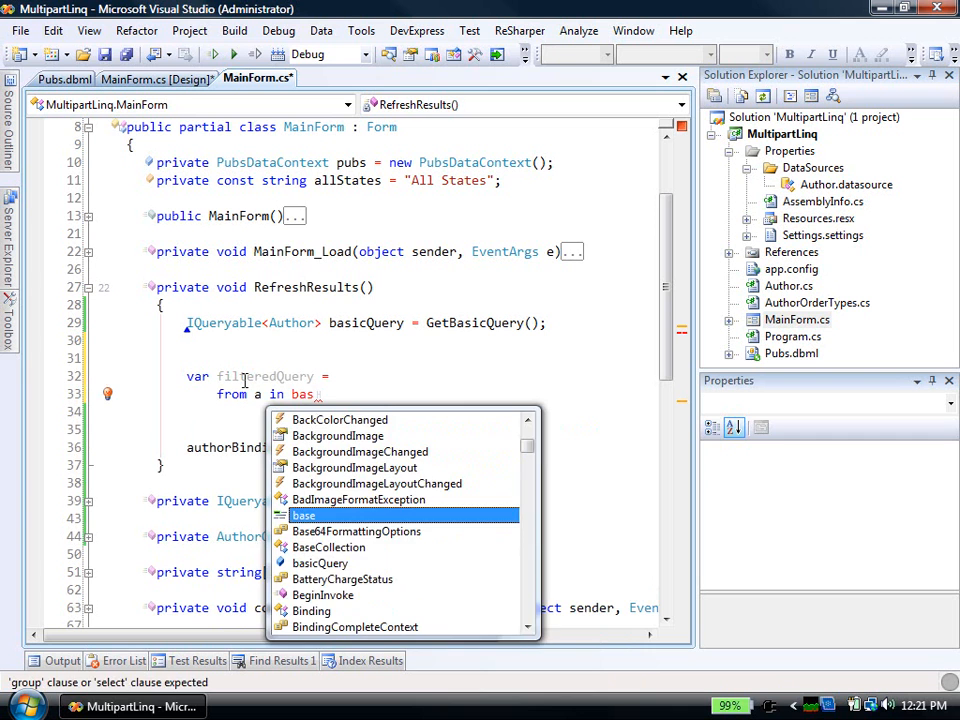
type("basicQuery")
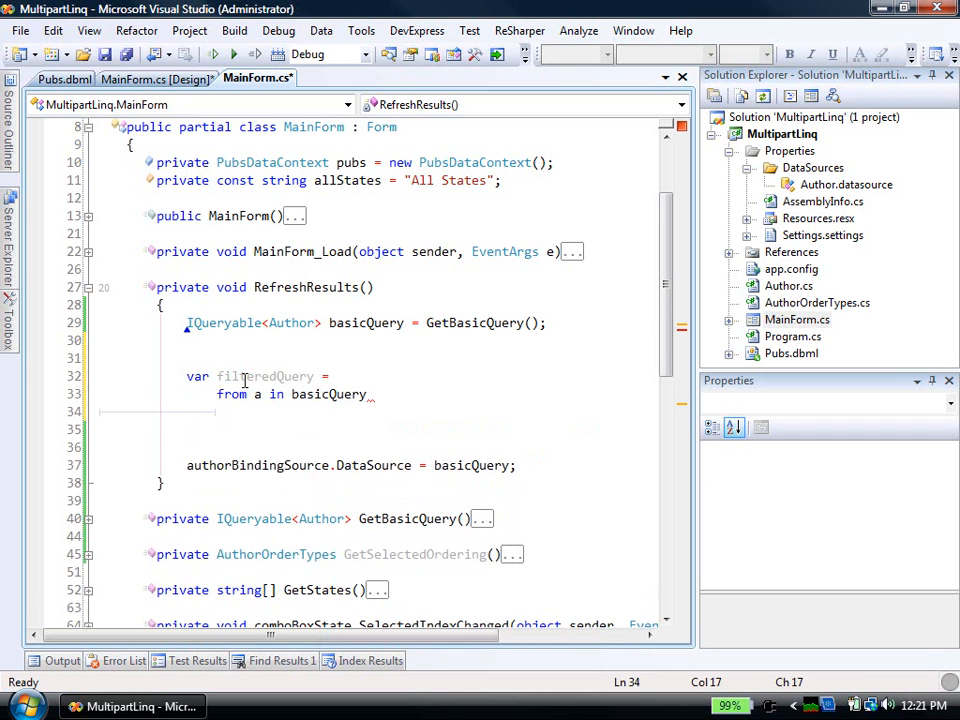
type("where")
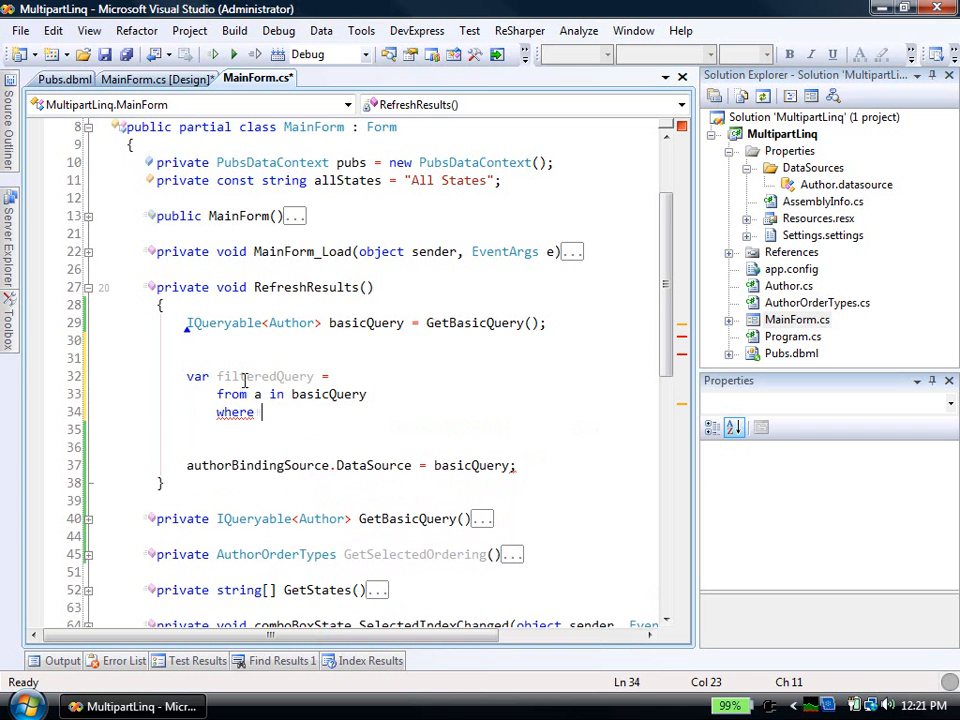
type(".FirstName.Contains(")
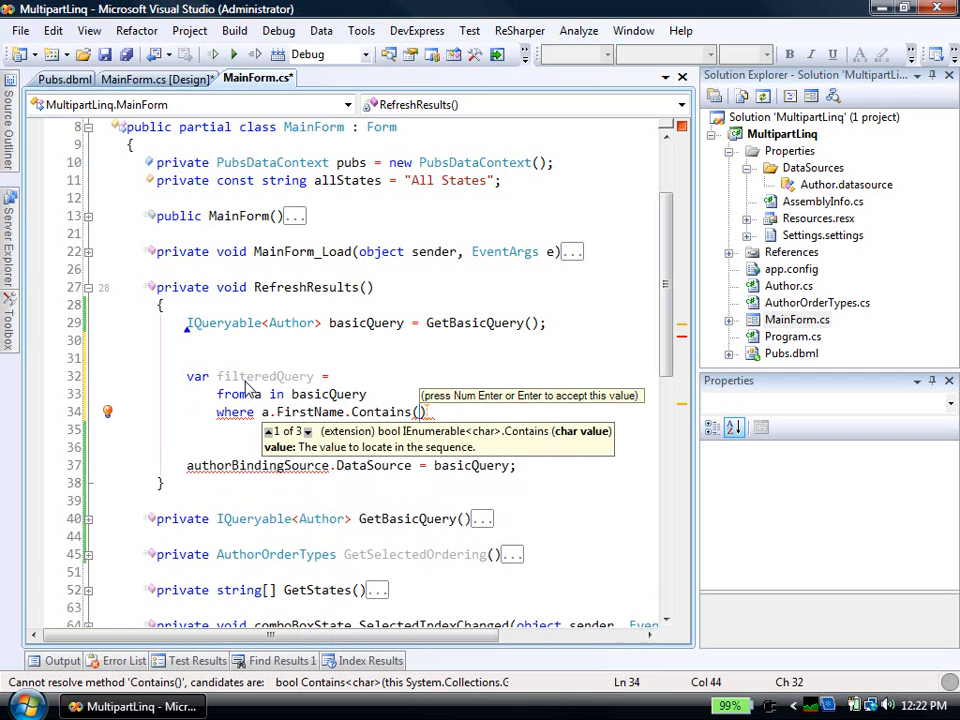
type("textBoxAuthorNameFilterTextTrim")
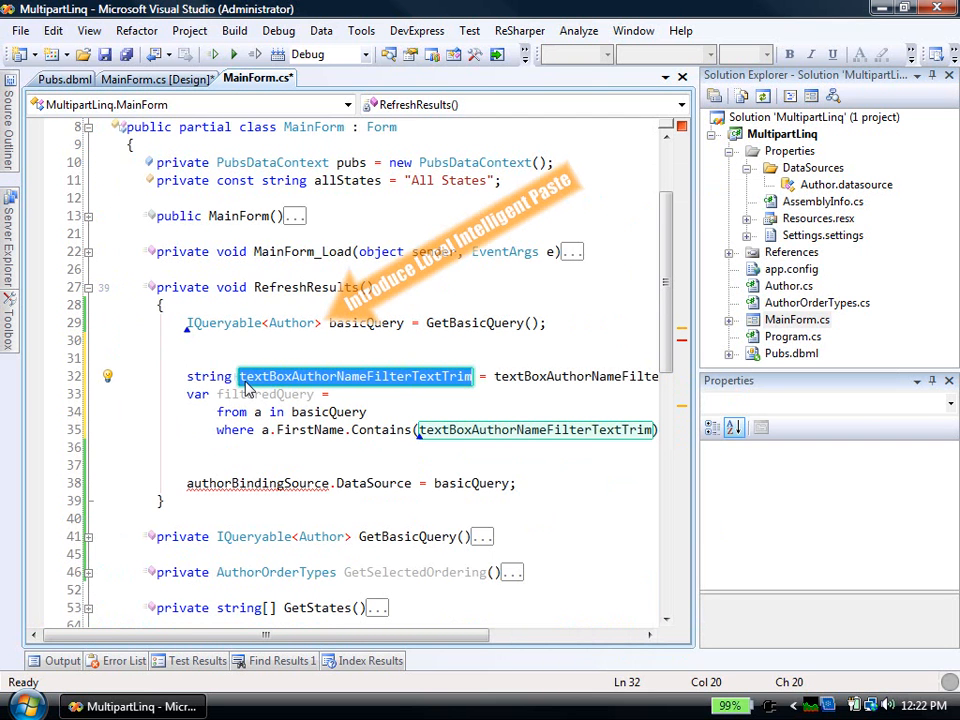
Add the a.LastName.Contains(substring) condition using a substring local.
left_click(355, 375)
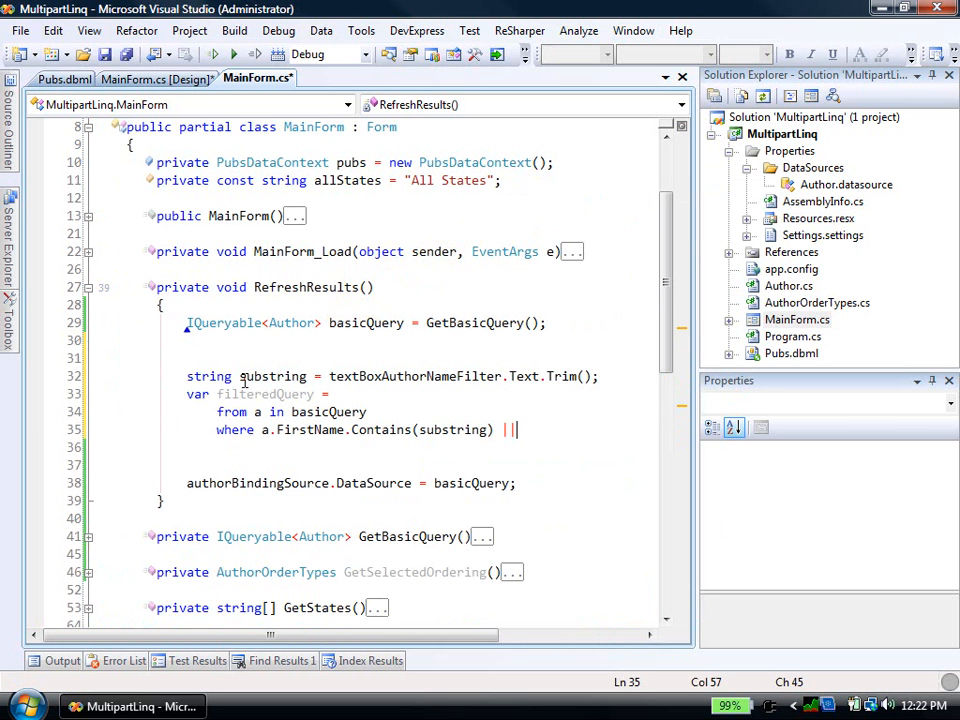
type("a.LastName")
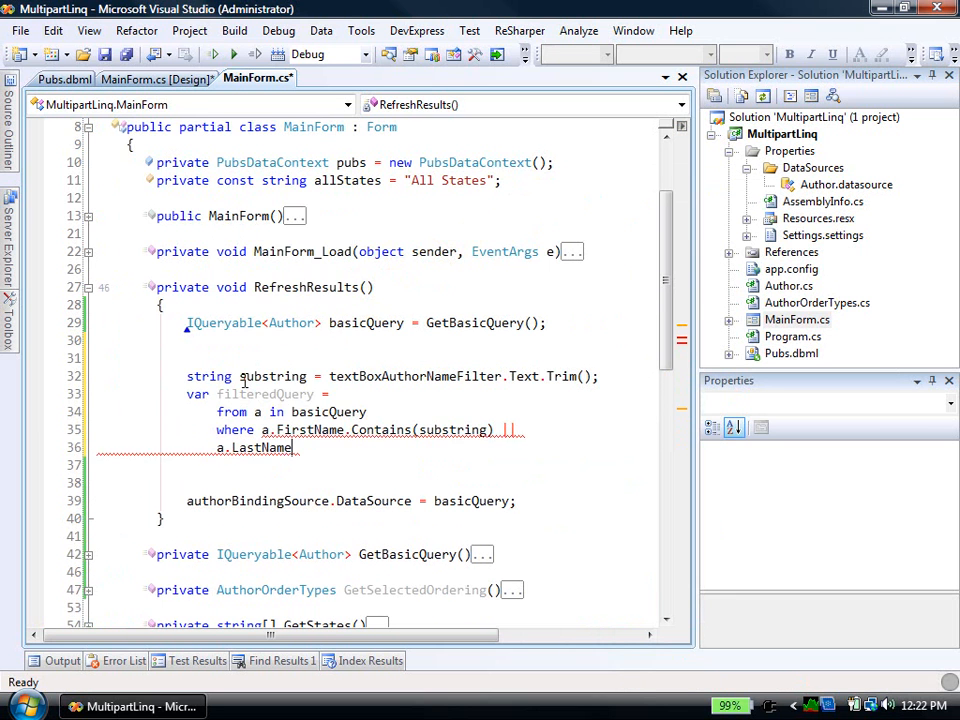
type(".Contains(S")
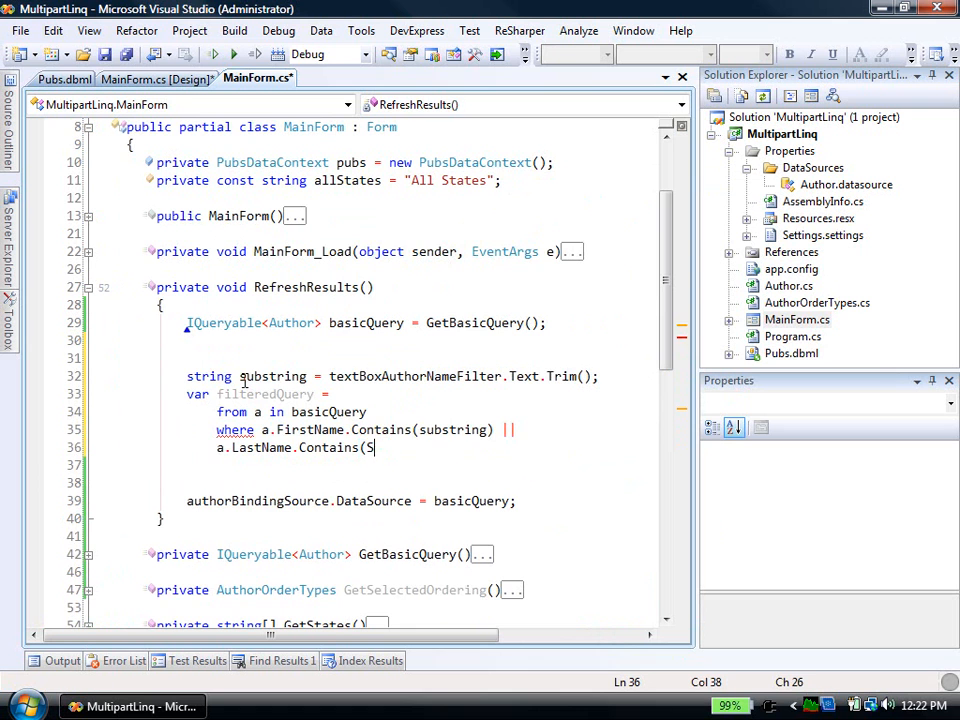
type("ubstring")
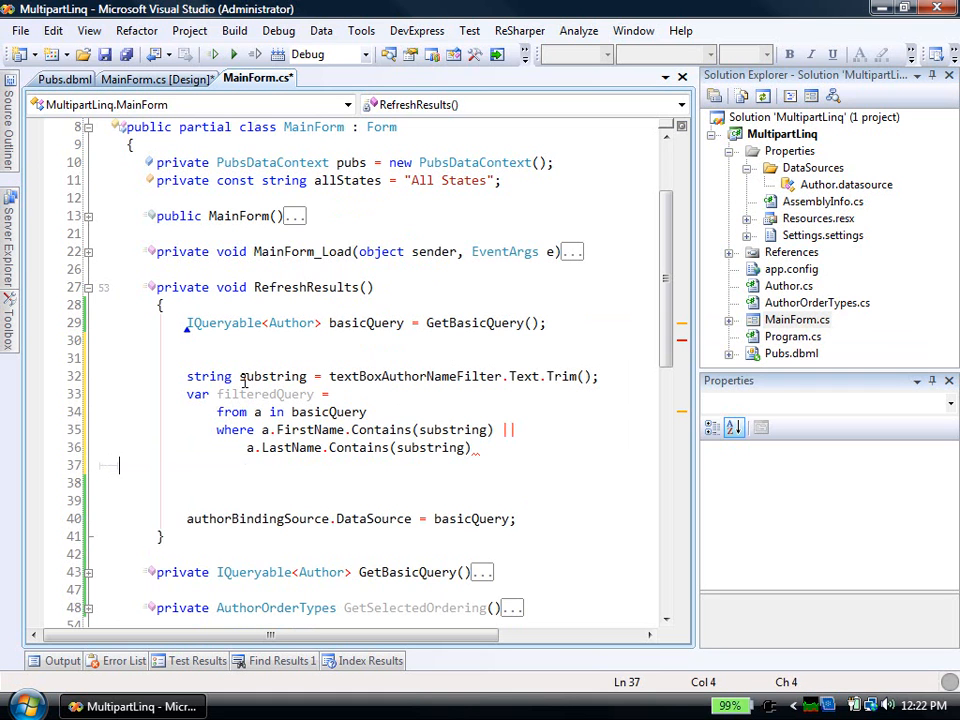
type("se")
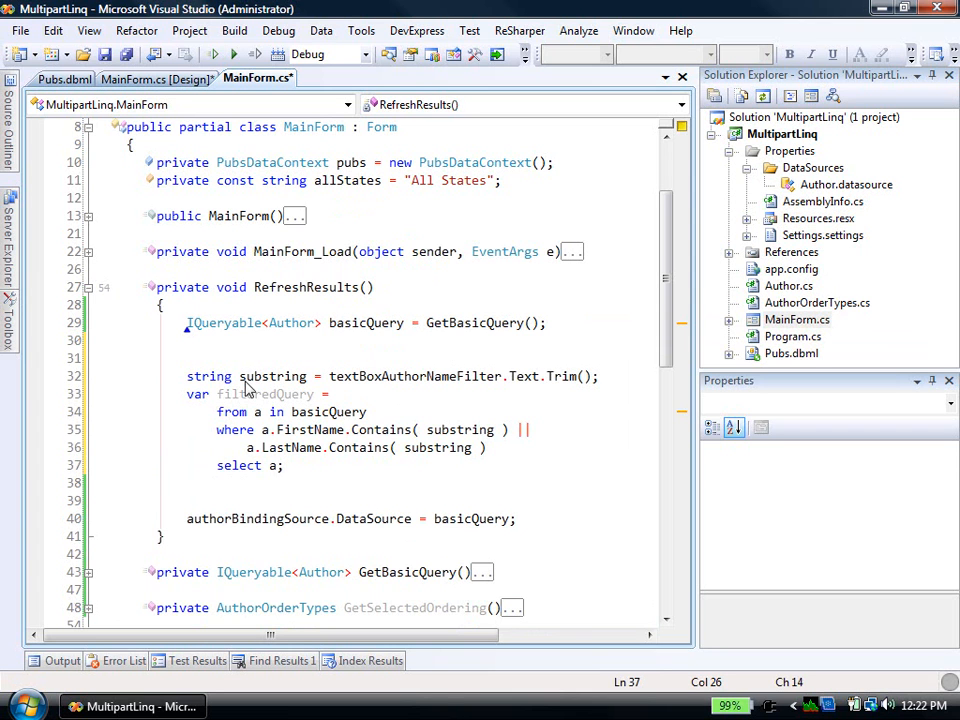
Bind filteredQuery to authorBindingSource.DataSource instead of basicQuery, and revisit its declaration.
double_click(468, 518)
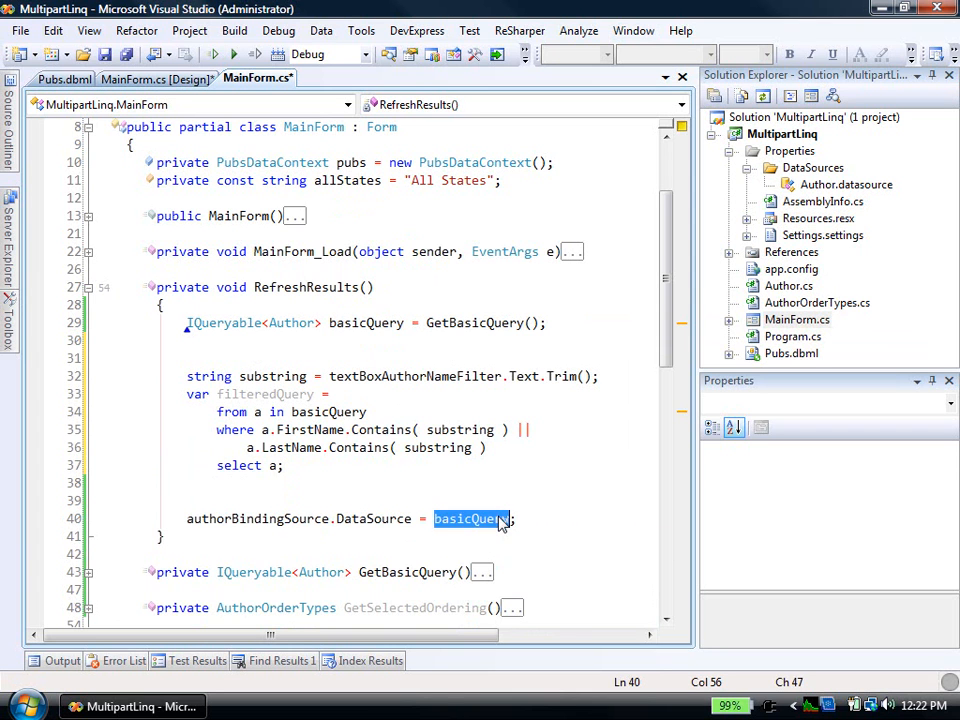
type("firstName")
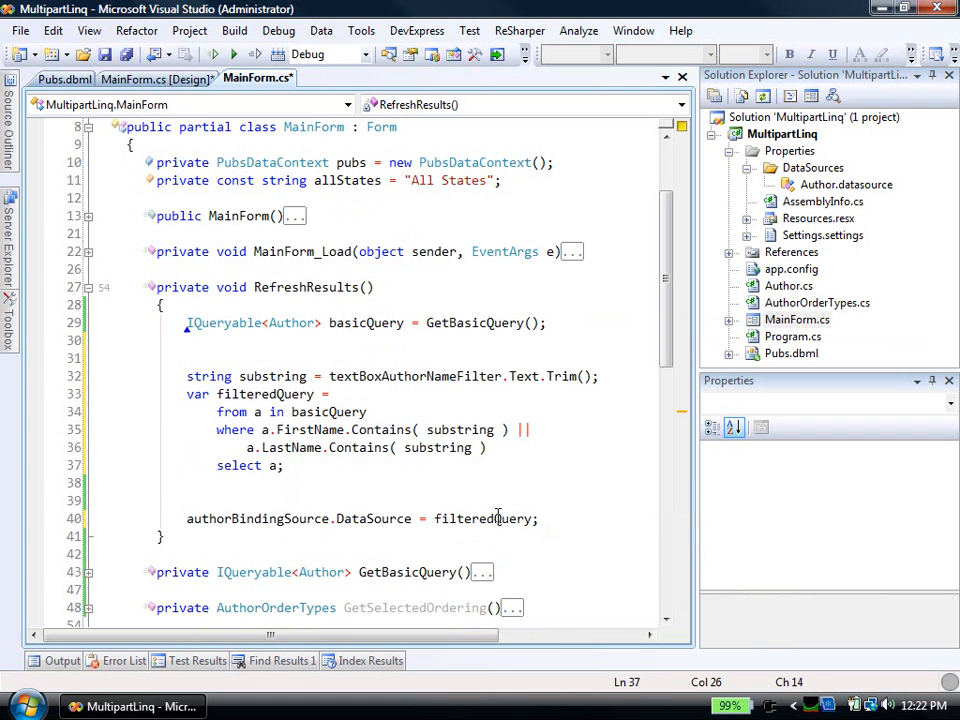
left_click(331, 393)
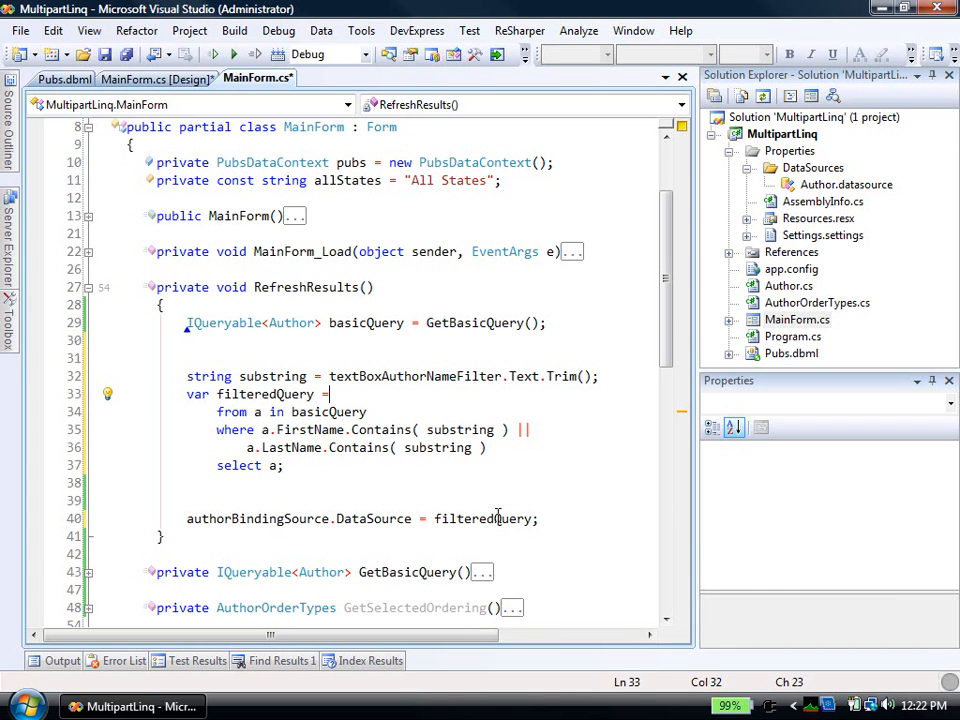
left_click(238, 376)
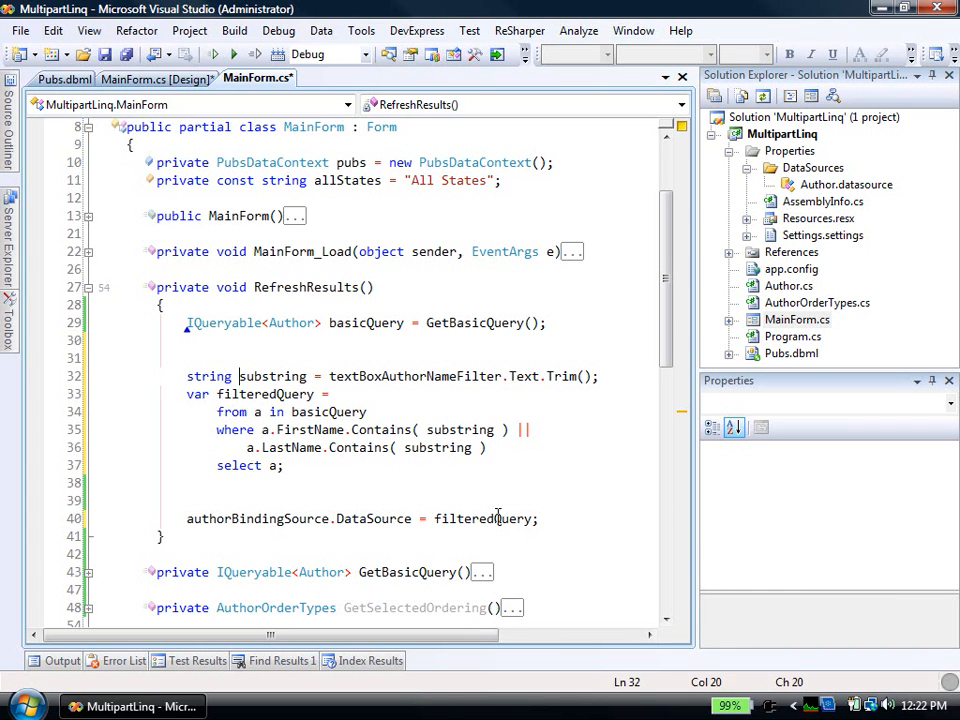
left_click(312, 393)
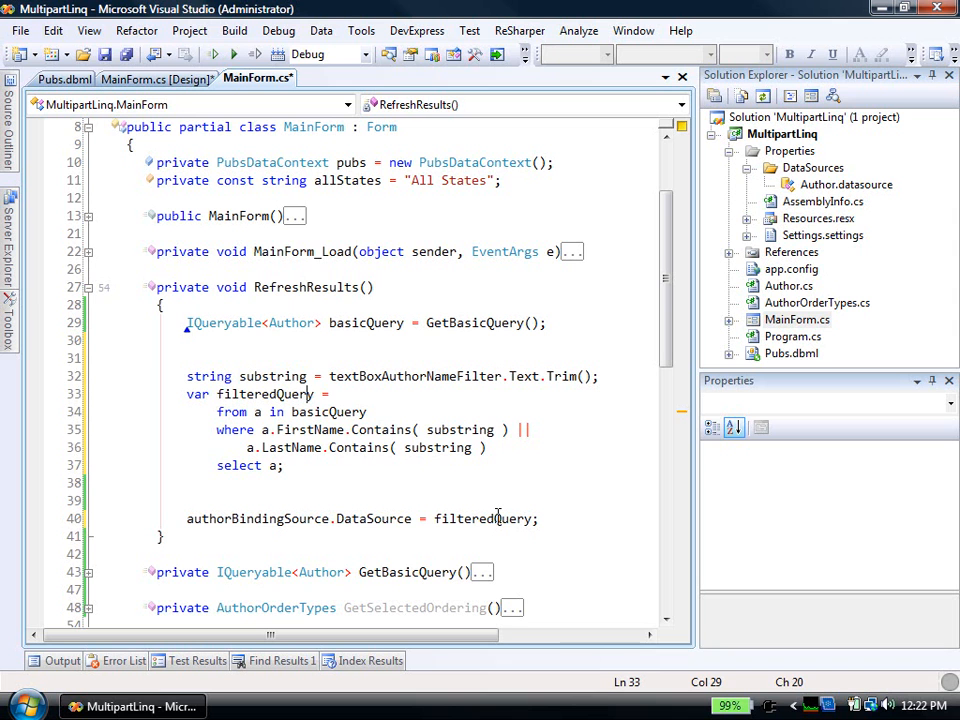
Initialize filteredQuery to basicQuery, guard filtering with substring.Length > 0, and extract it as a method.
type("basicQuery;")
type("if (")
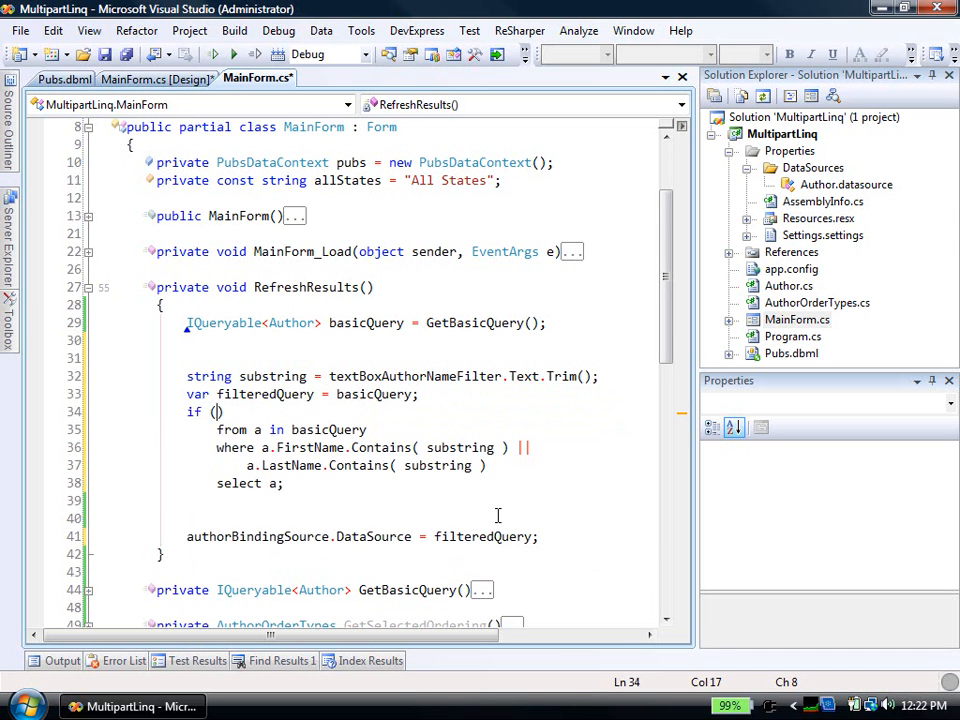
type("substring.Length > 0")
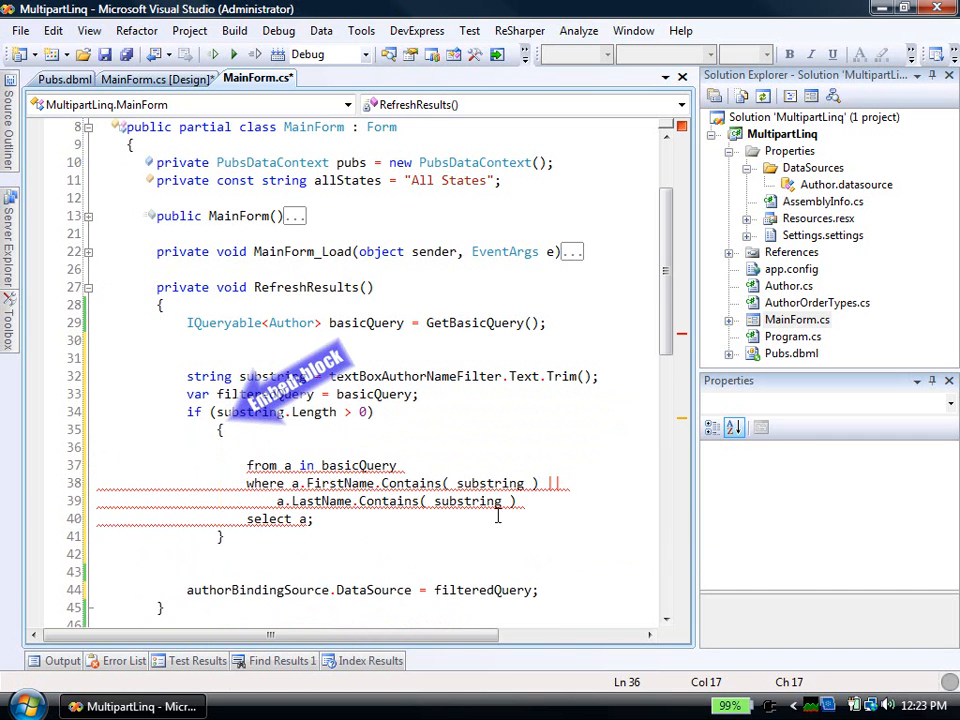
type("FirstNam")
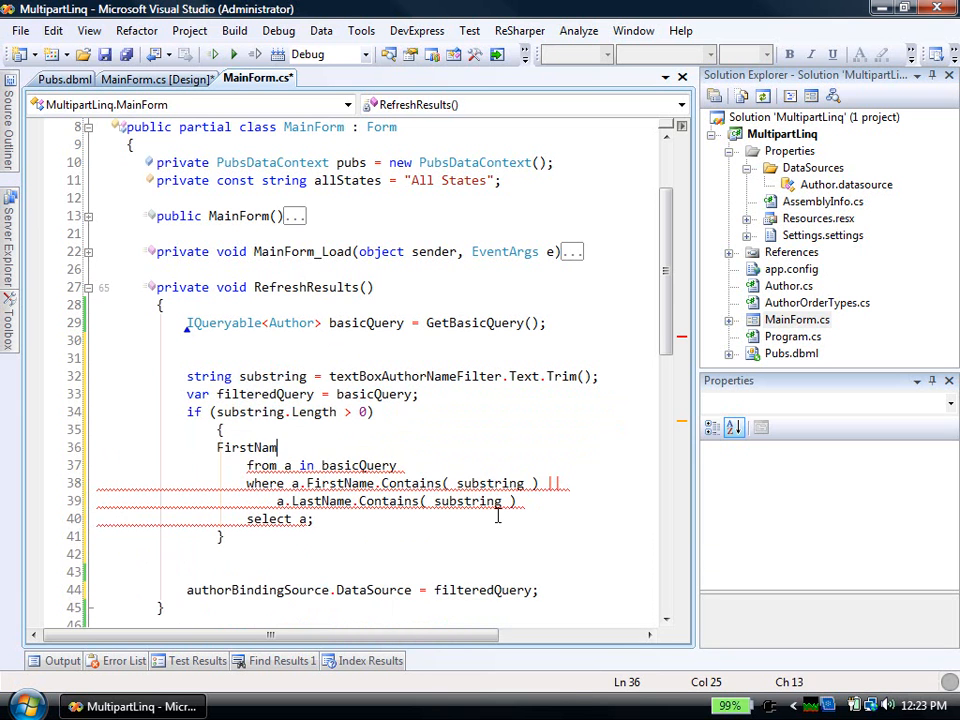
type("Fil")
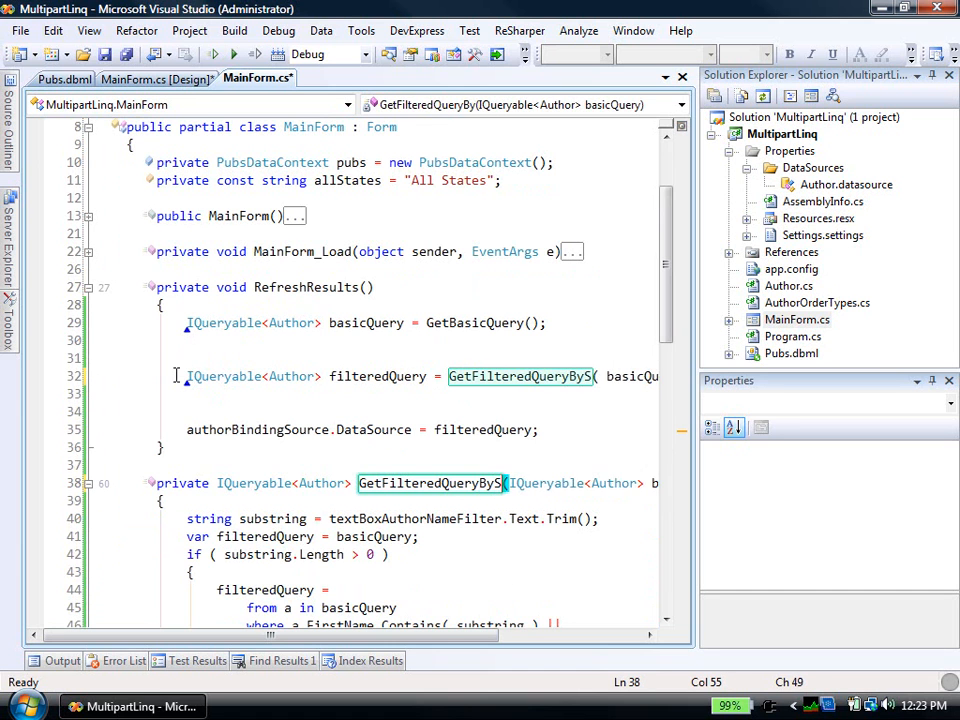
Rename the extracted method GetFilteredQueryBySubstring and begin another var declaration after its call.
type("ubstring")
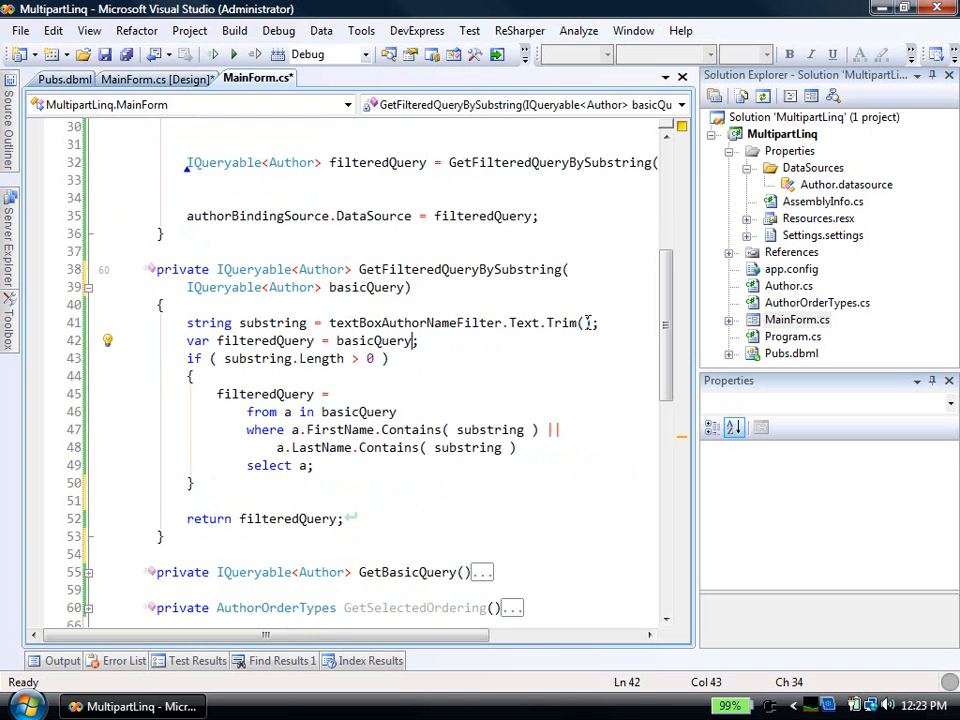
left_click_drag(246, 411, 314, 465)
type("var")
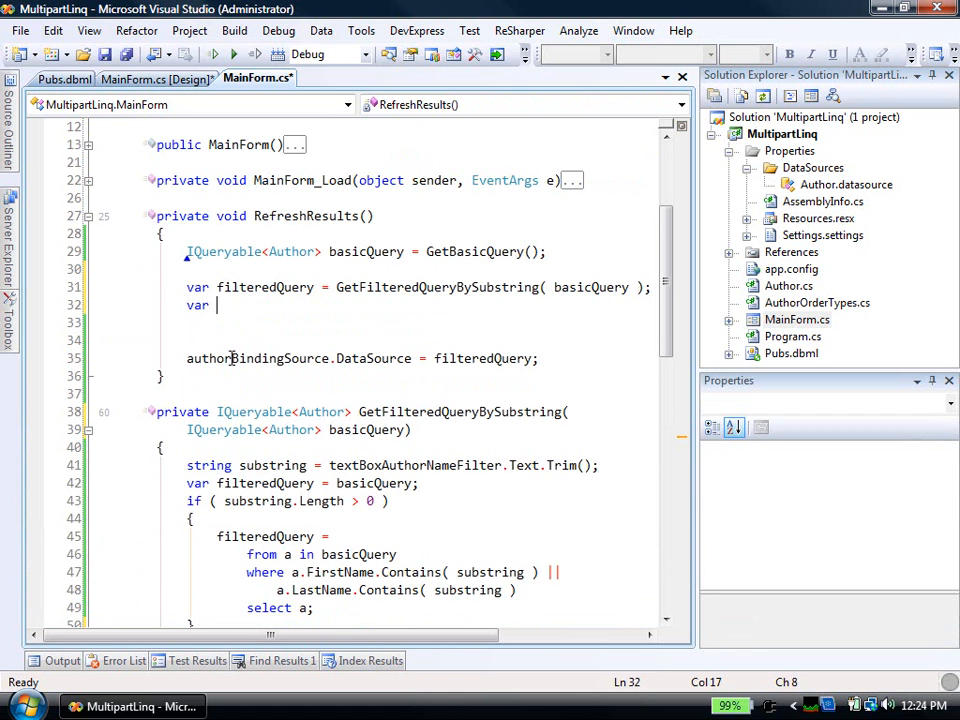
Declare 'var filteredQuery2 = GetFilterByState(filteredQuery)' and generate the empty GetFilterByState method.
type("filteredQuery2")
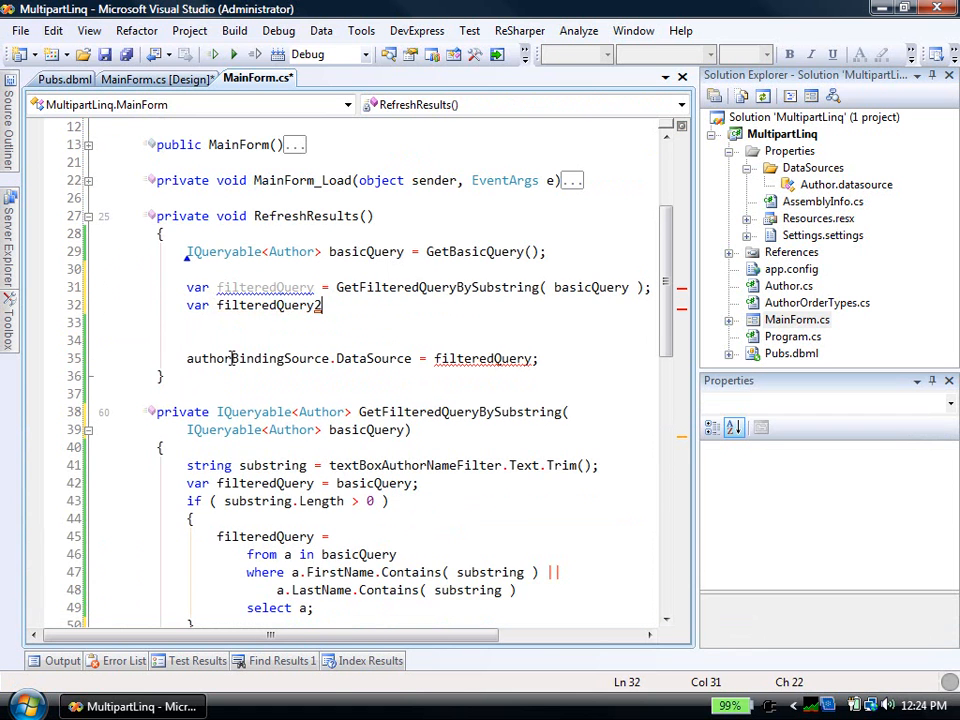
type("=")
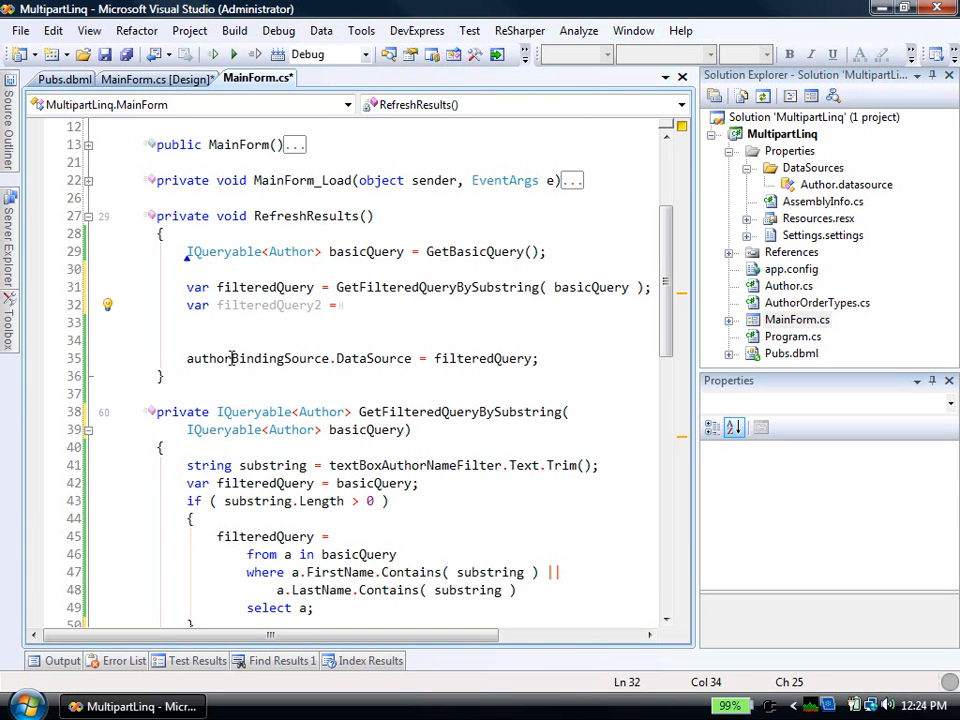
type("GetFilterBy")
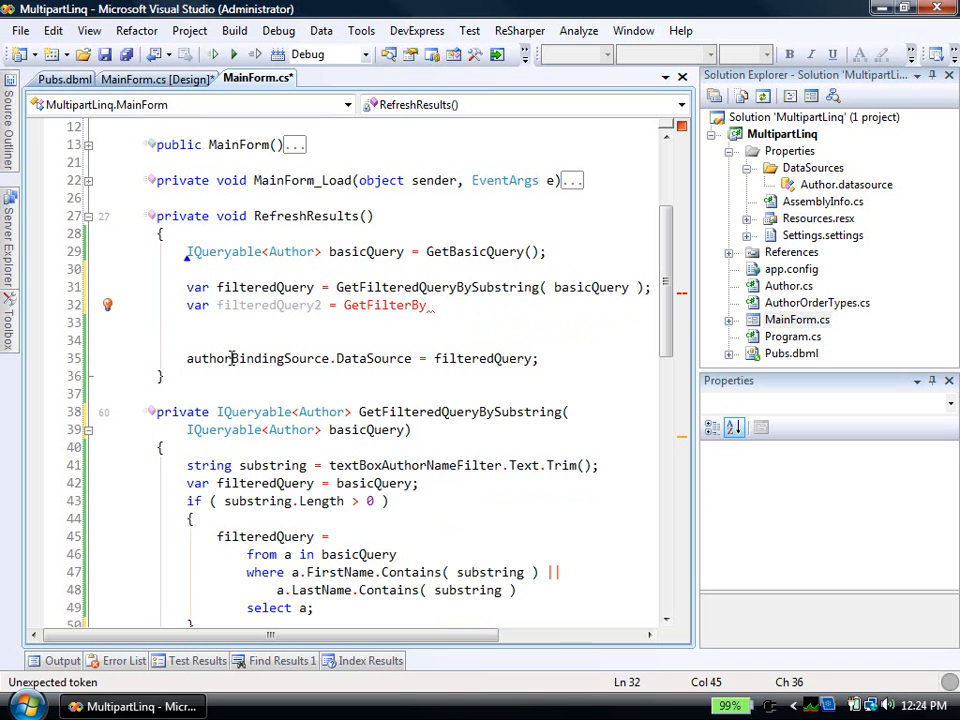
type("State()")
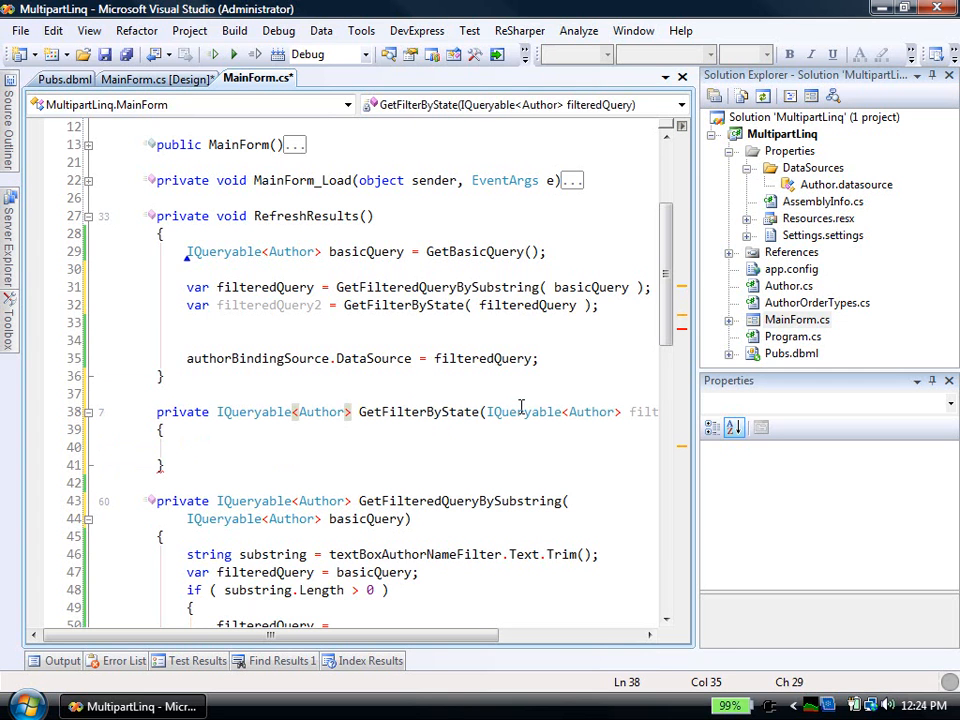
In GetFilterByState, take the selected state (default allStates) and begin a query when not allStates.
type("if ()")
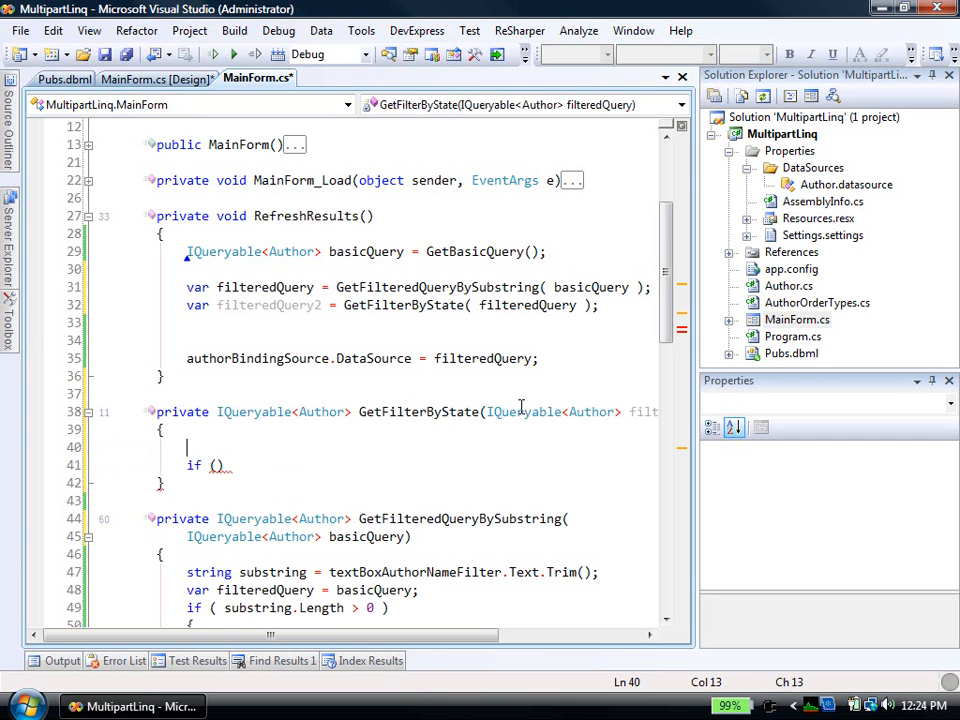
type("s")
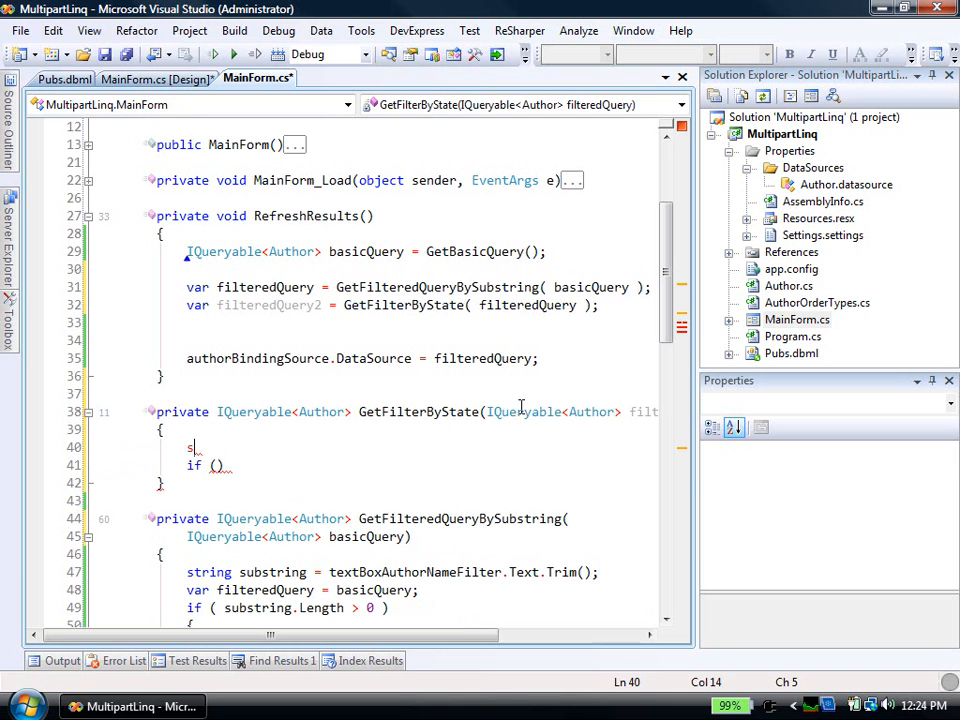
type("object item = comboBoxState.SelectedItem")
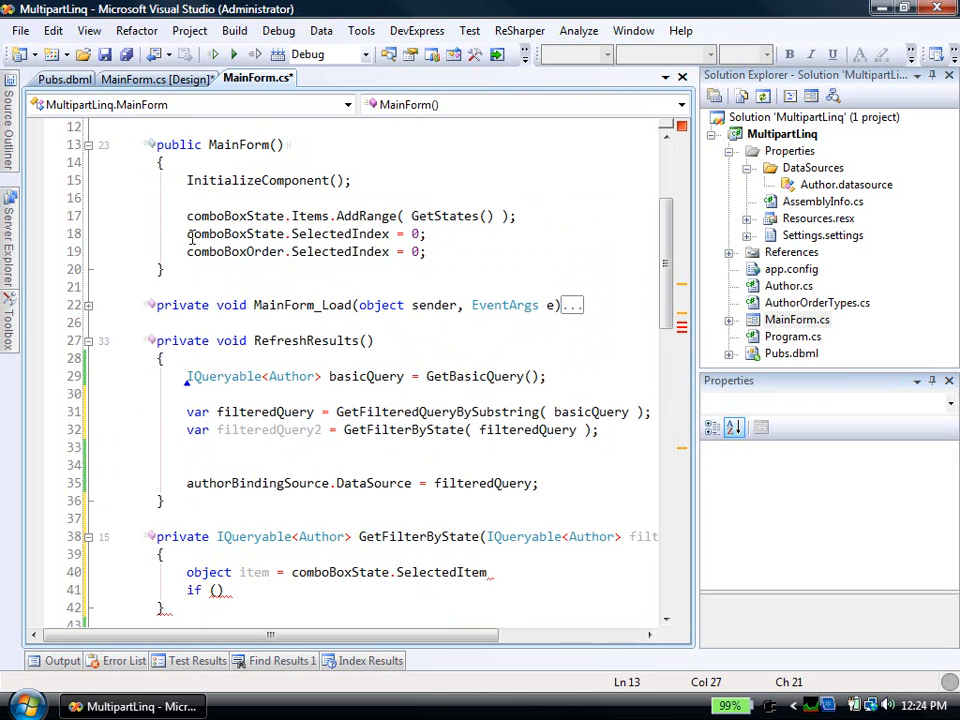
left_click(88, 145)
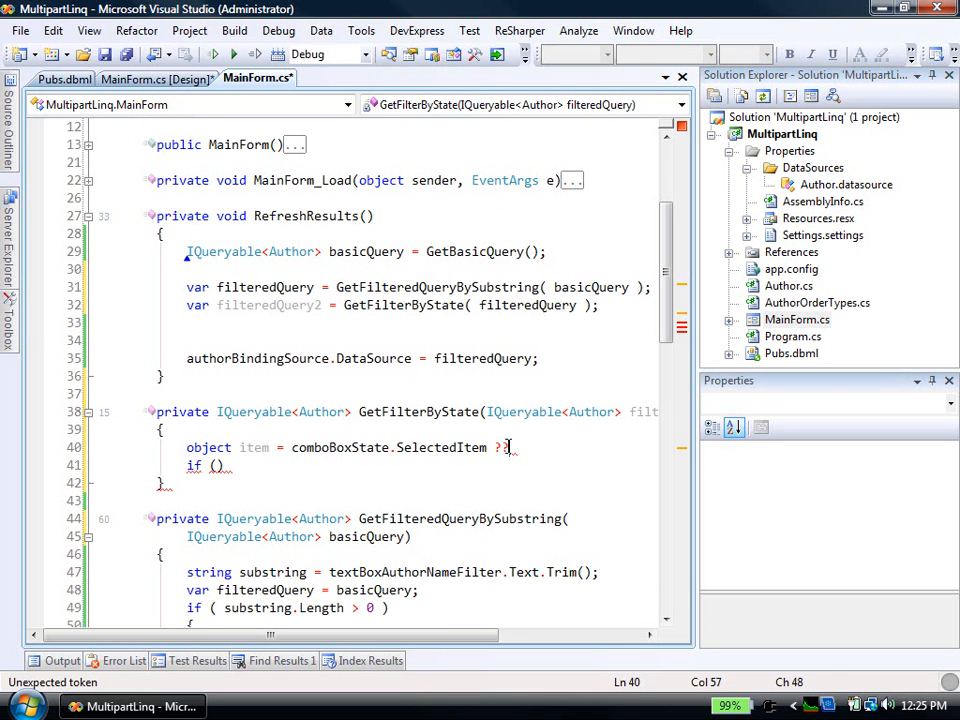
type("ALL")
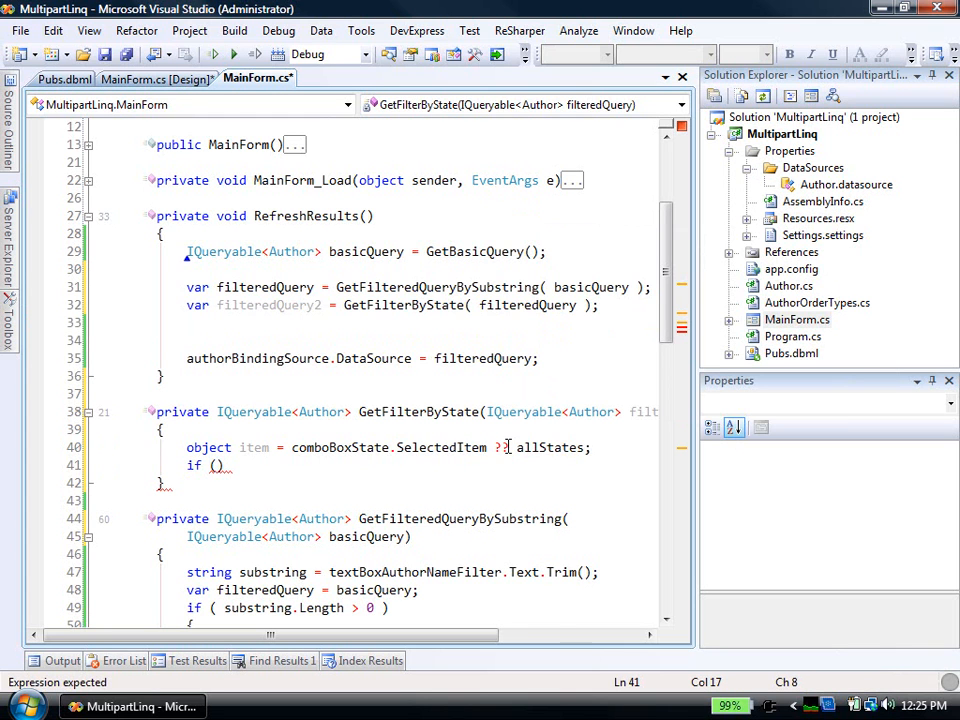
type("item")
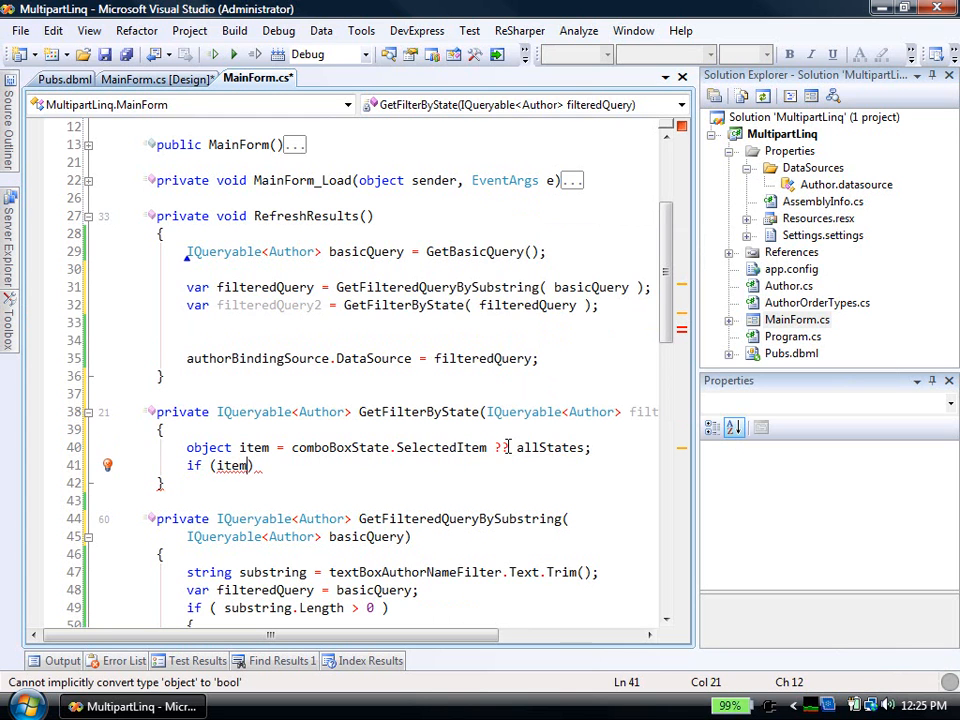
type(".ToString(")
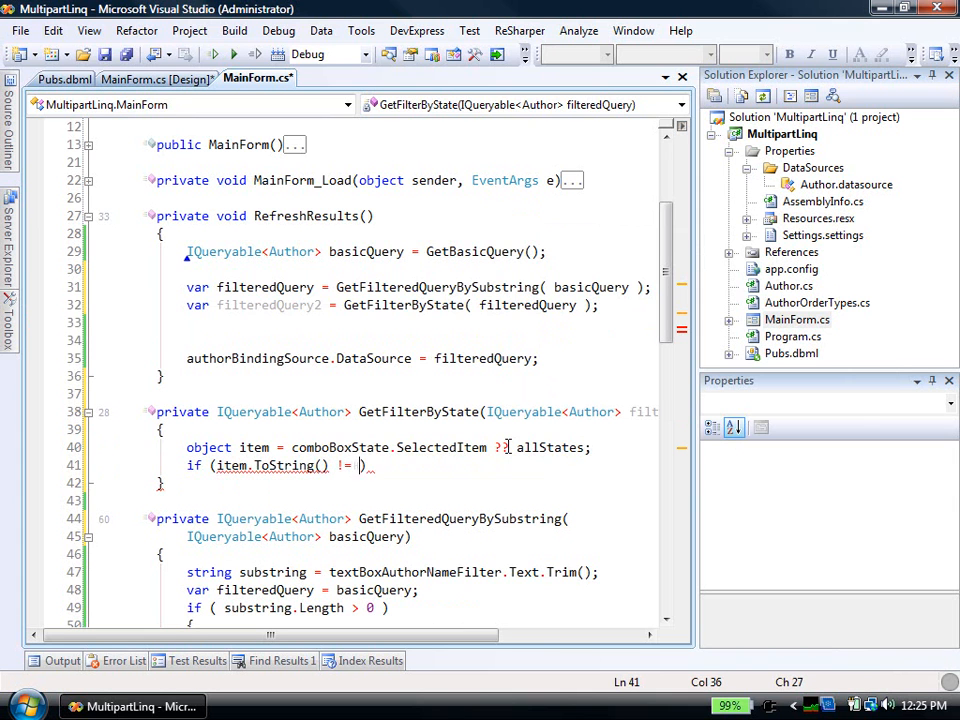
type("allStates)")
type("fro")
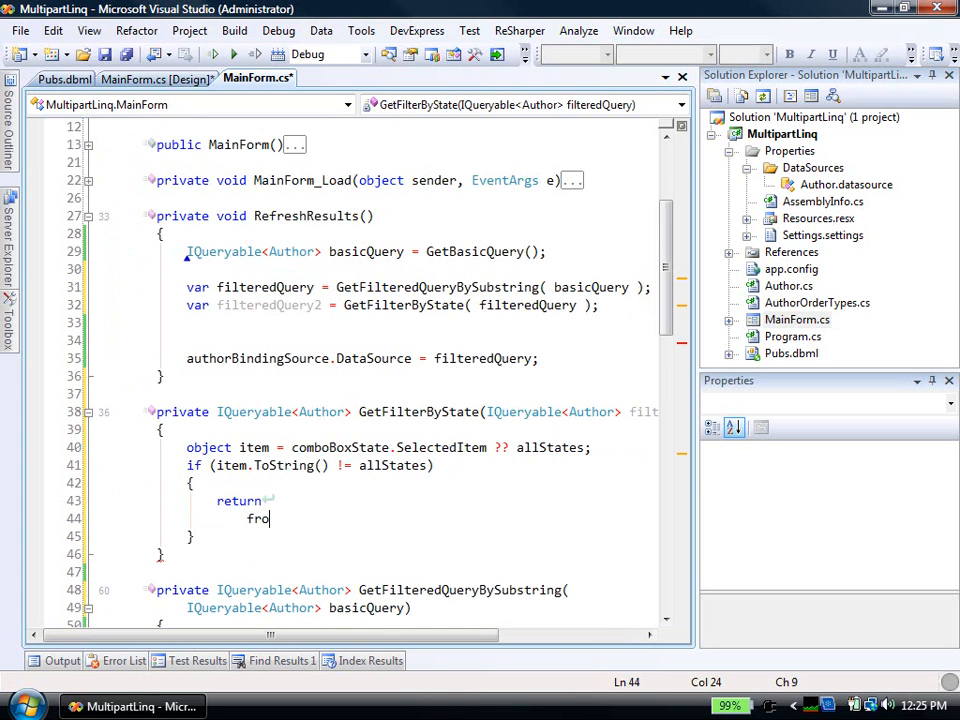
Finish the query 'from a in filteredQuery where a.State == item.ToString() select a;'.
type("m a in filteredQuery")
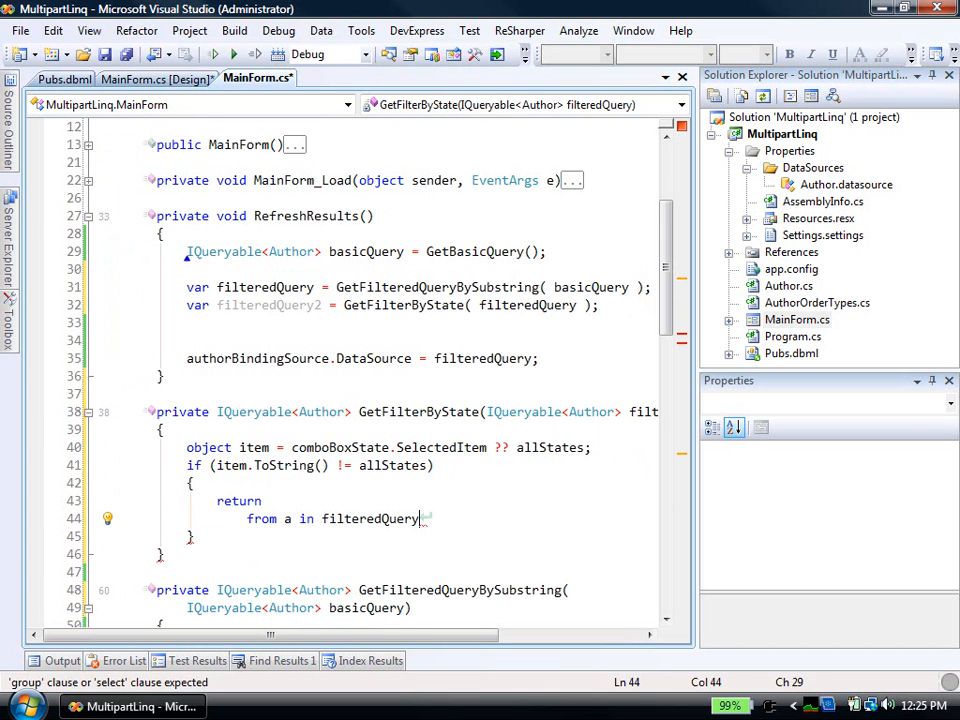
type("where")
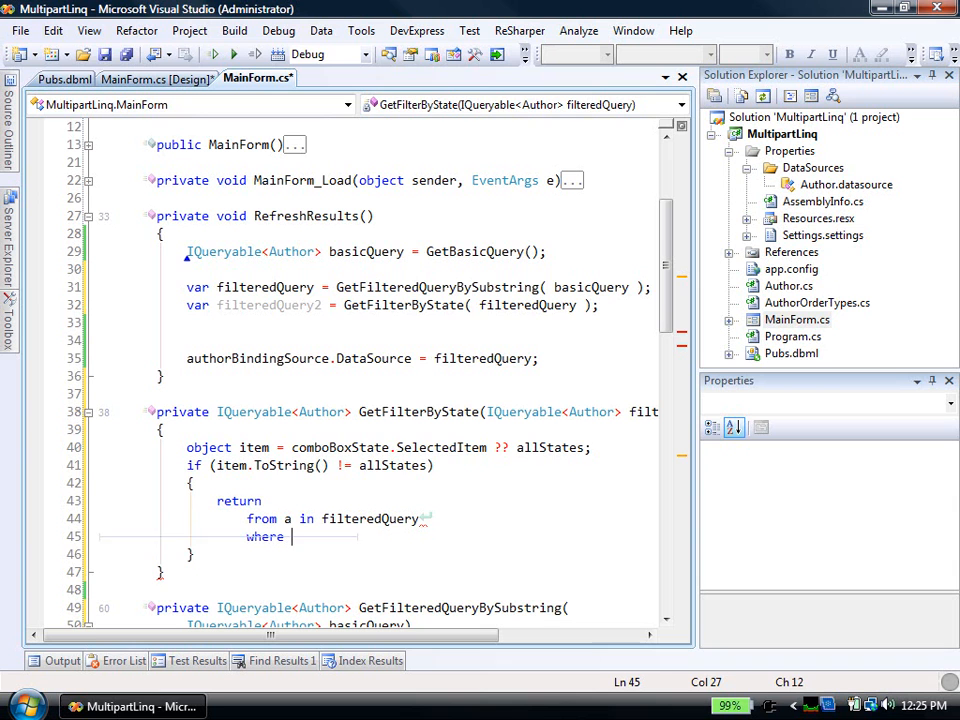
type("a.")
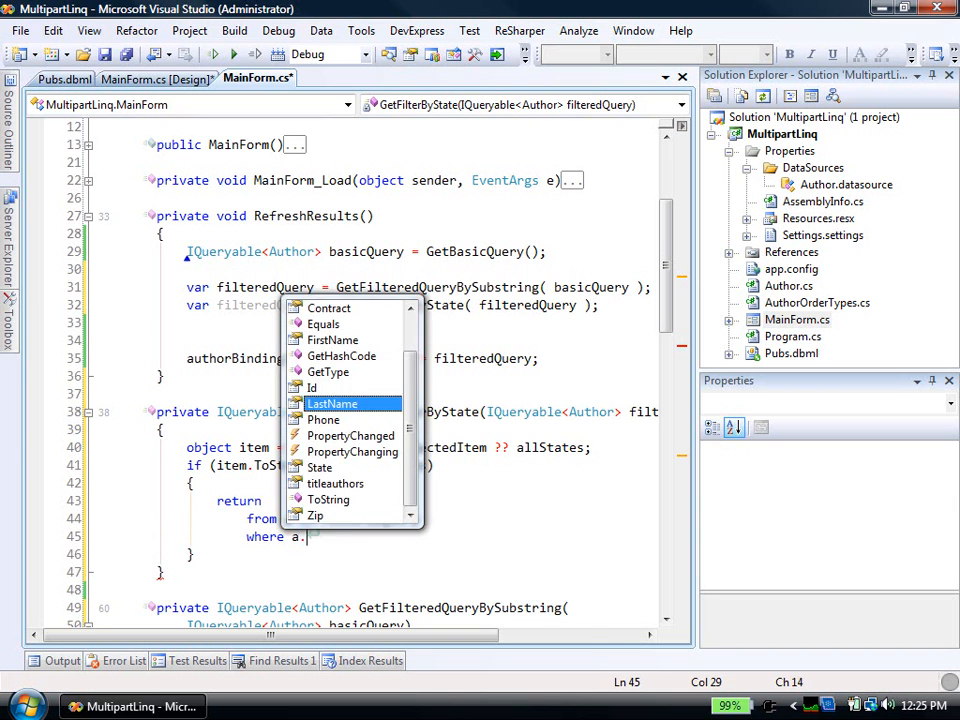
type("C")
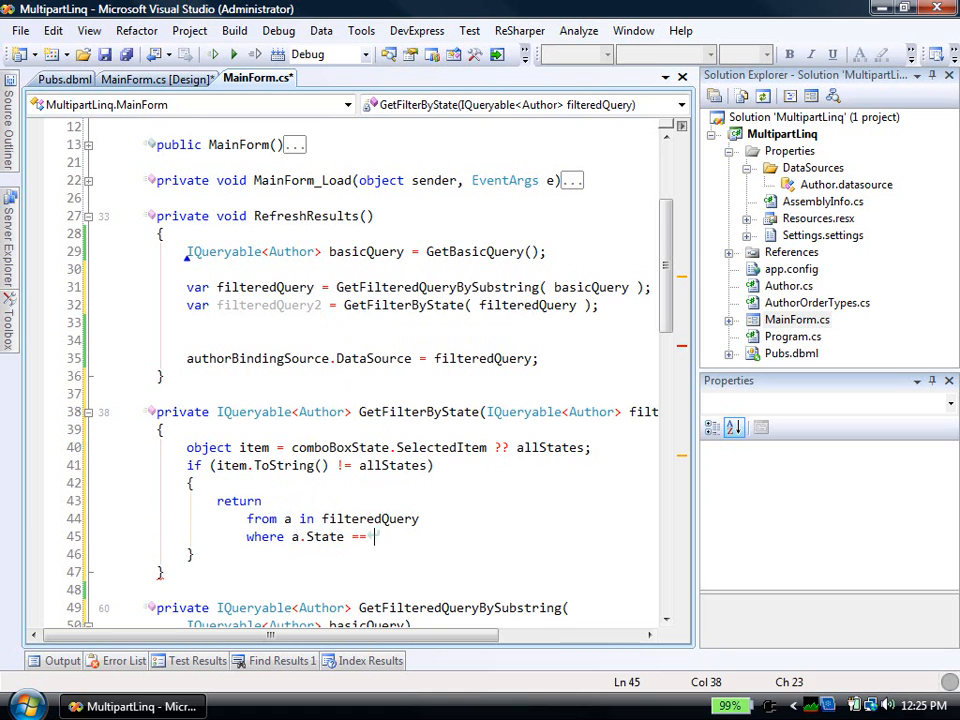
type("item.ToString();")
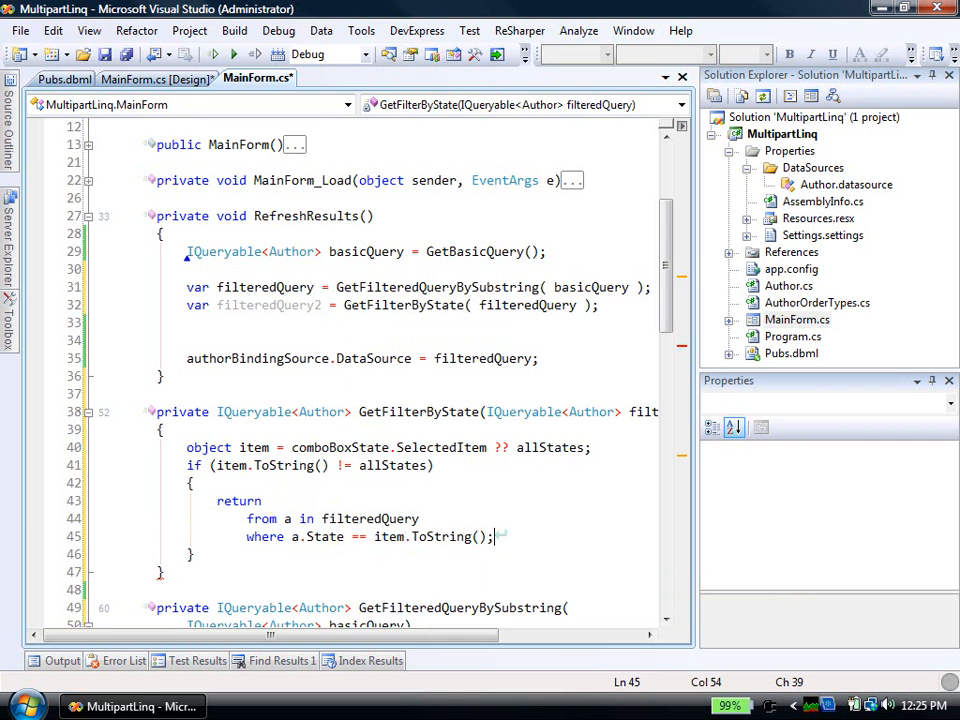
type("se")
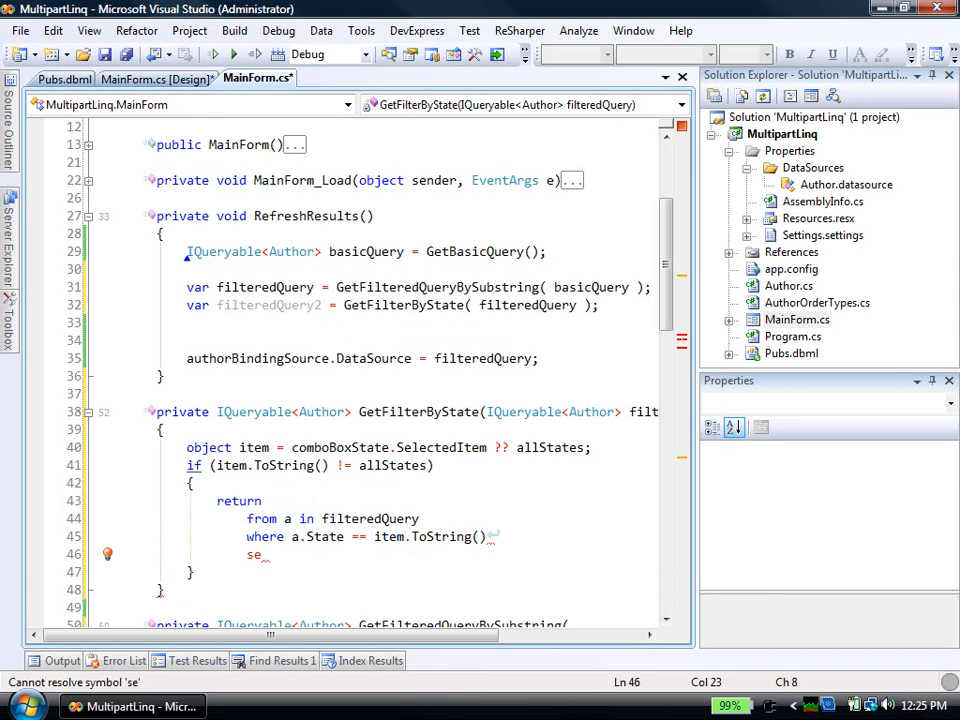
type("lect a;")
type("return ")
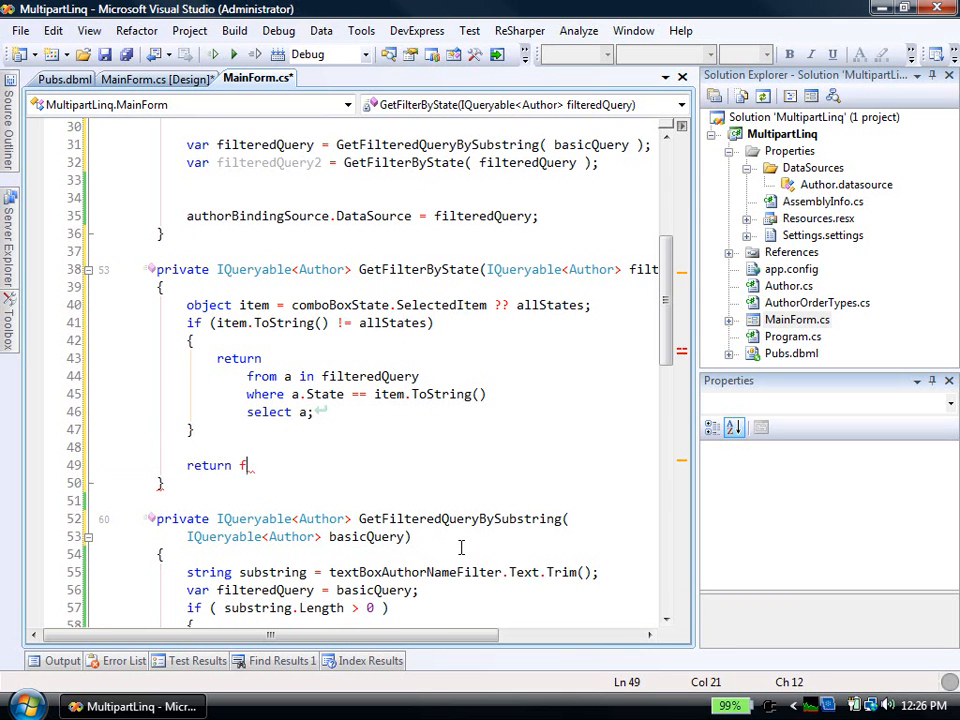
Add 'return filteredQuery;' as the fallback and review the allStates condition.
type("f")
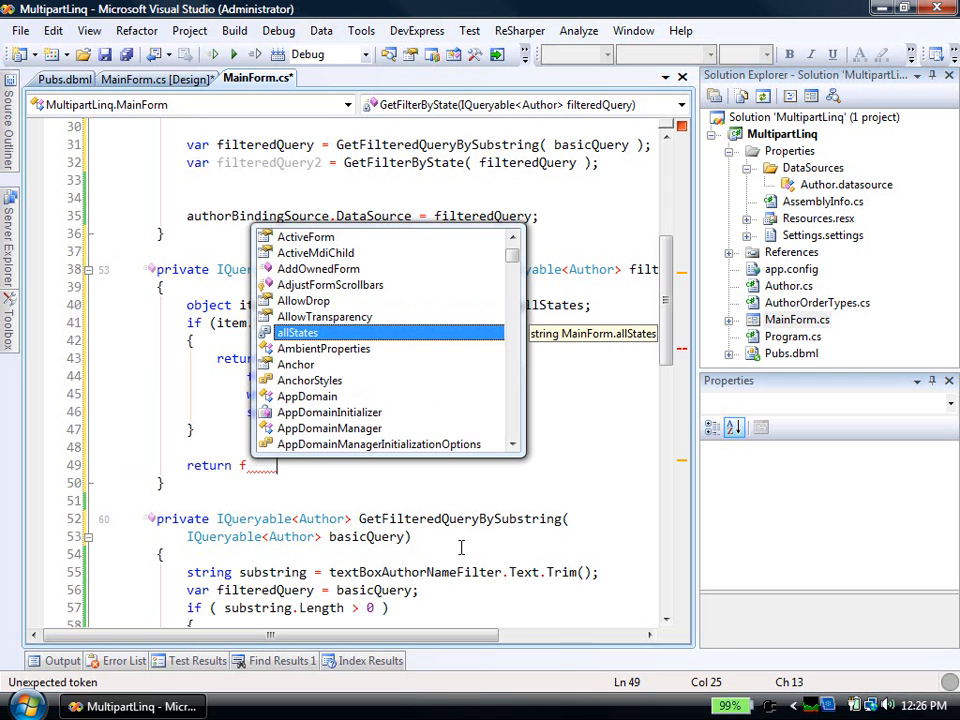
type("ilt")
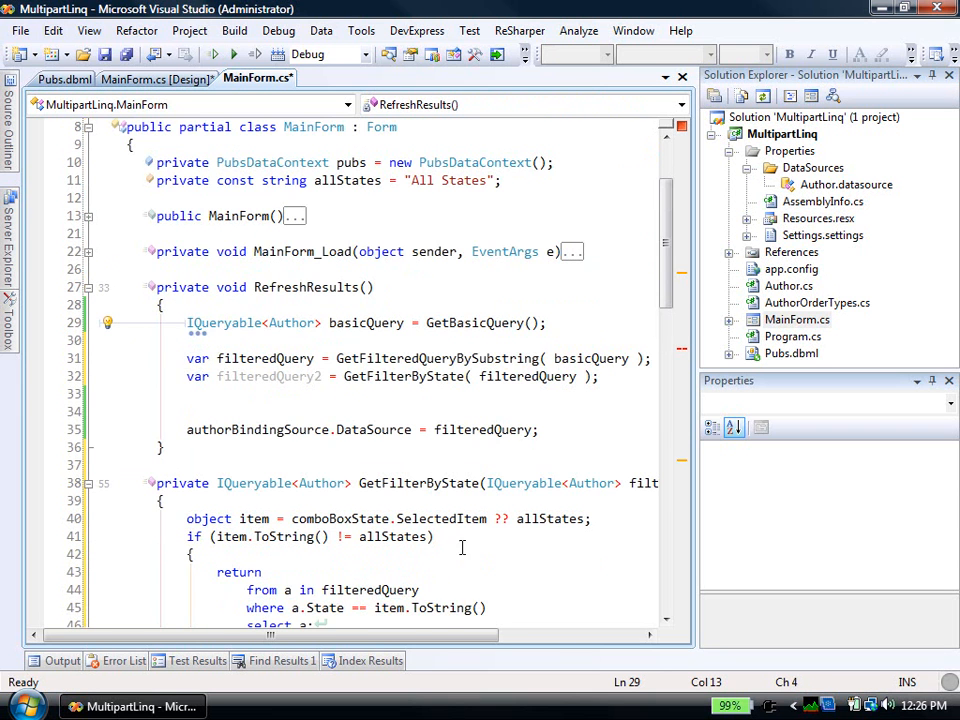
scroll("down", 3)
type("return filteredQuery")
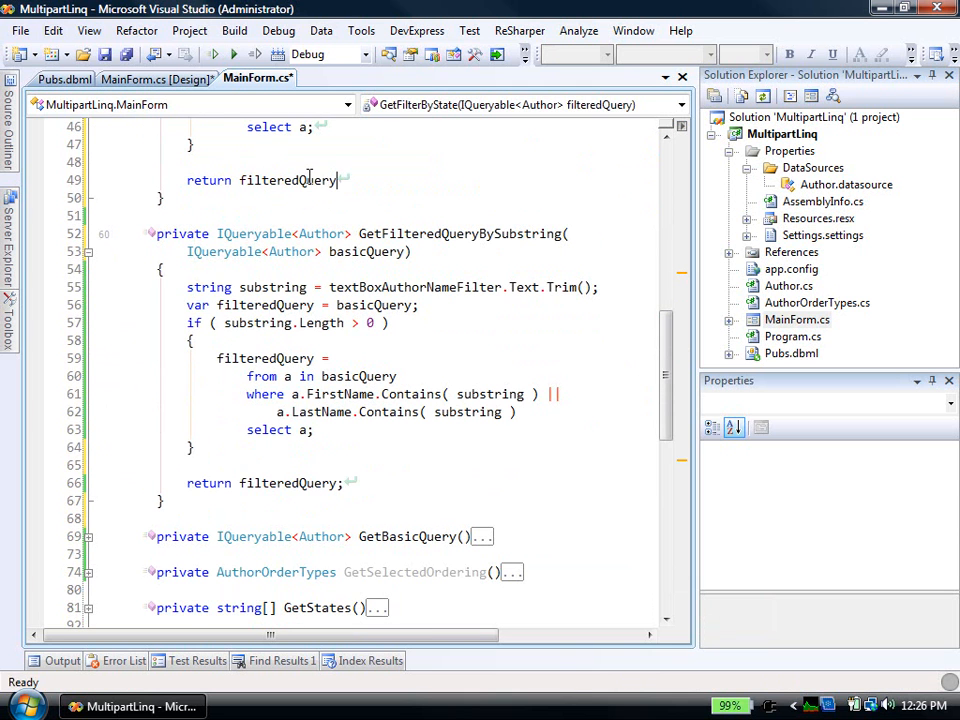
scroll("up", 3)
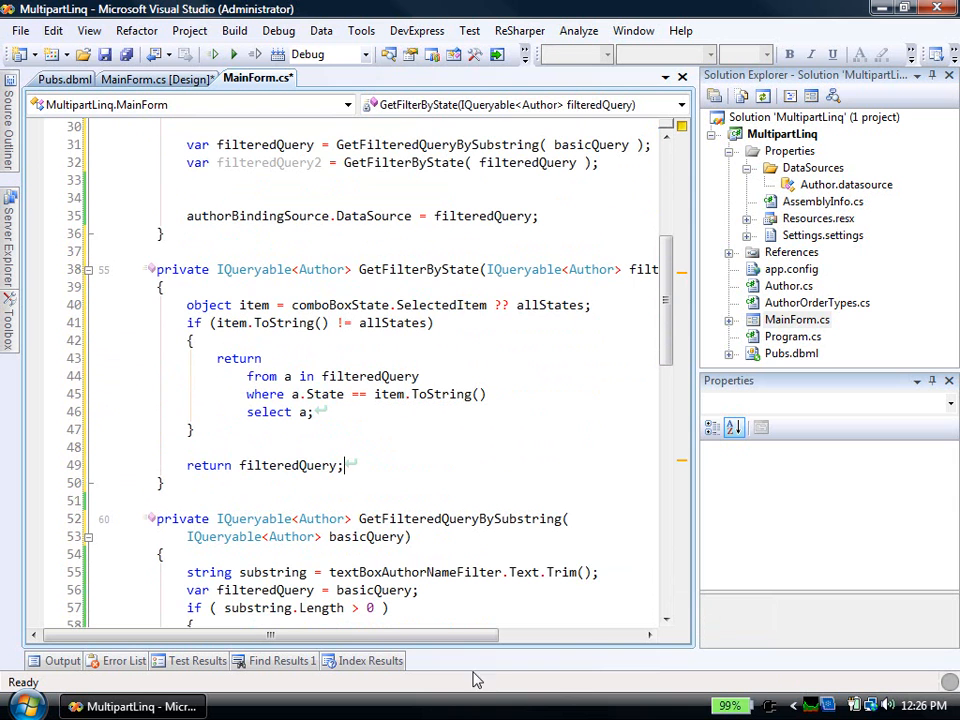
mouse_move(525, 269)
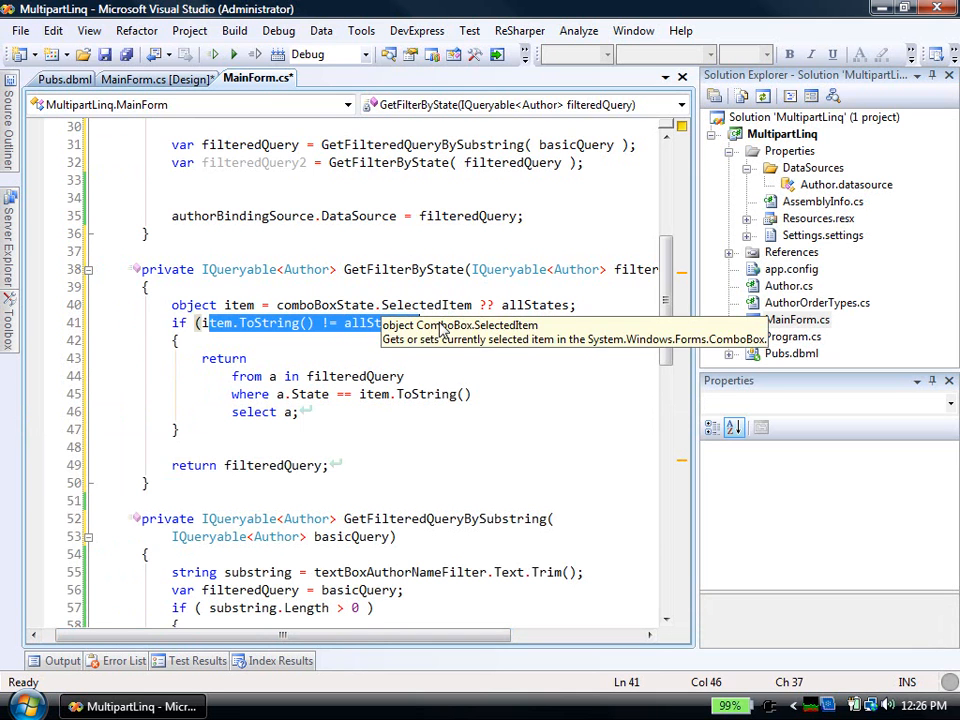
left_click_drag(233, 375, 298, 412)
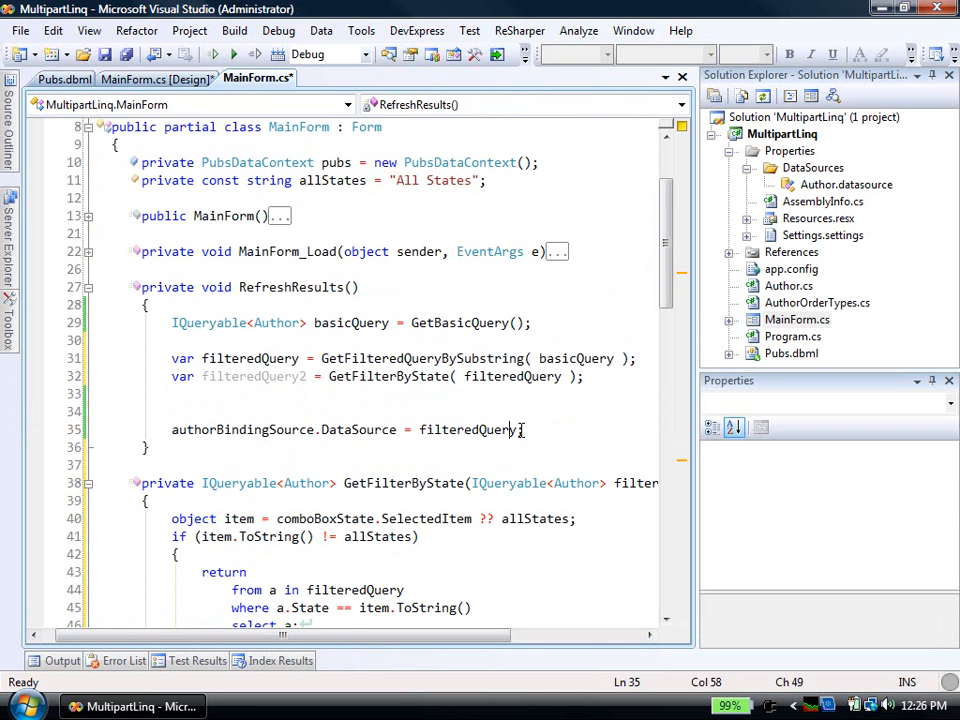
Bind DataSource to filteredQuery2, comment out the orderedQuery line, and build and run with F5.
type("2")
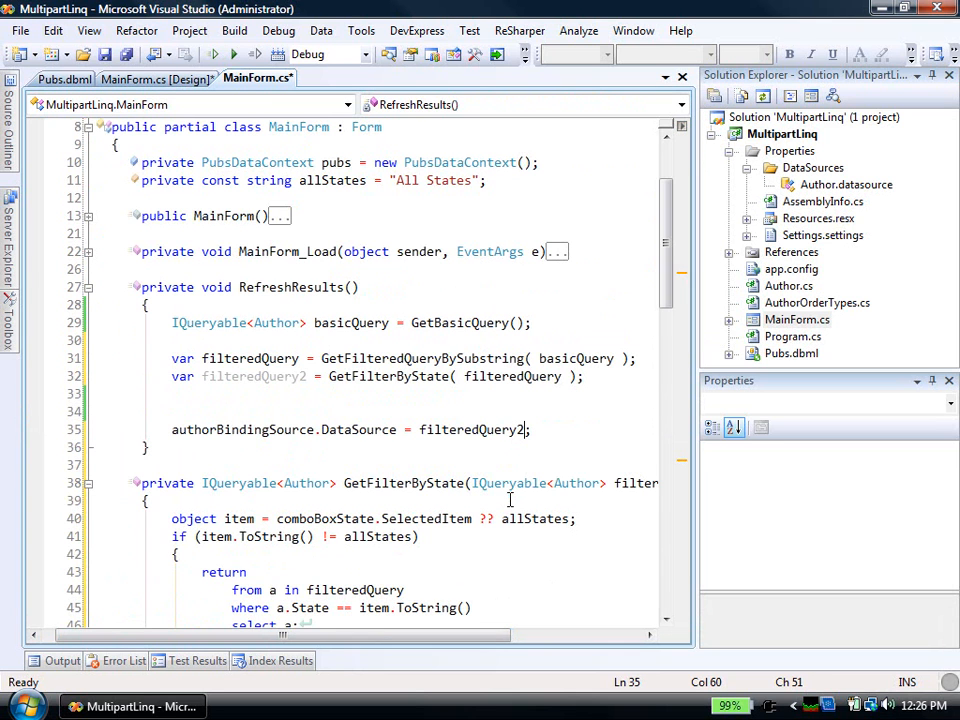
type("v")
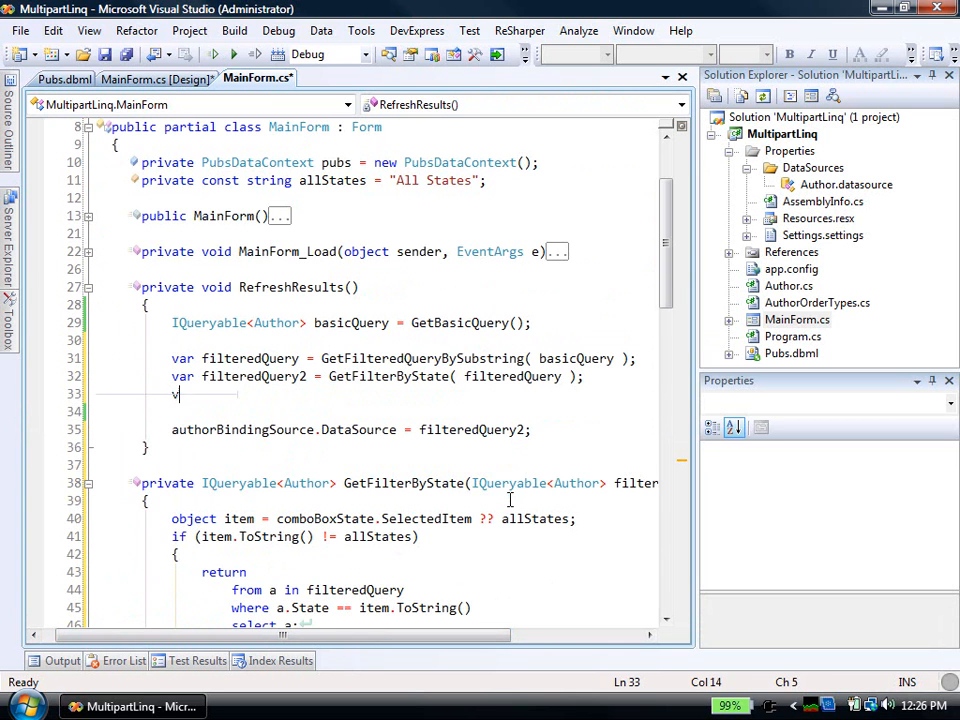
type("order")
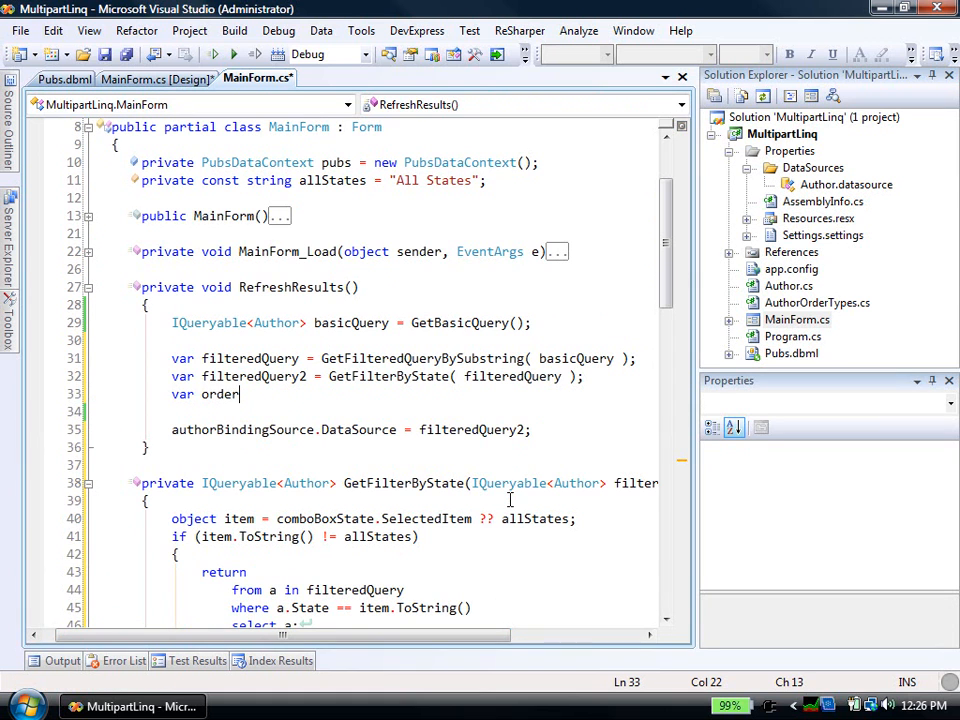
type("edQuery")
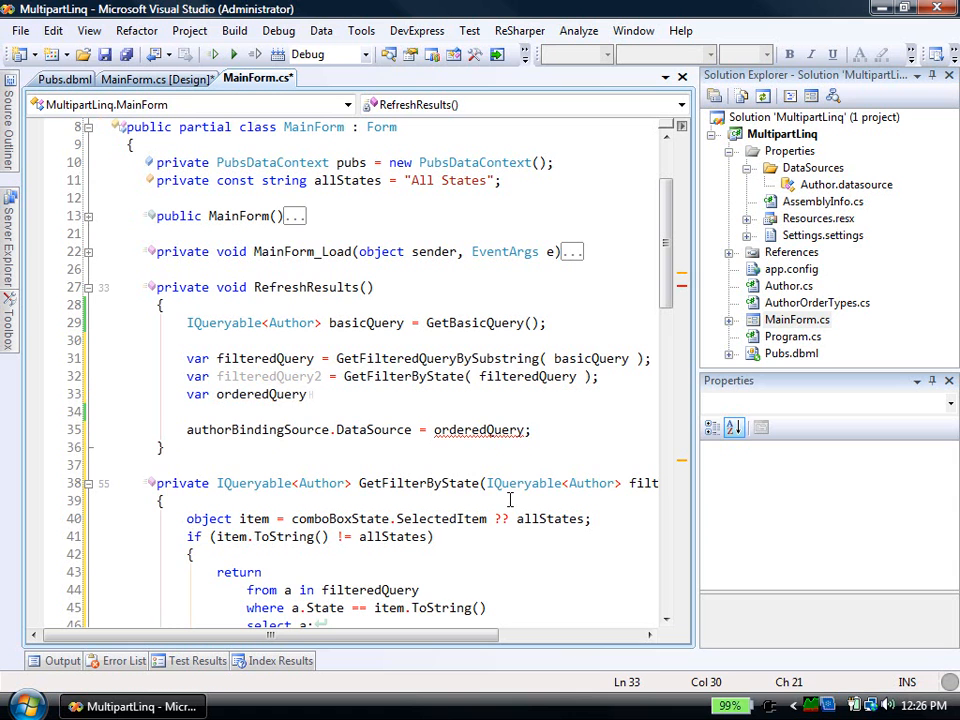
type("f")
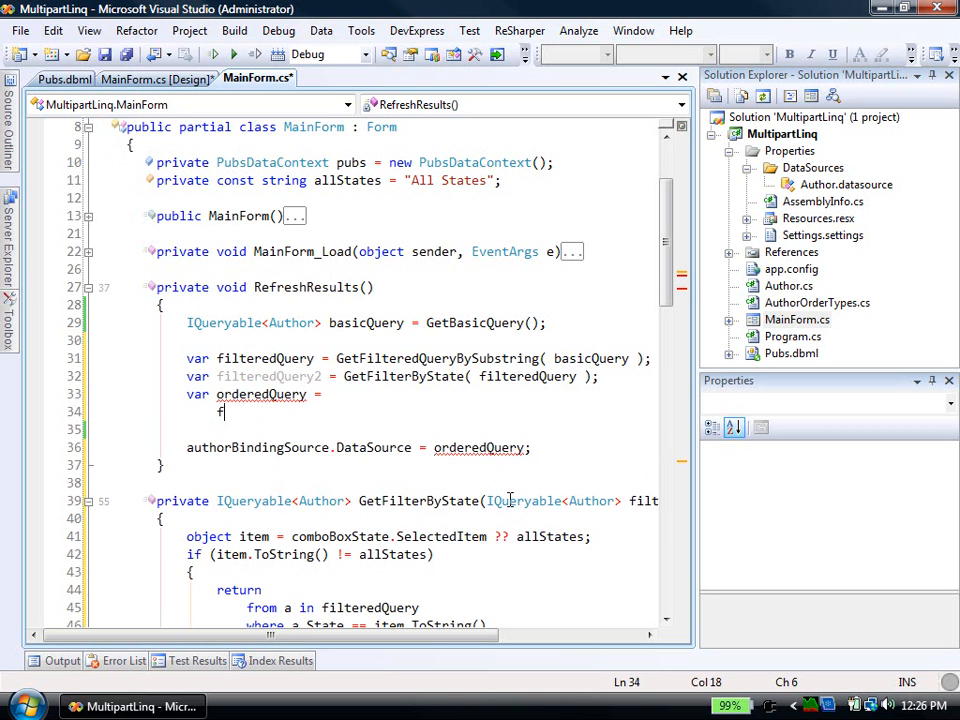
type("rom")
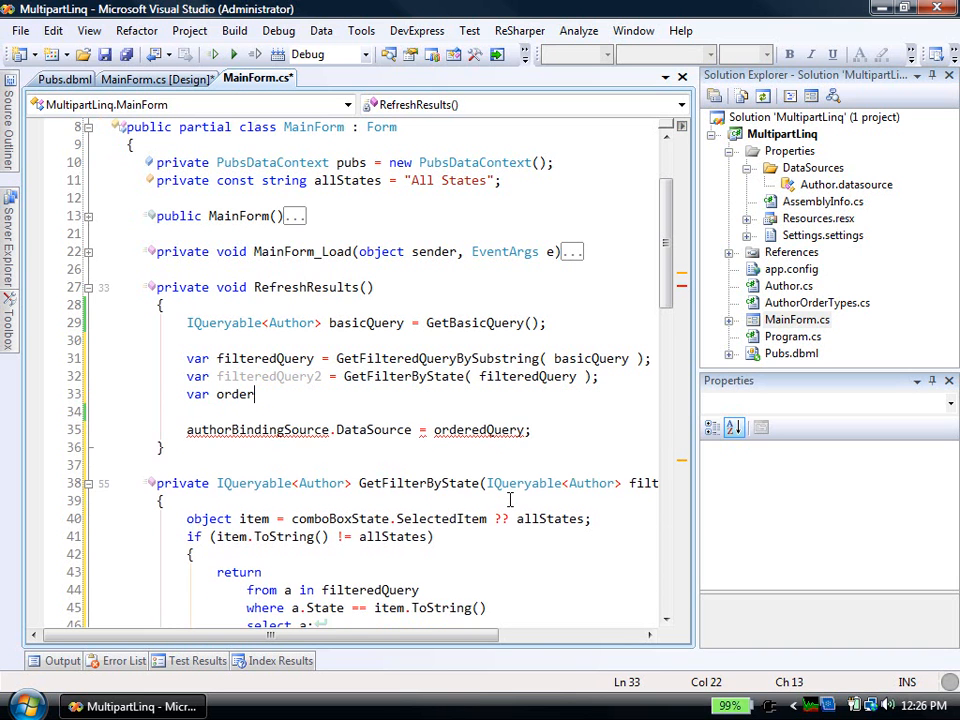
type("edQuery =")
left_click(360, 430)
type("f")
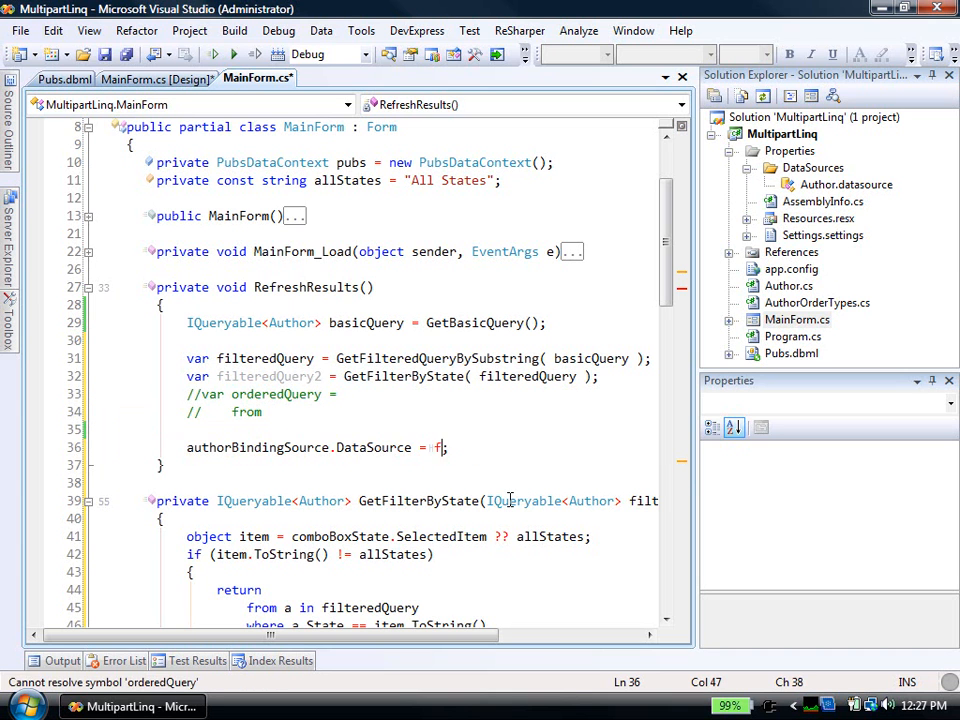
type("ilteredQuery2")
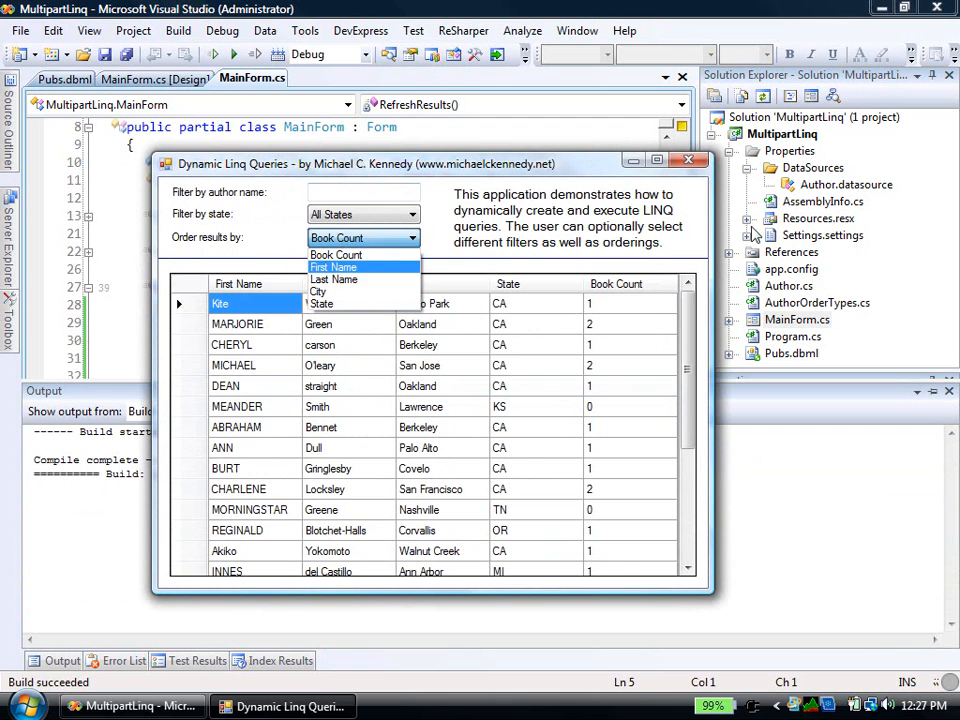
Dismiss the ordering choices, keeping Book Count, and close the Dynamic Linq Queries app.
left_click(335, 255)
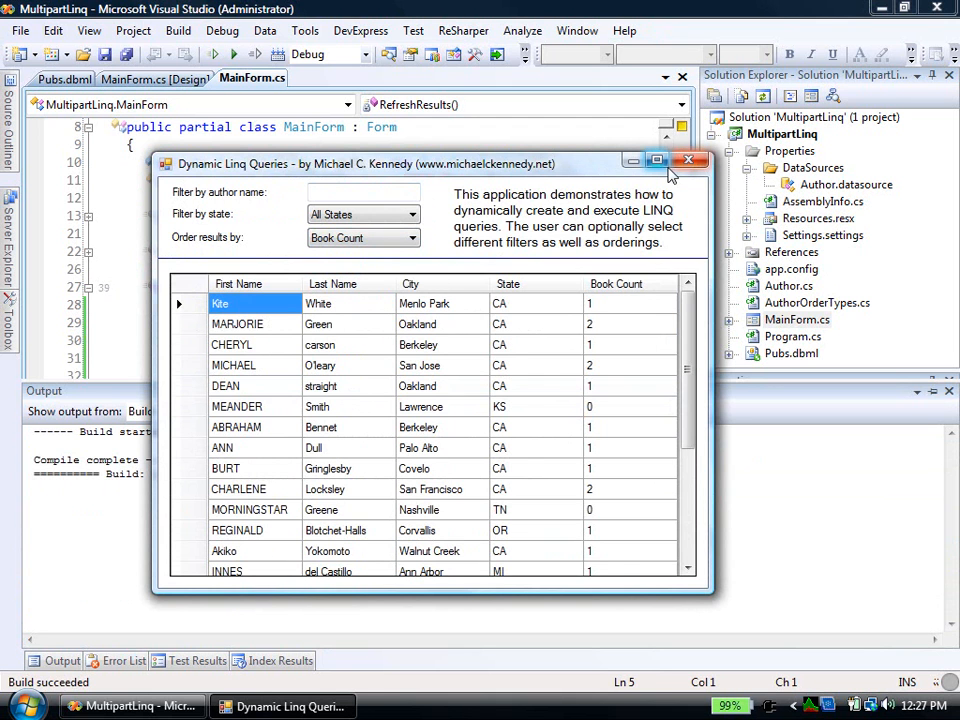
left_click(688, 160)
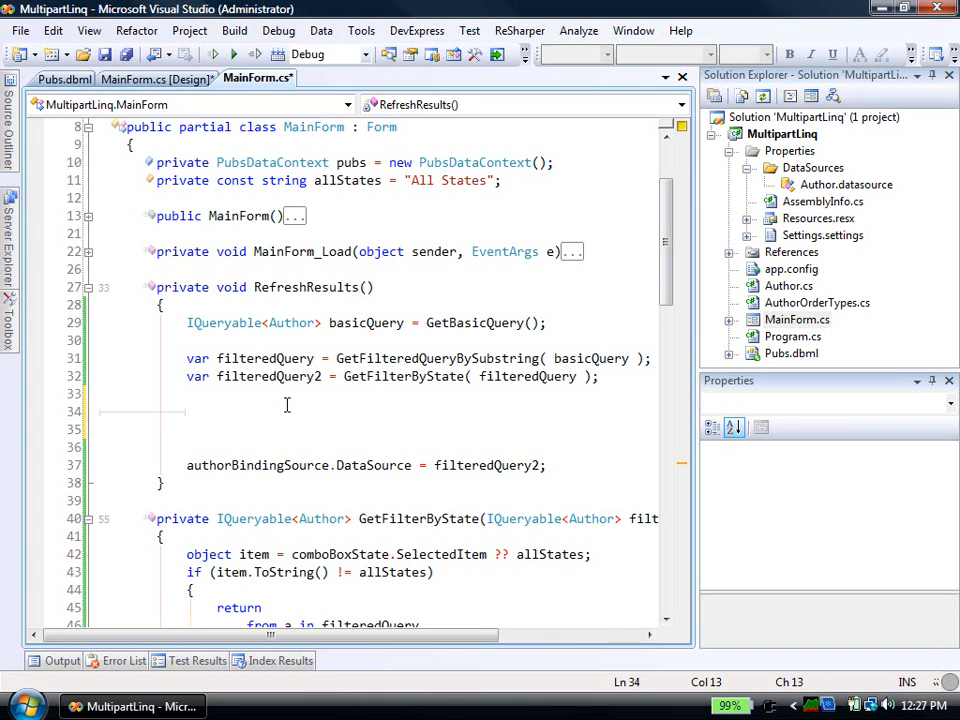
Declare var orderedQuery = filteredQuery2 and an AuthorOrderTypes variable, then switch-snippet every enum case.
type("var")
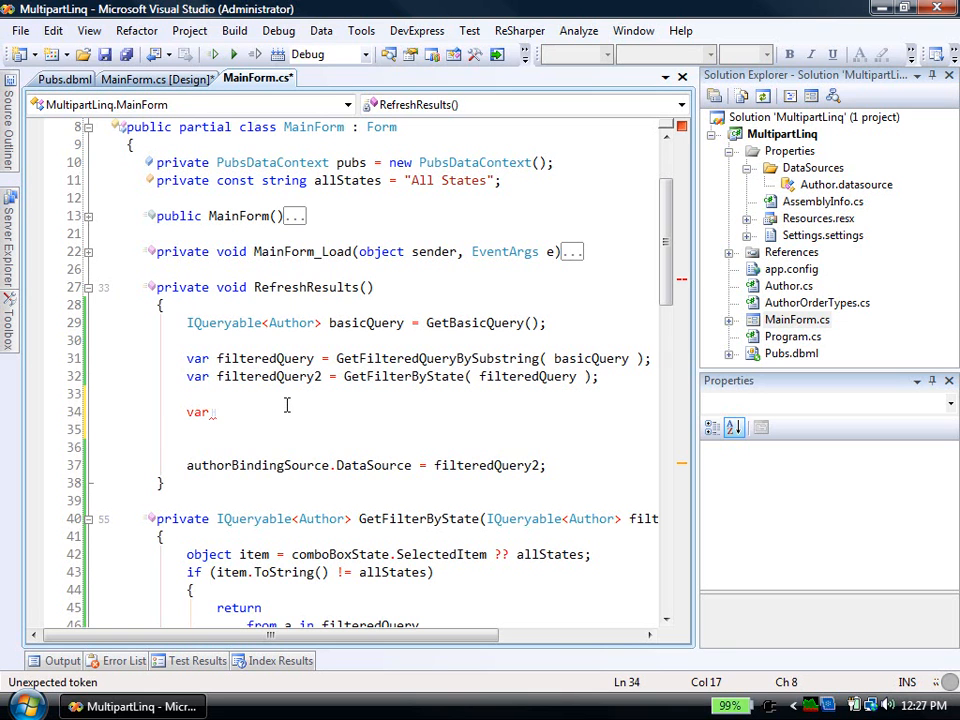
type("orderedQuery = fi")
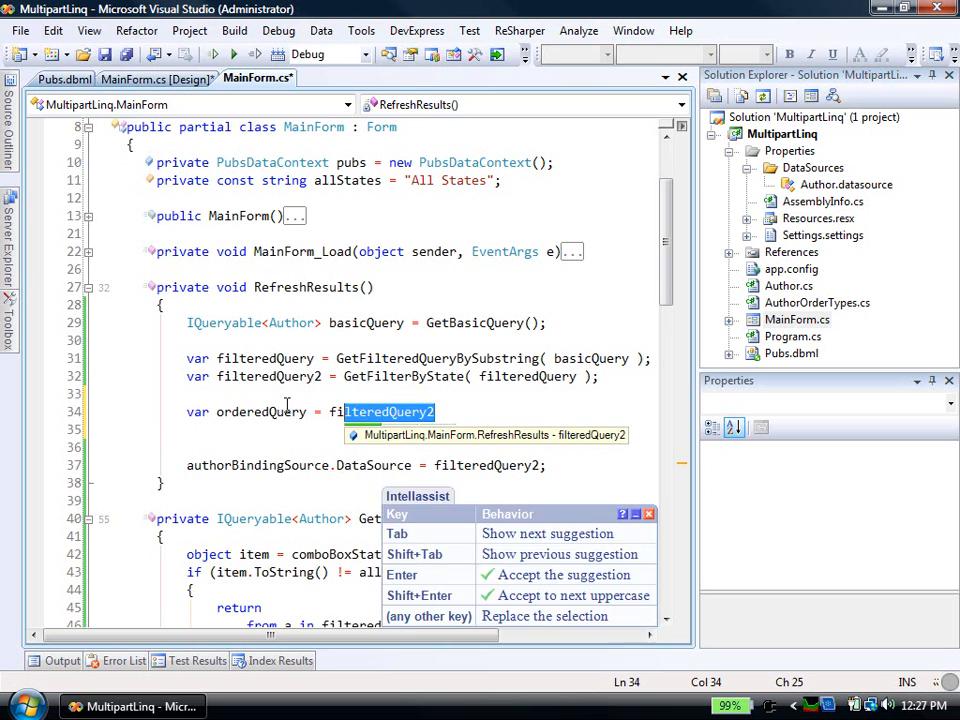
type("s")
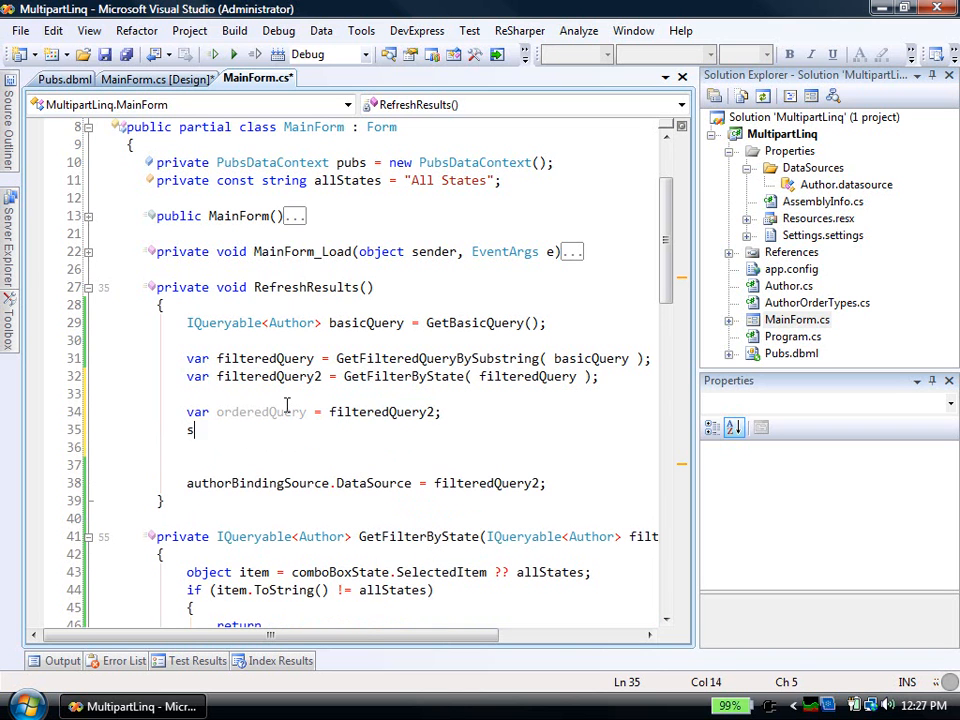
type("witch ( 0")
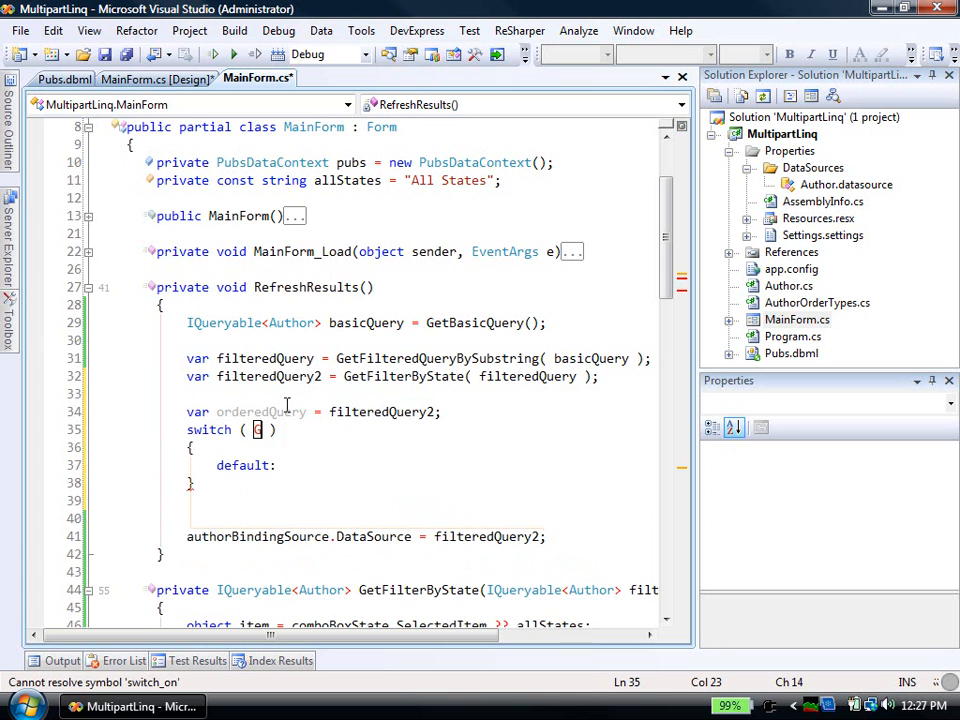
type("GetFilterByState")
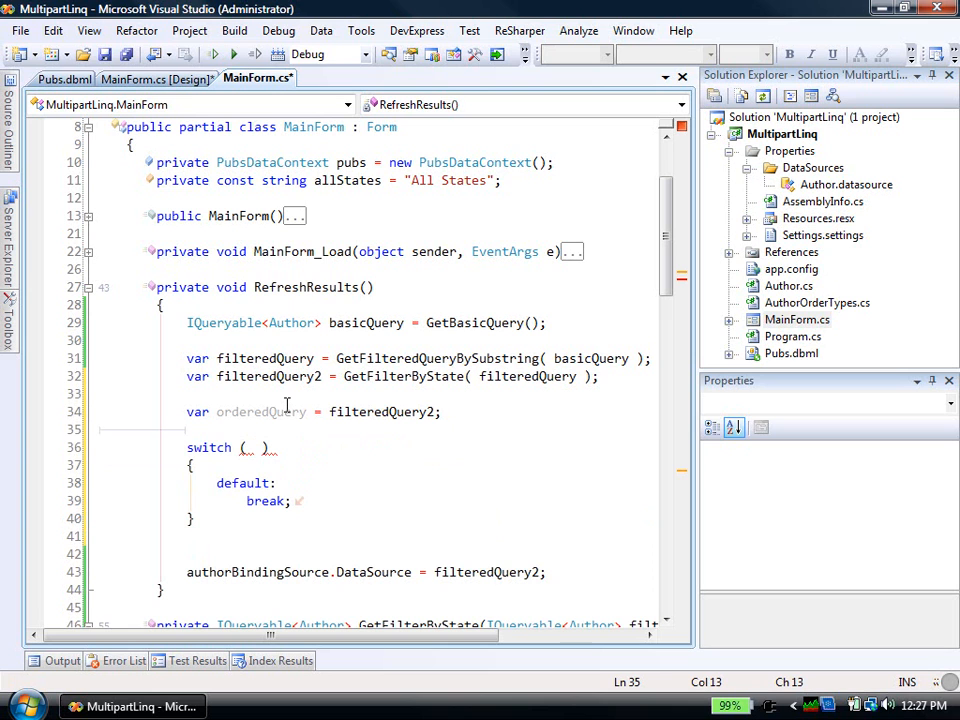
type("AuthorOrderTypes type")
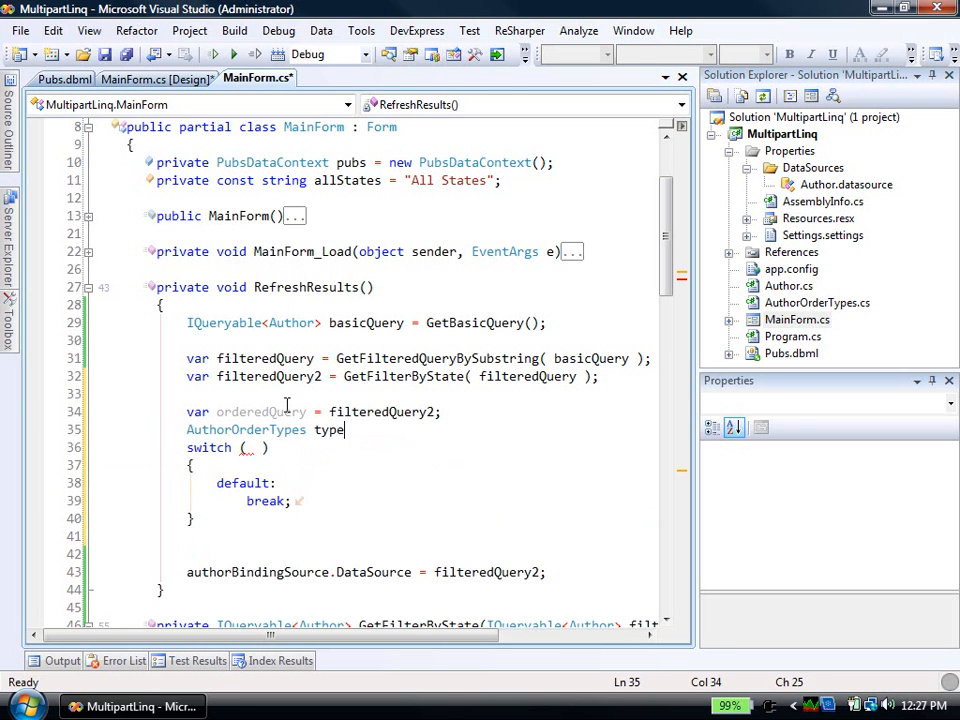
type("= GetFilterByState();")
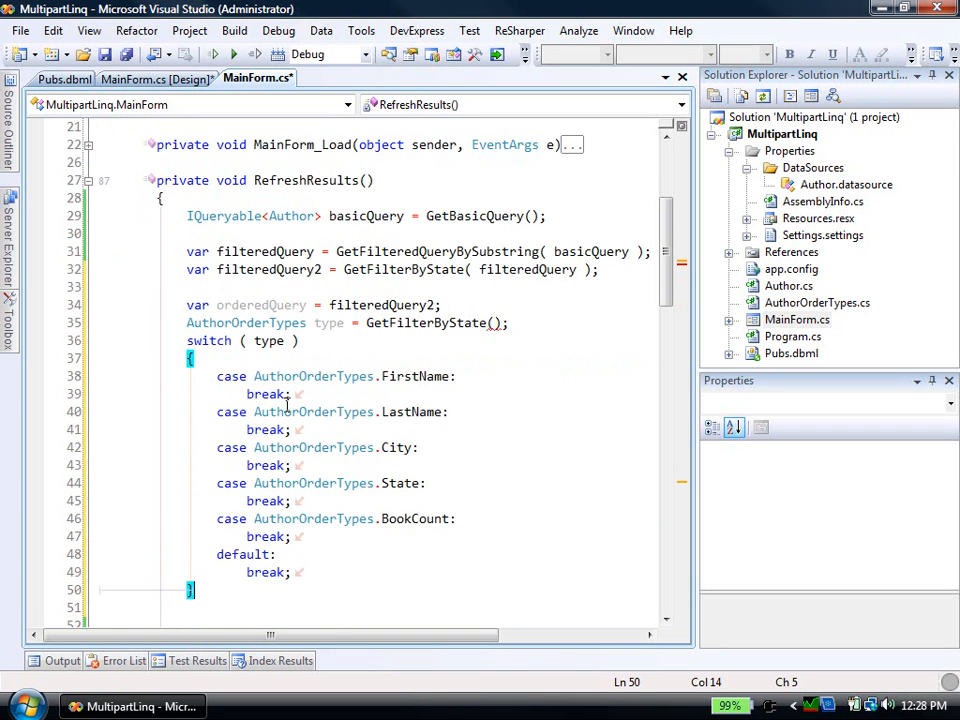
scroll("down", 3)
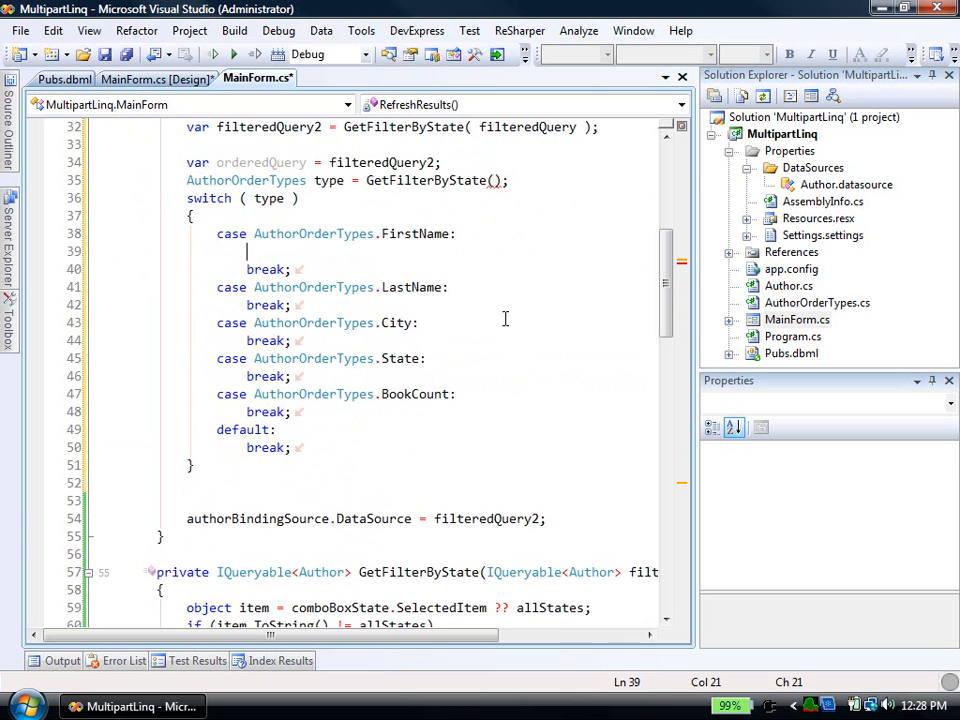
Set orderedQuery in each case to filteredQuery2 ordered by FirstName, LastName, and the other fields.
type("or")
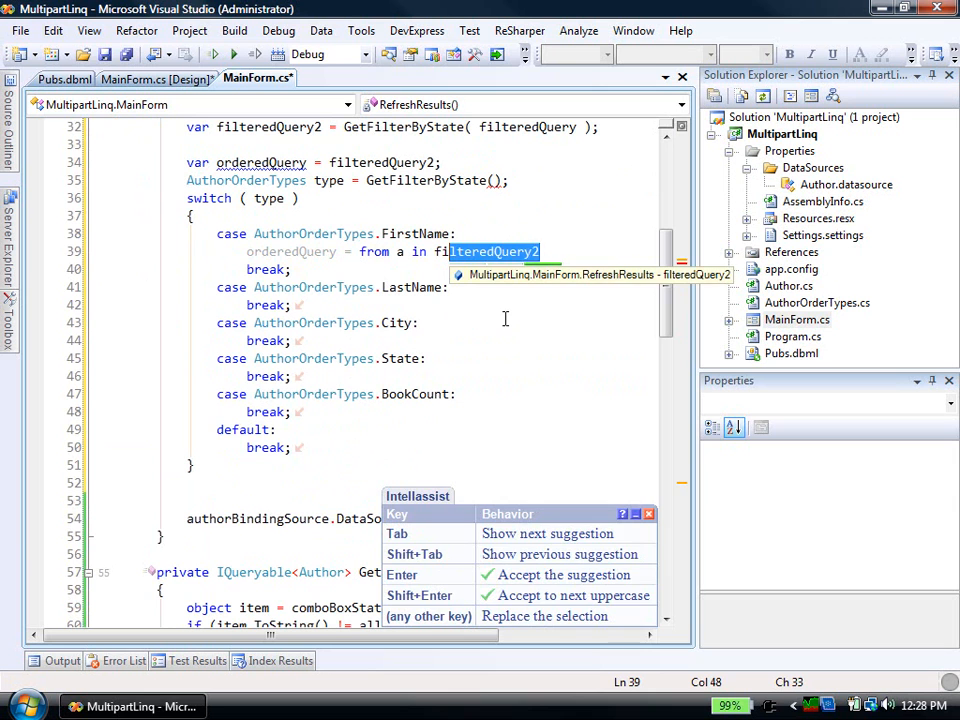
key("Enter")
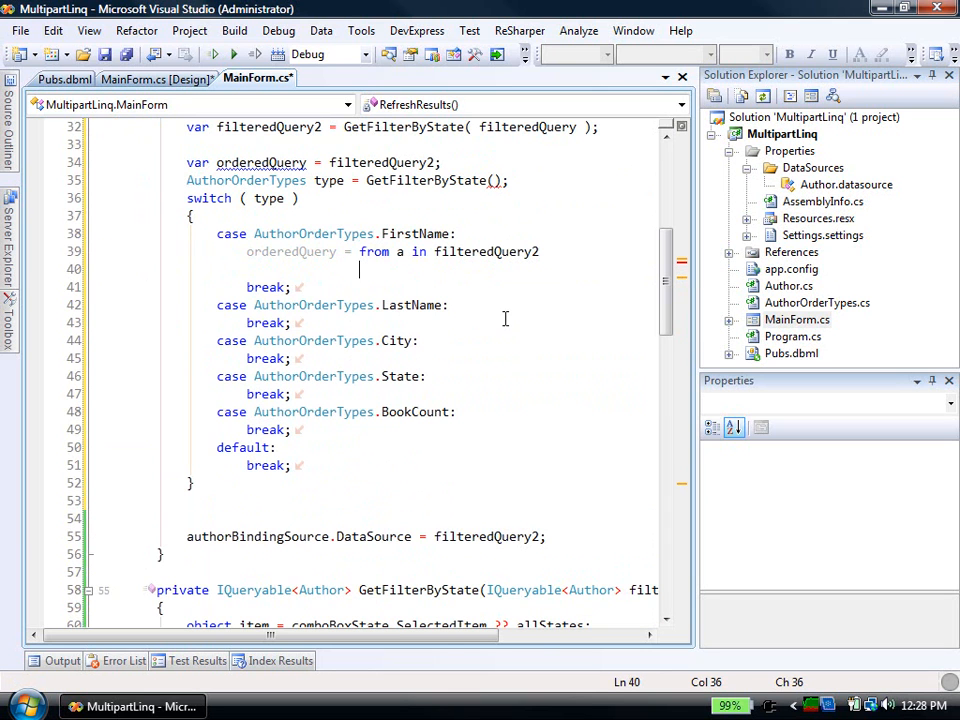
type("whe")
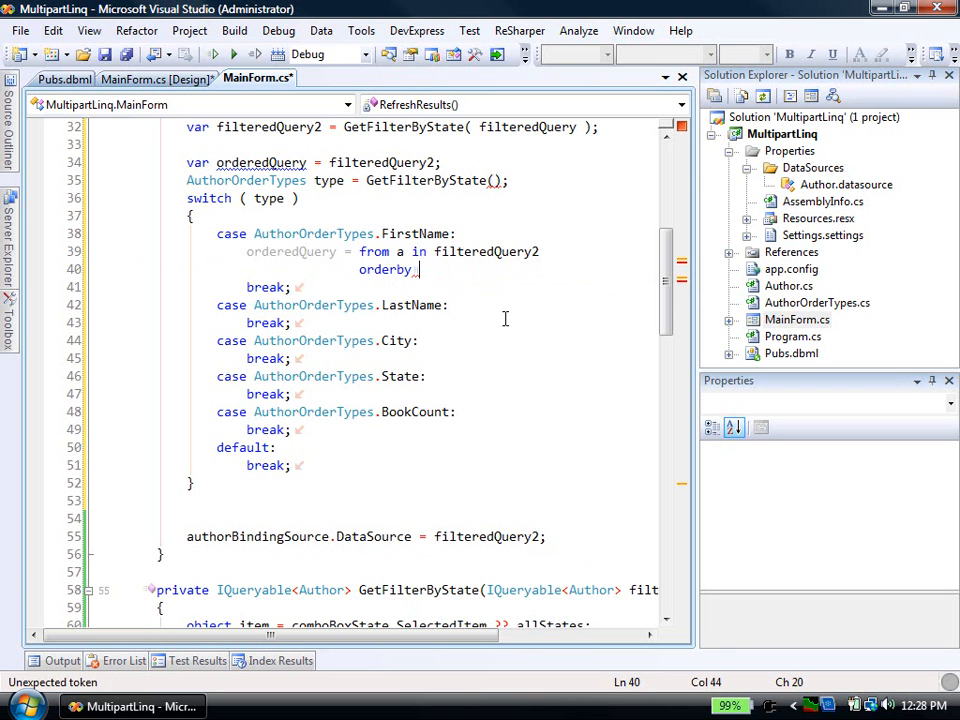
type("a.FirstName")
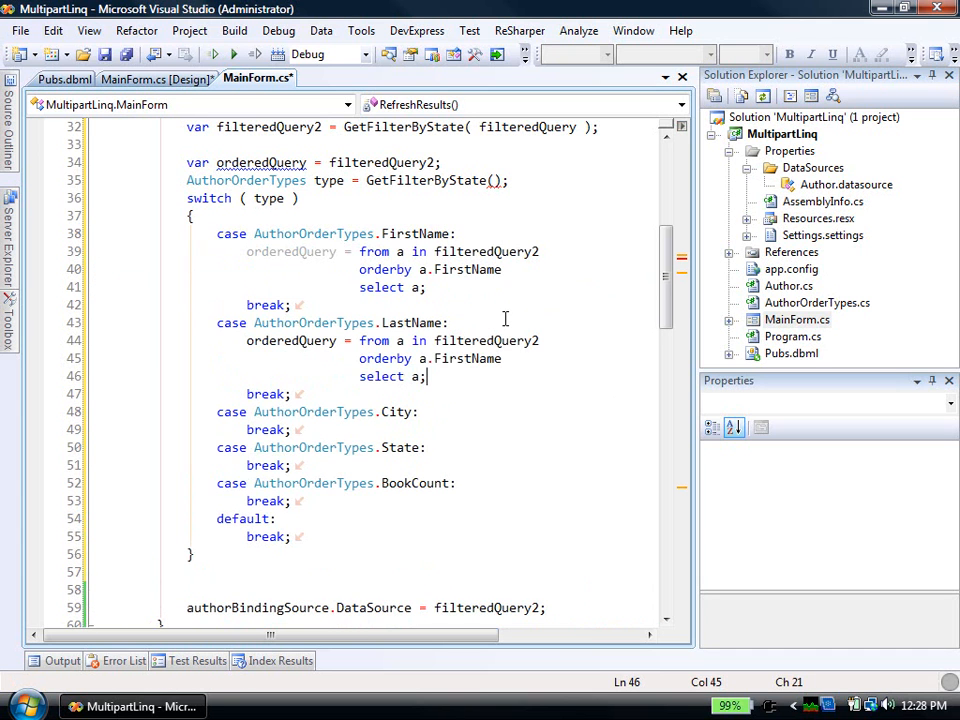
type("K")
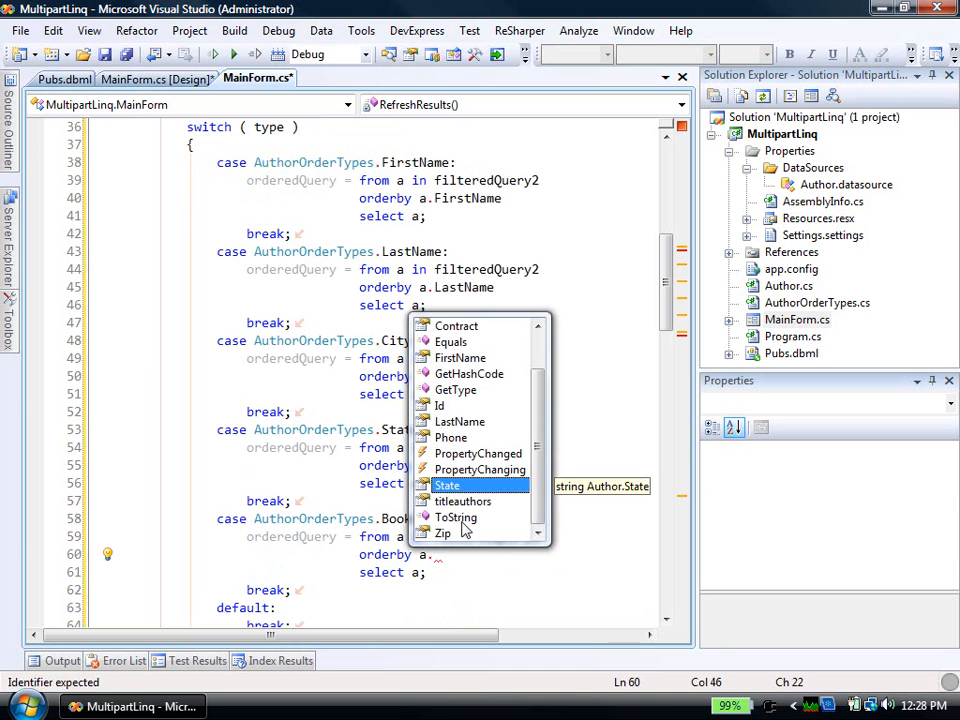
mouse_move(462, 532)
type("BookCount")
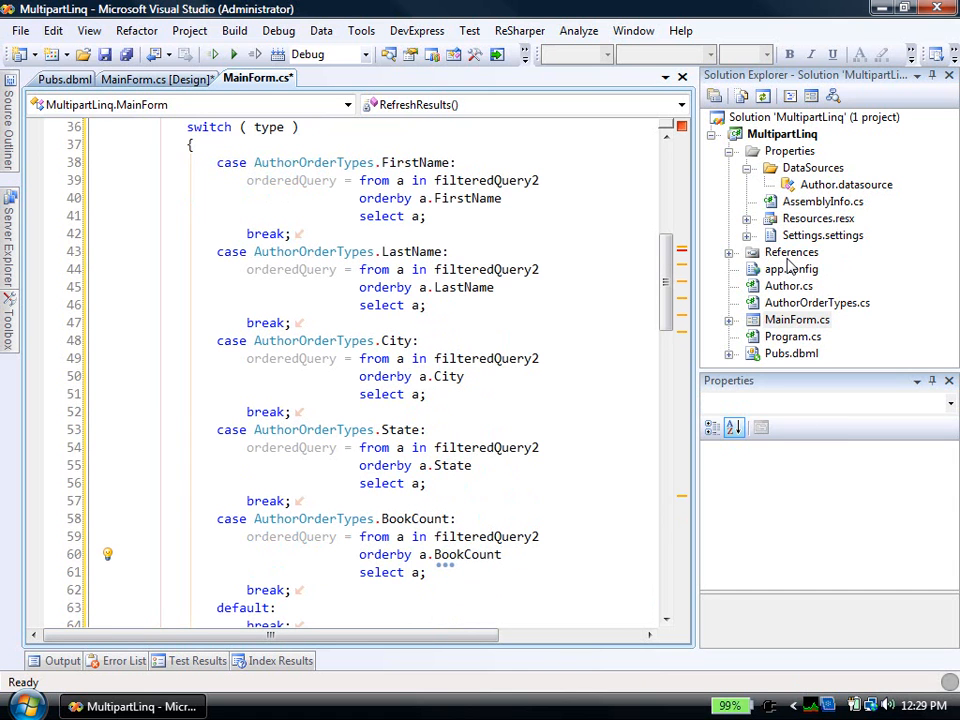
mouse_move(295, 448)
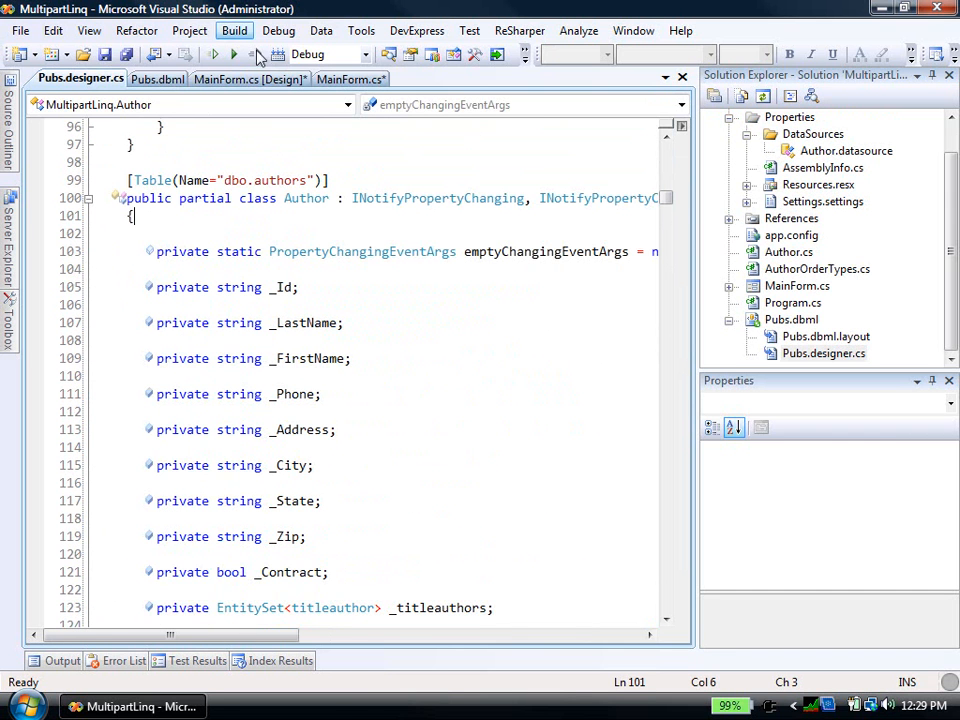
Check the BookCount property in Author.cs, then return to MainForm.cs.
left_click(349, 79)
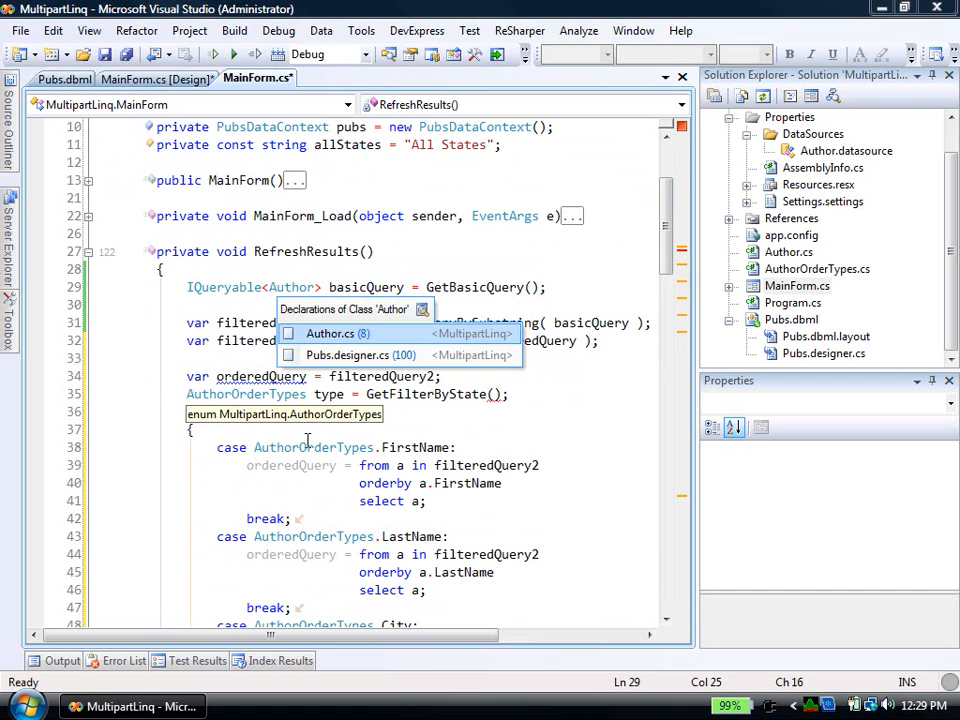
left_click(337, 333)
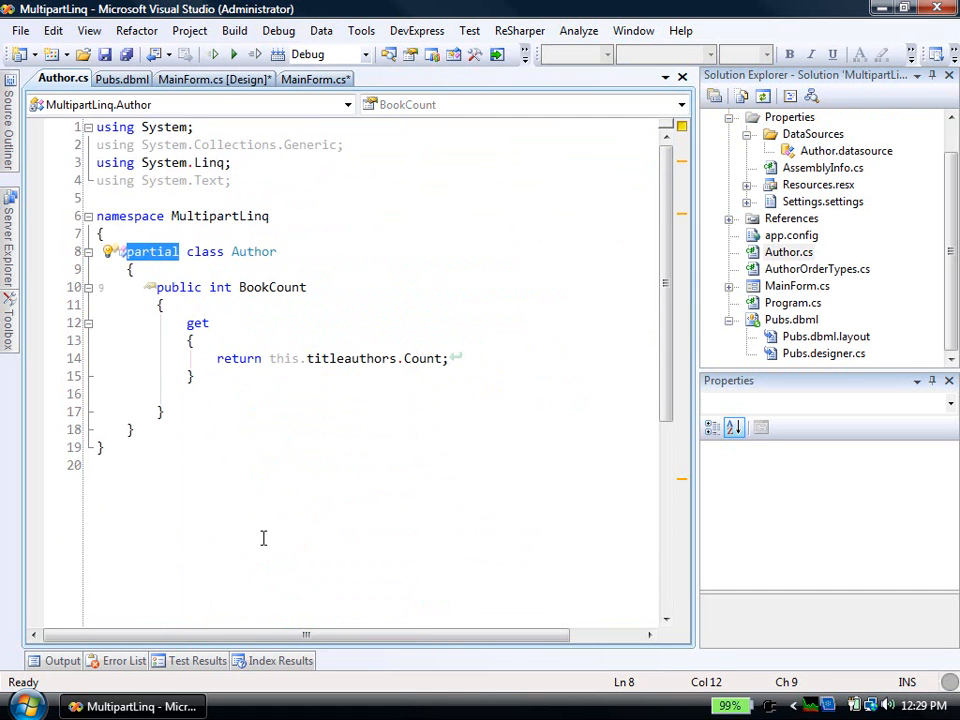
mouse_move(285, 358)
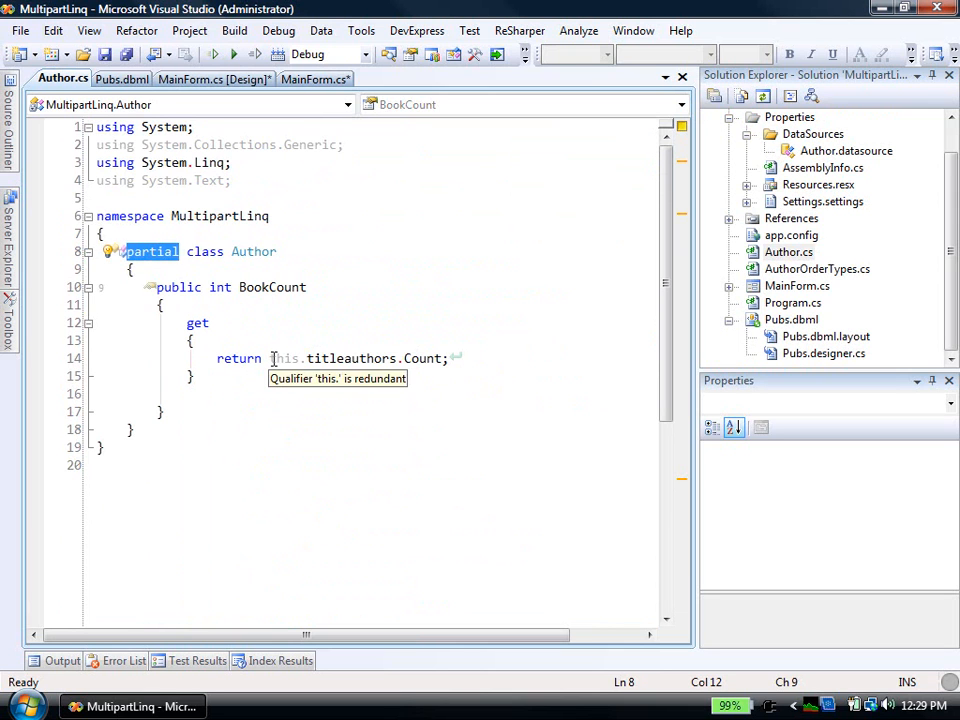
double_click(337, 358)
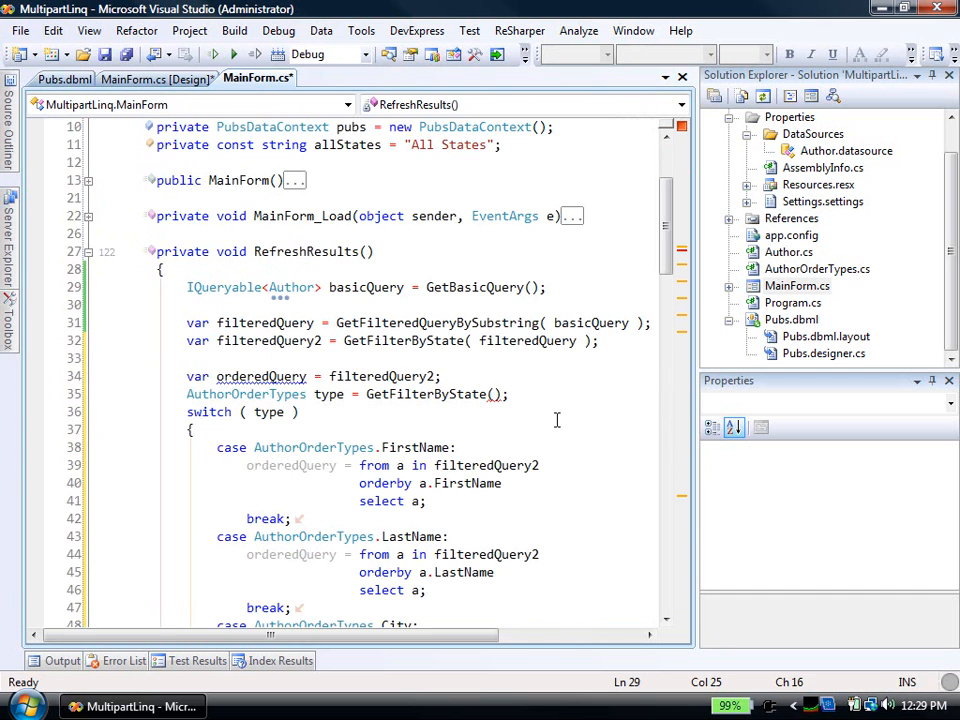
scroll("down", 3)
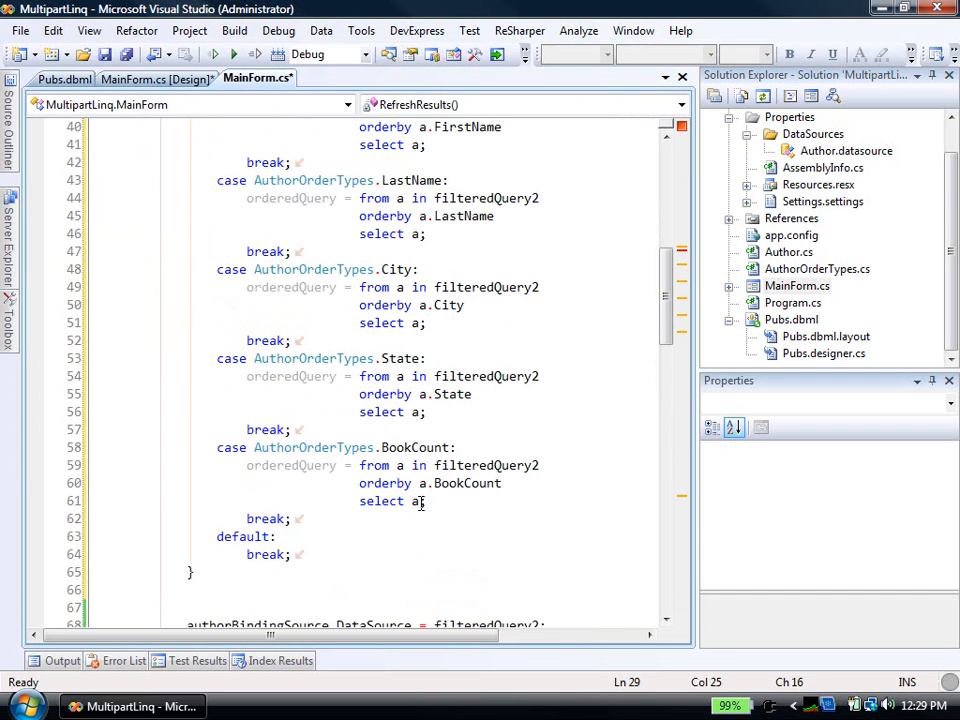
Make the default case set orderedQuery = filteredQuery2; before break.
double_click(466, 483)
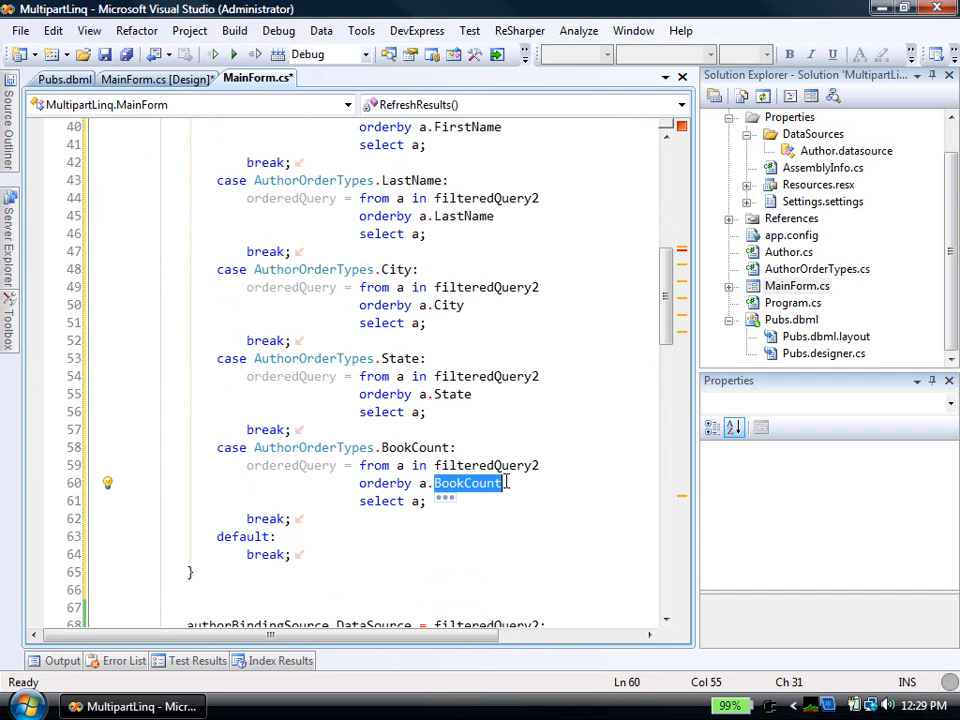
left_click(346, 538)
type("orderedQuery                    ")
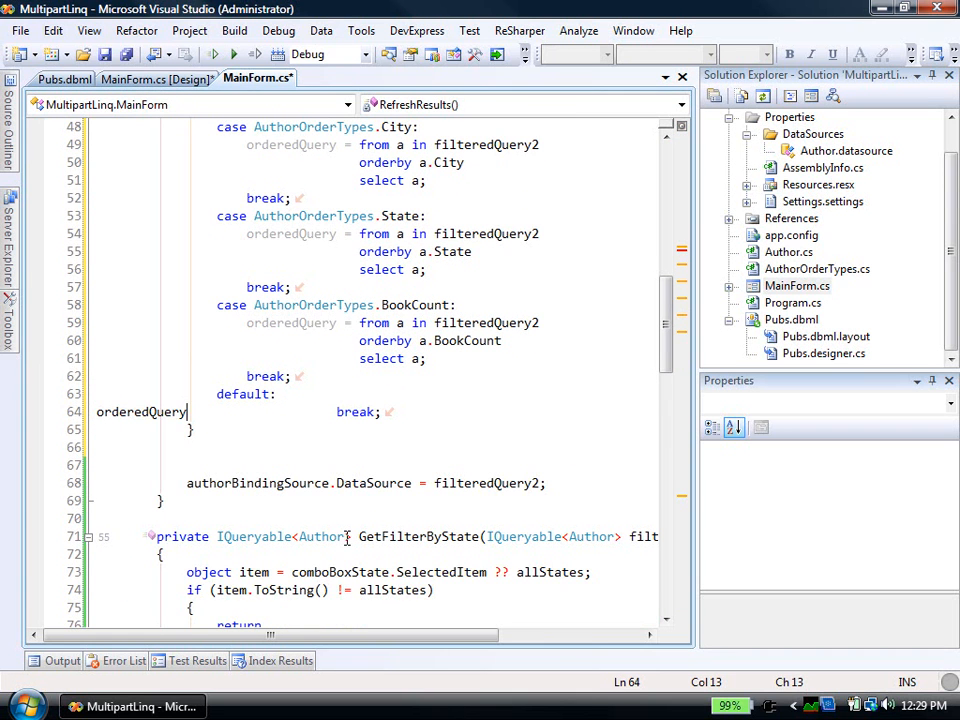
type("= filteredQuery2;")
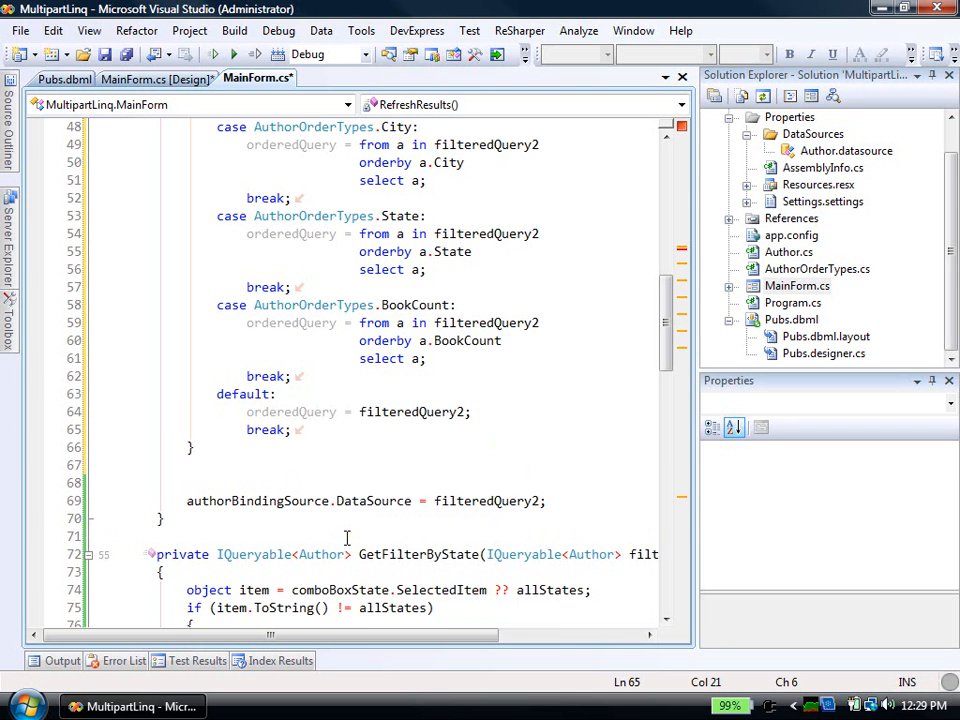
scroll("down", 3)
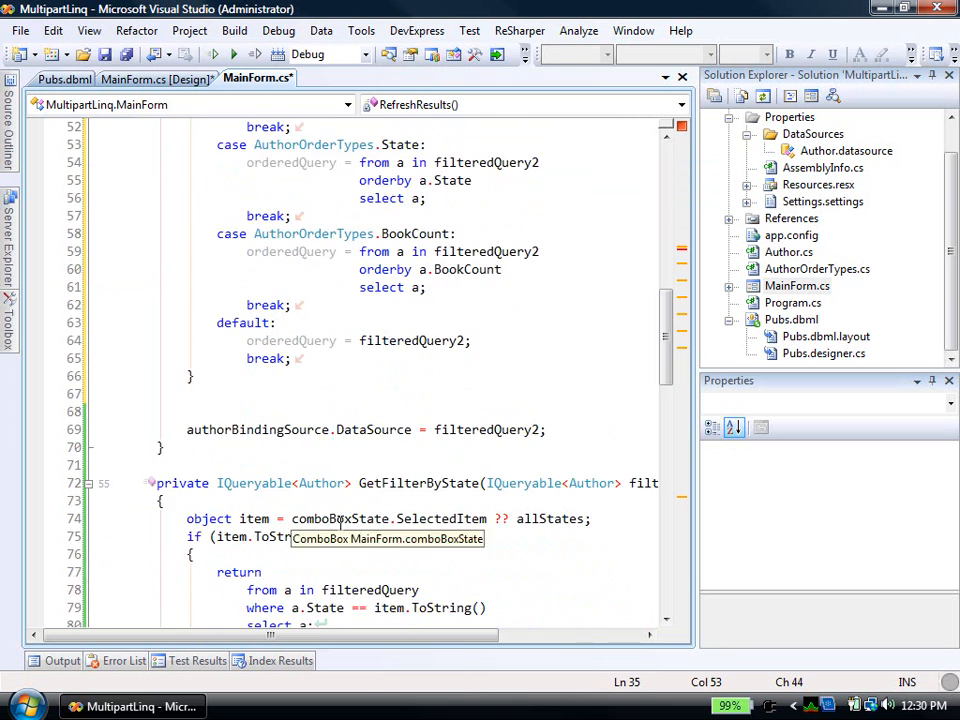
scroll("down", 3)
type("AuthorOrderTypes type = Get")
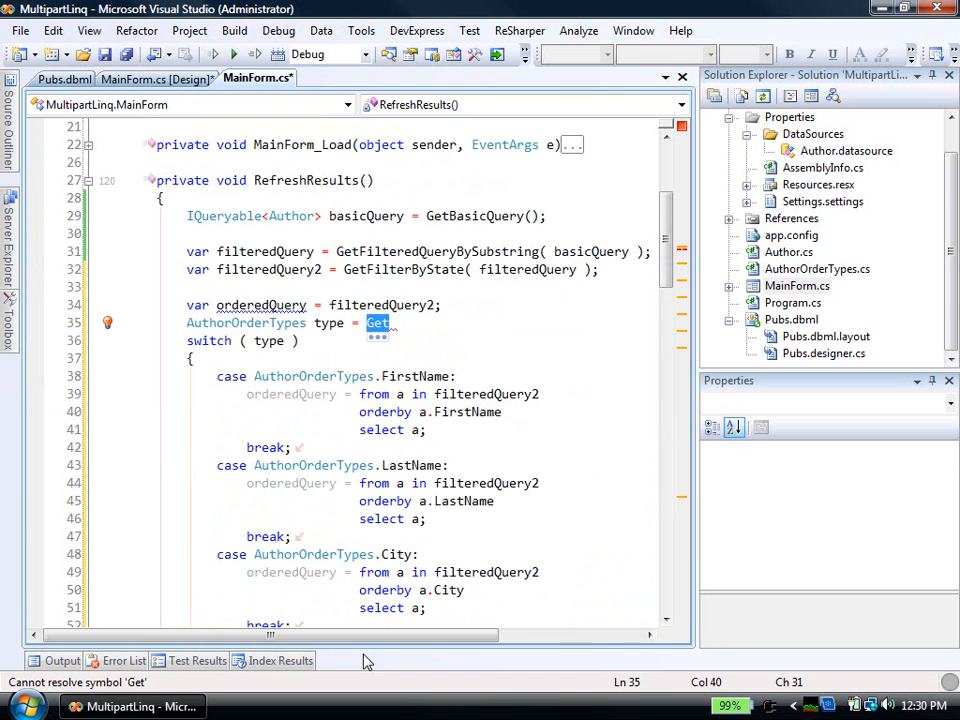
Change the AuthorOrderTypes variable's call from GetFilterByState() to GetSelectedOrdering().
type("SelectedOrdering")
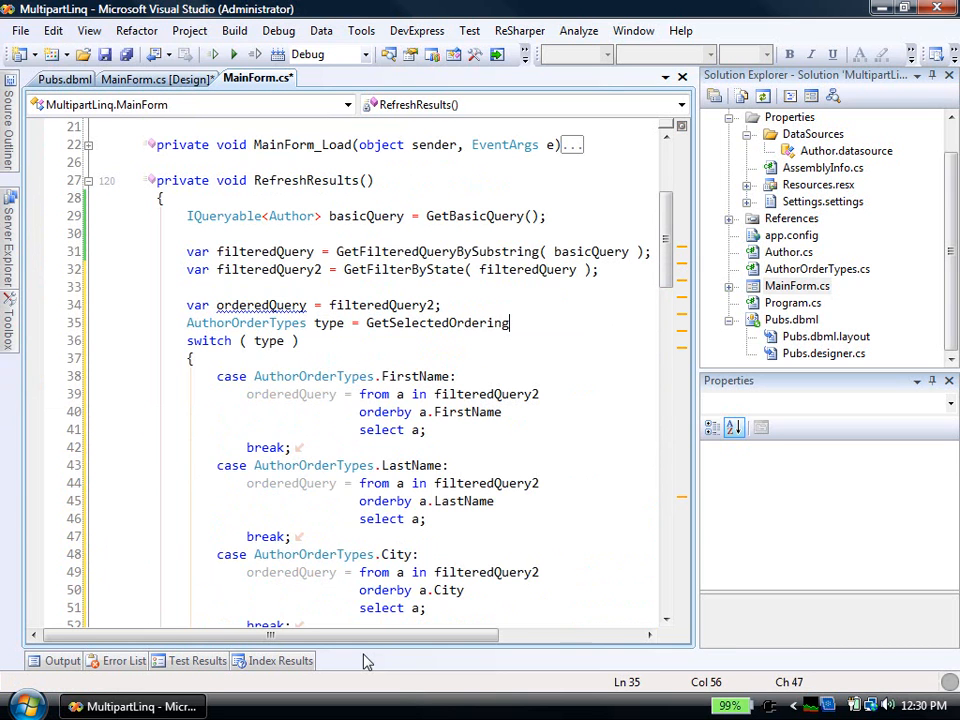
type("();")
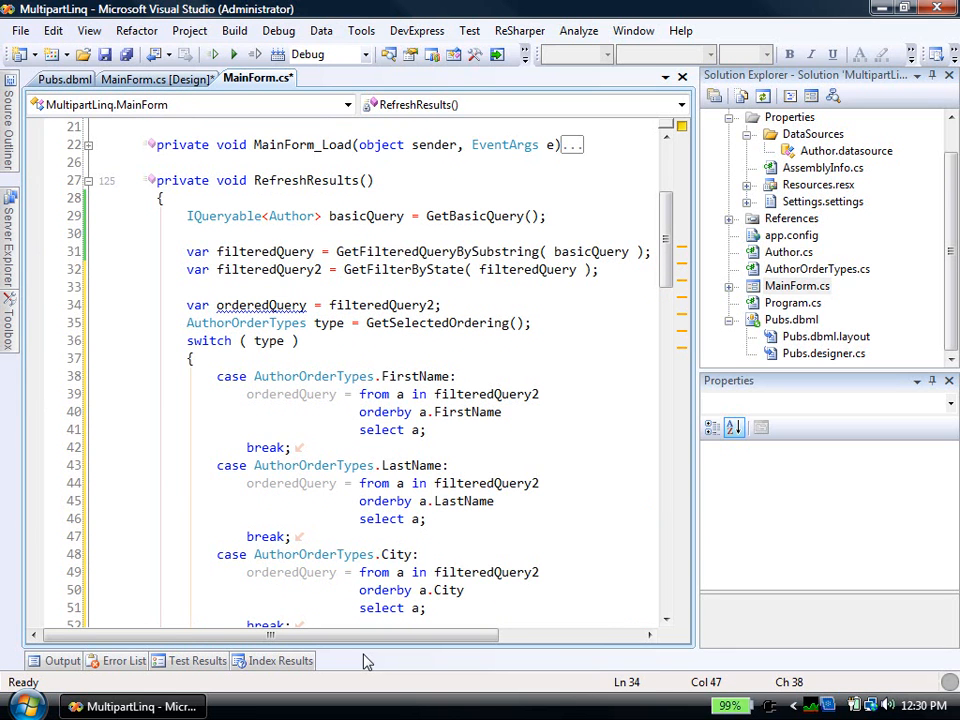
mouse_move(282, 261)
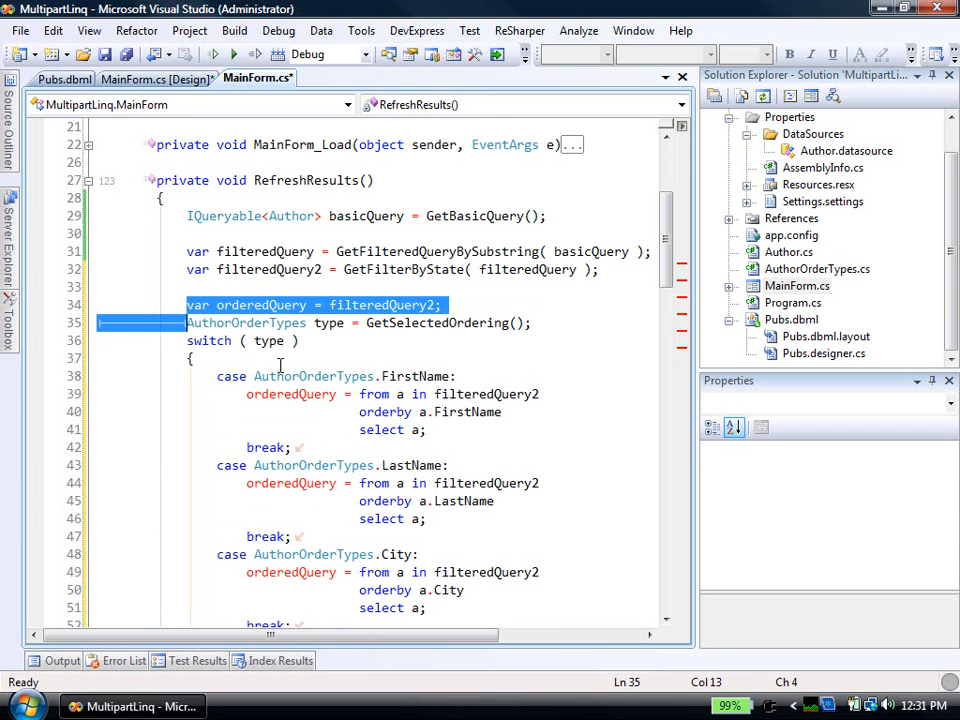
scroll("down", 3)
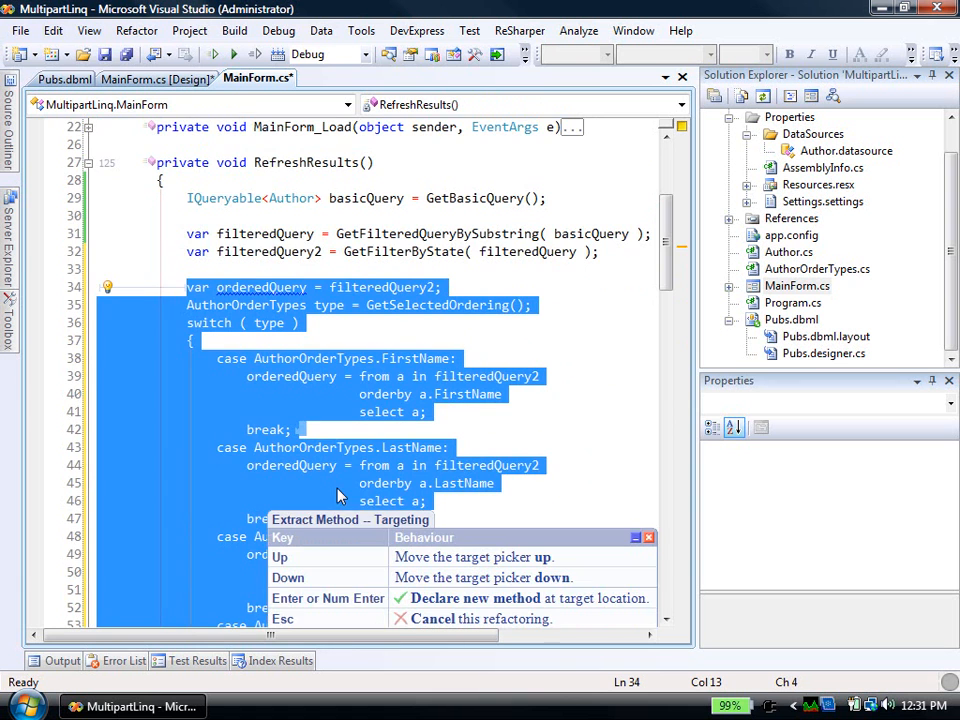
Review the extracted GetOrderedQuery method and the filter chain in RefreshResults.
scroll("down", 3)
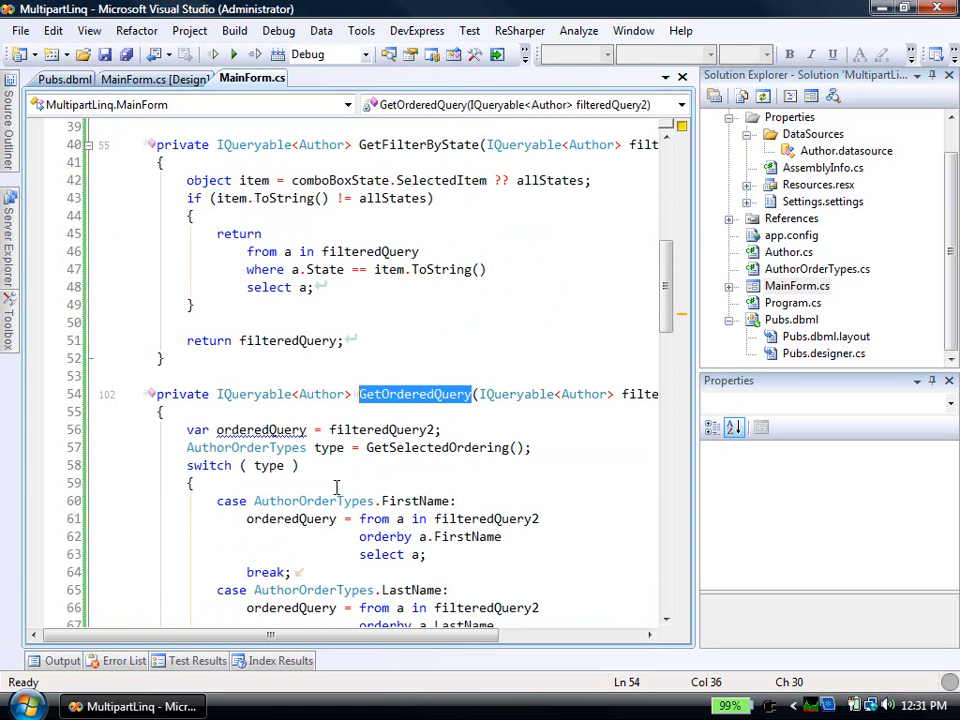
mouse_move(261, 429)
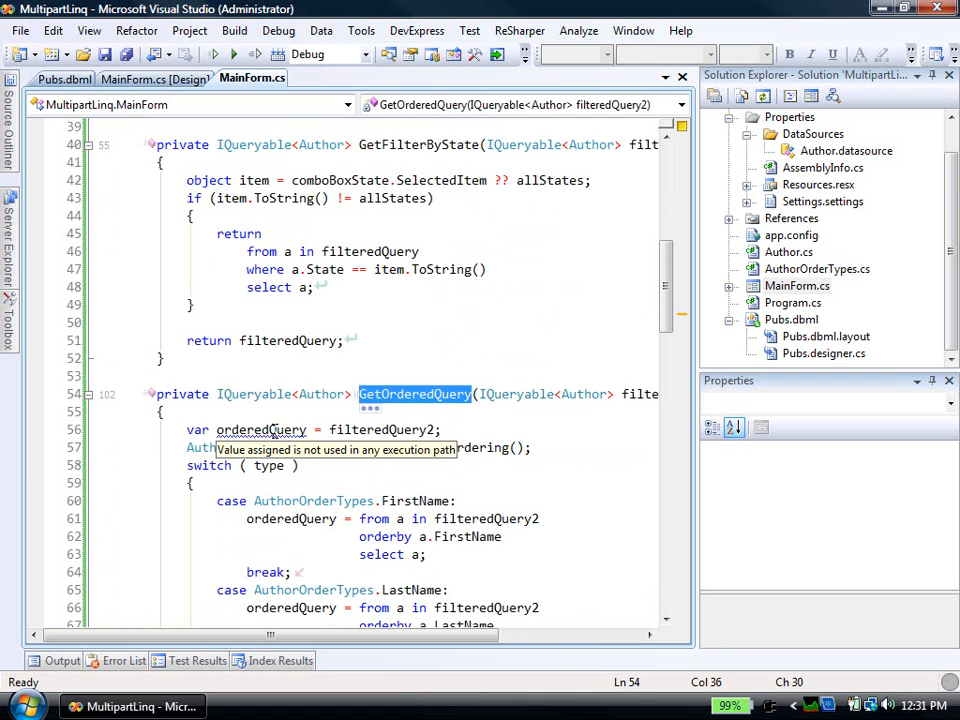
scroll("down", 3)
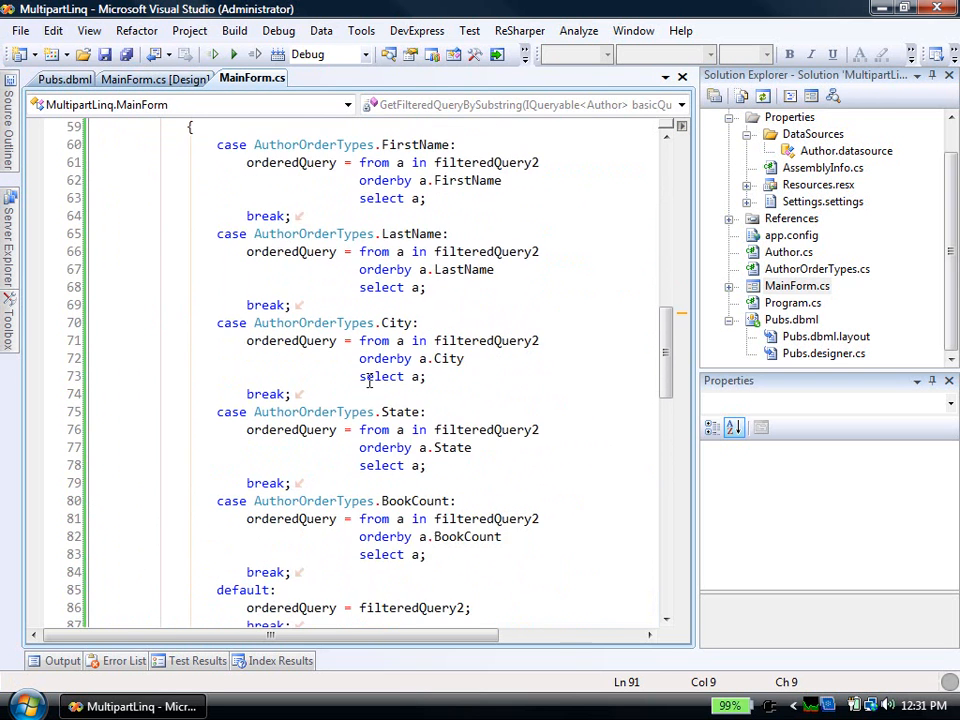
scroll("up", 3)
type("var filteredQuery2 = GetFilterByState( filteredQuery );")
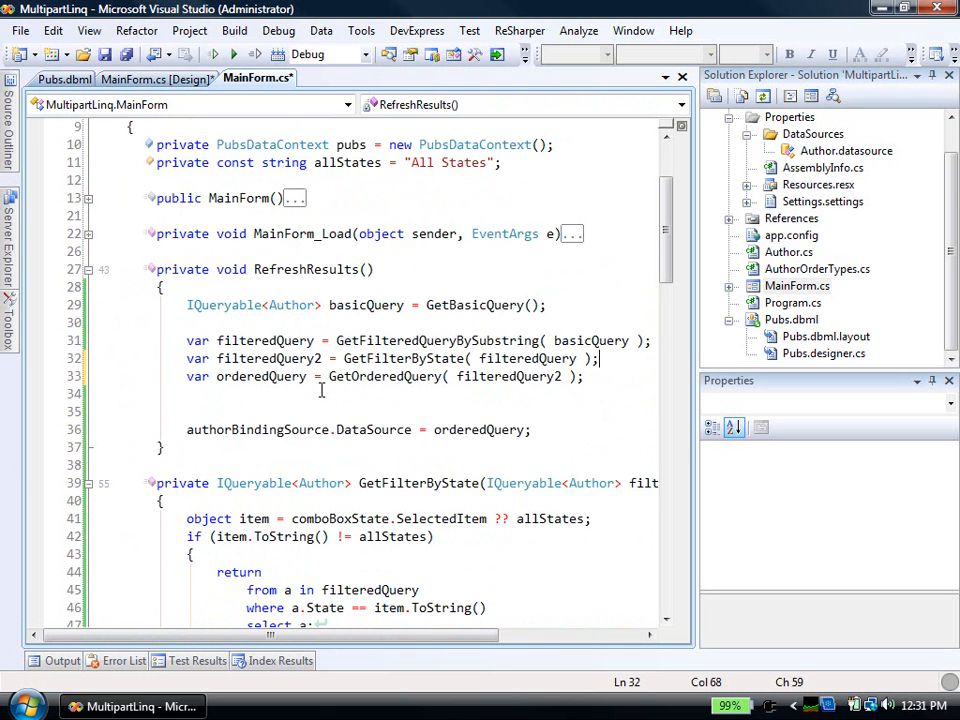
double_click(265, 340)
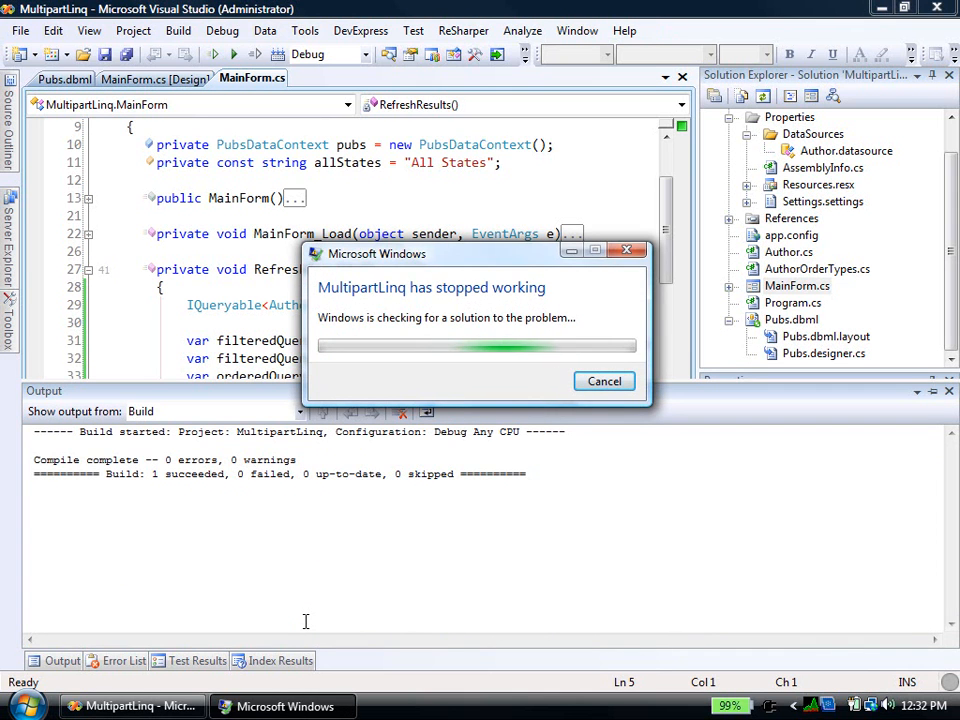
Dismiss the crash report and read the NotSupportedException on Author.BookCount.
left_click(603, 381)
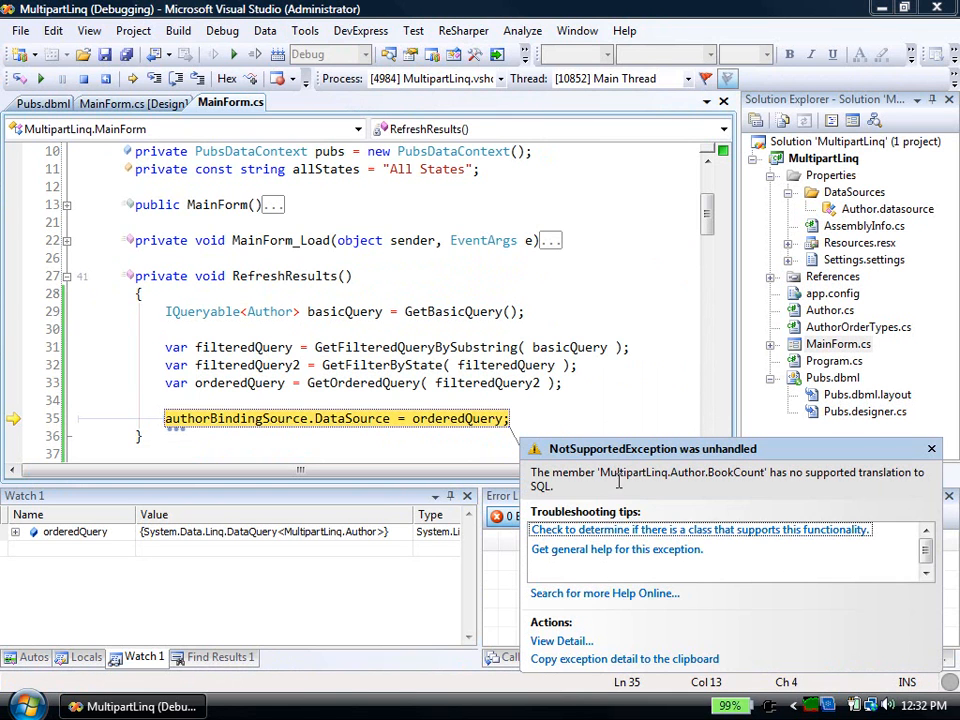
mouse_move(630, 477)
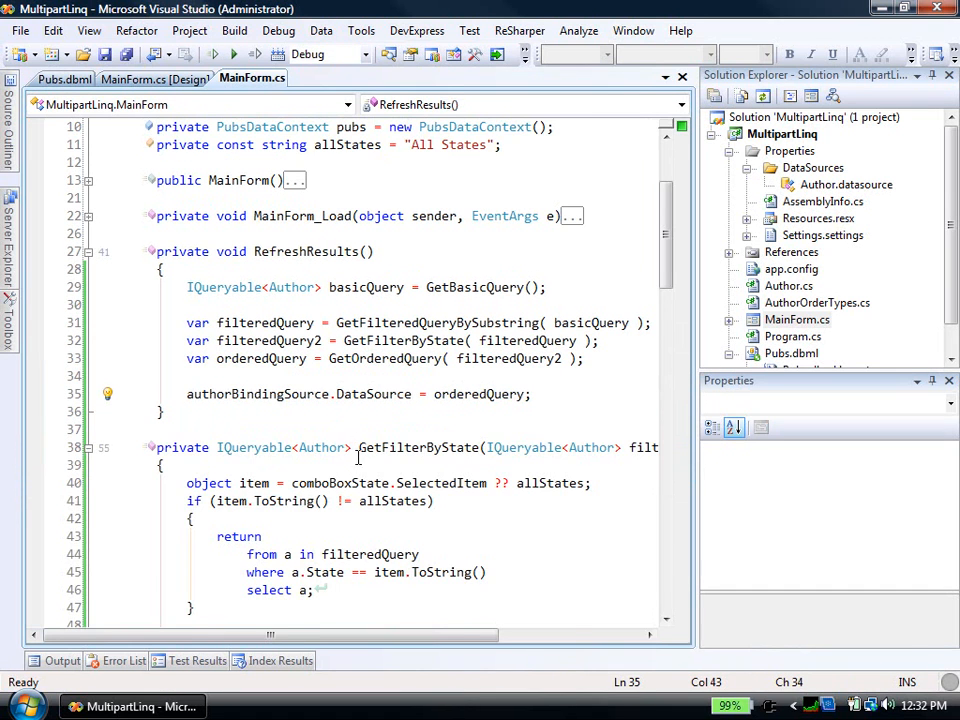
scroll("down", 3)
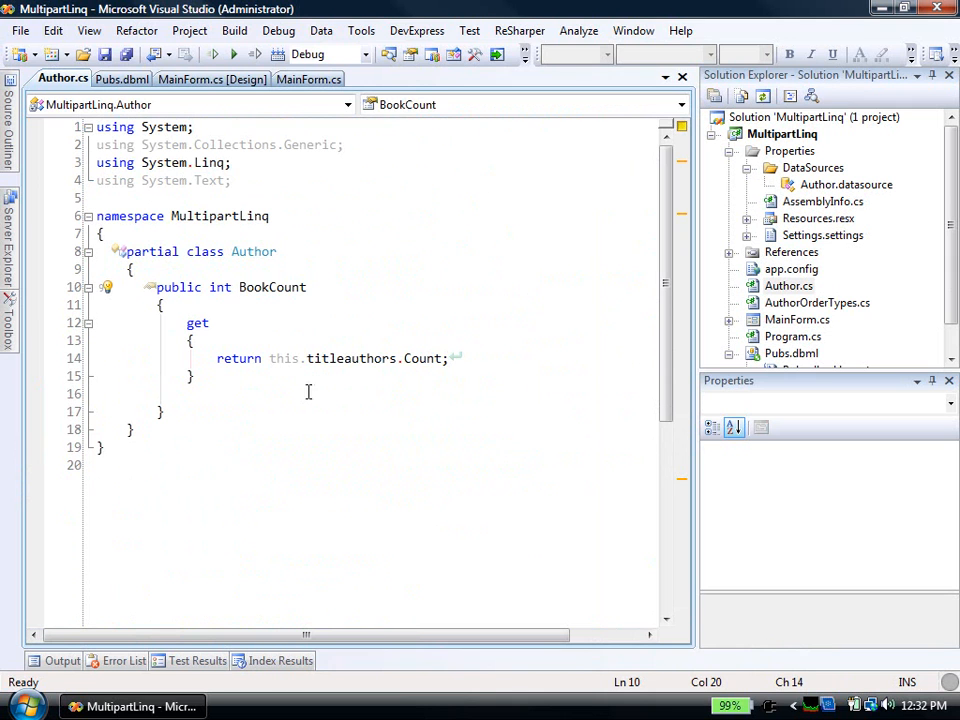
mouse_move(424, 358)
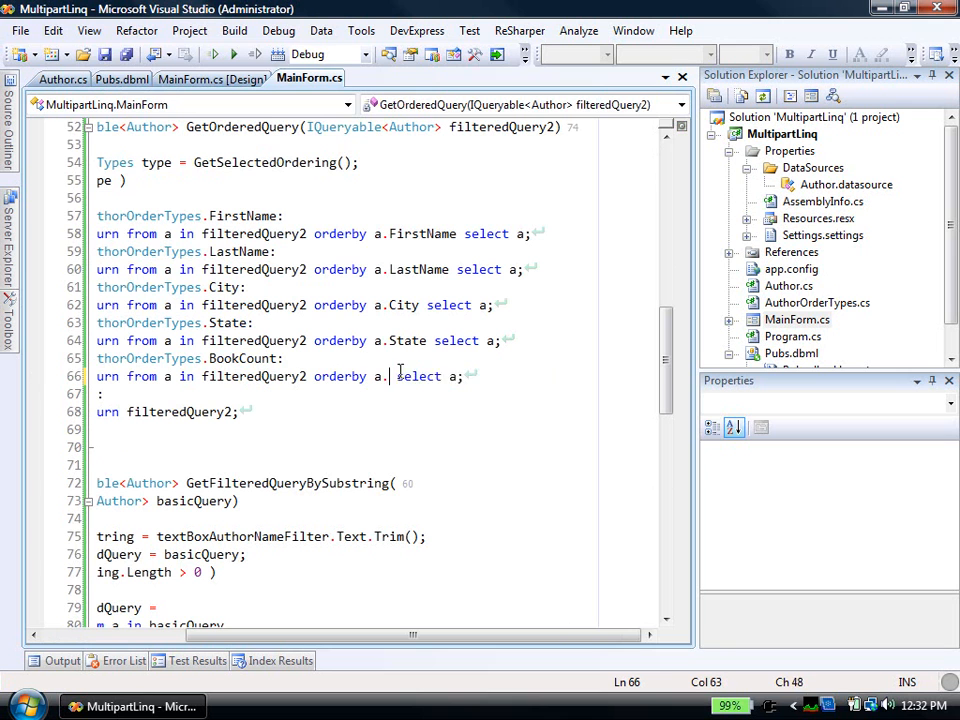
Order the BookCount case by a.titleauthors.Count, cancelling the Create Unit Tests dialog.
type(".")
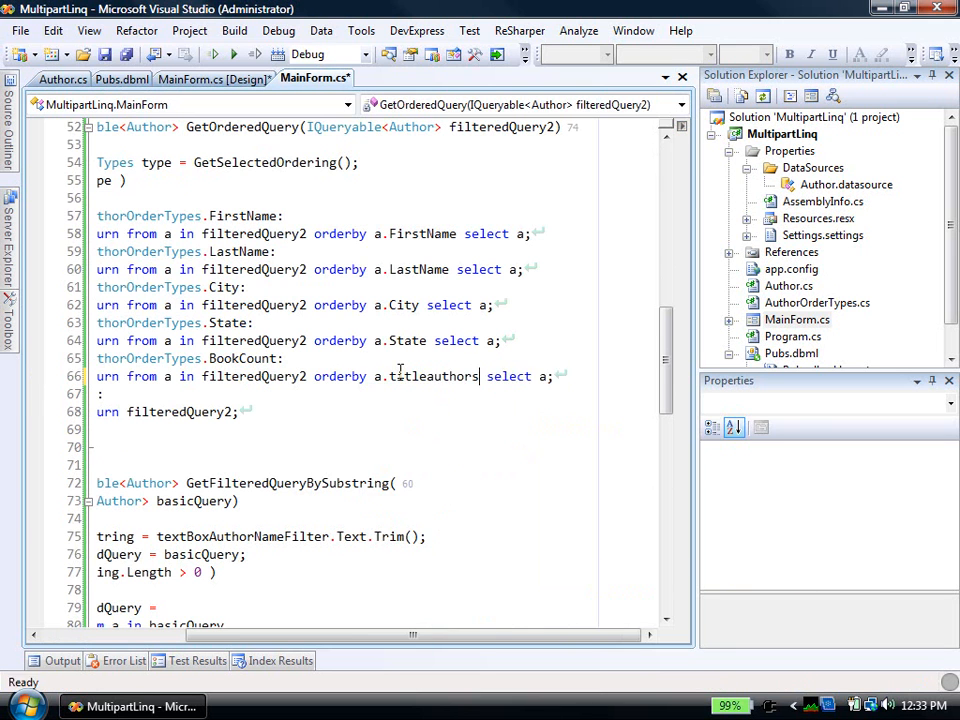
type(".")
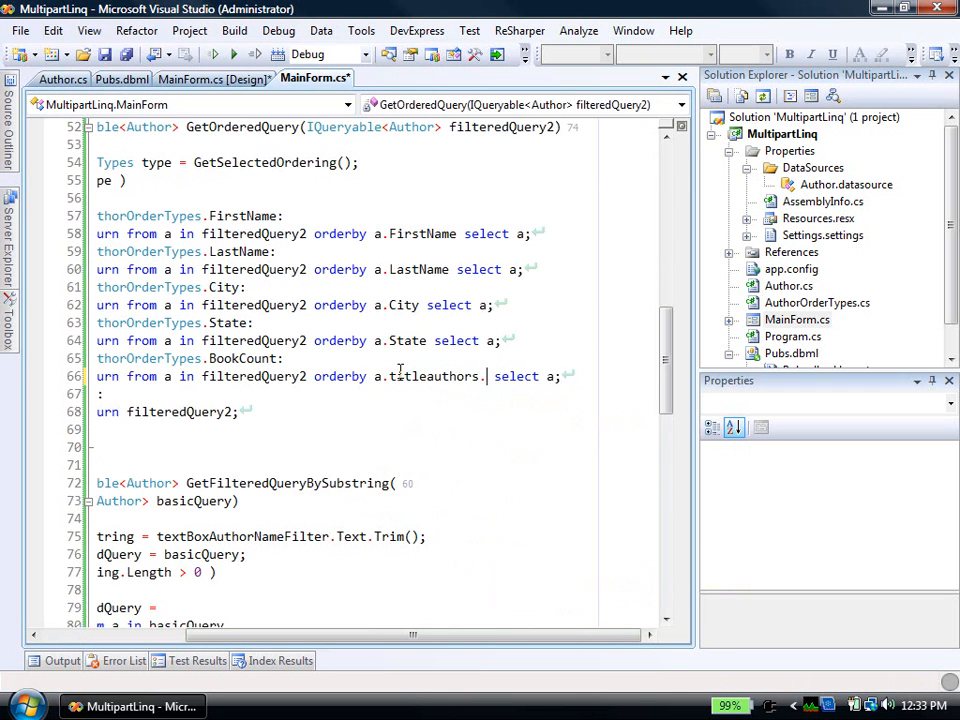
mouse_move(400, 375)
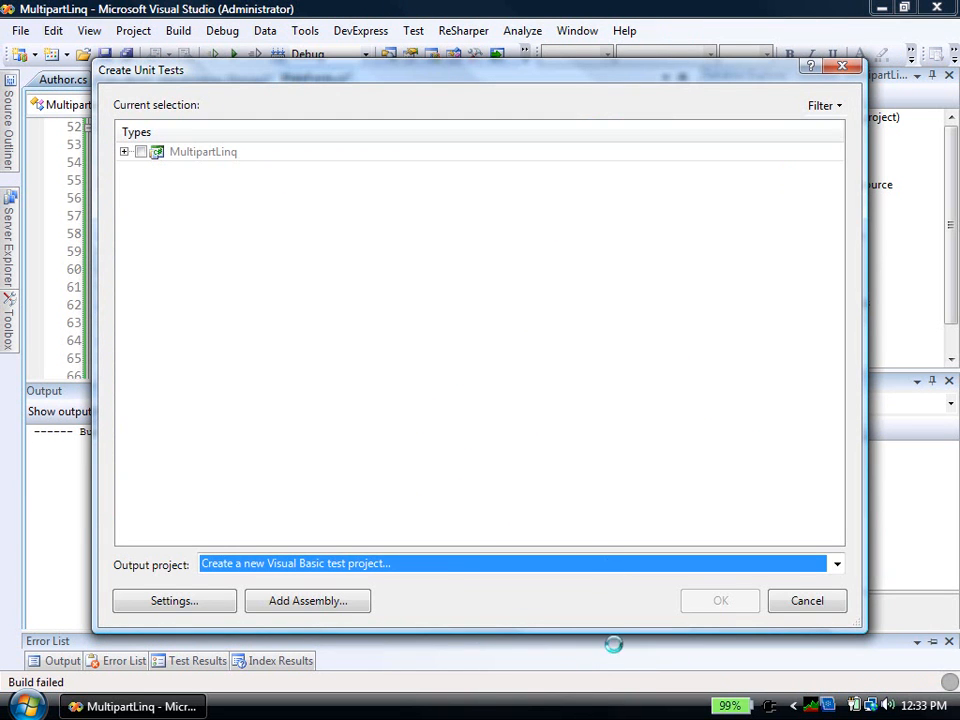
left_click(806, 600)
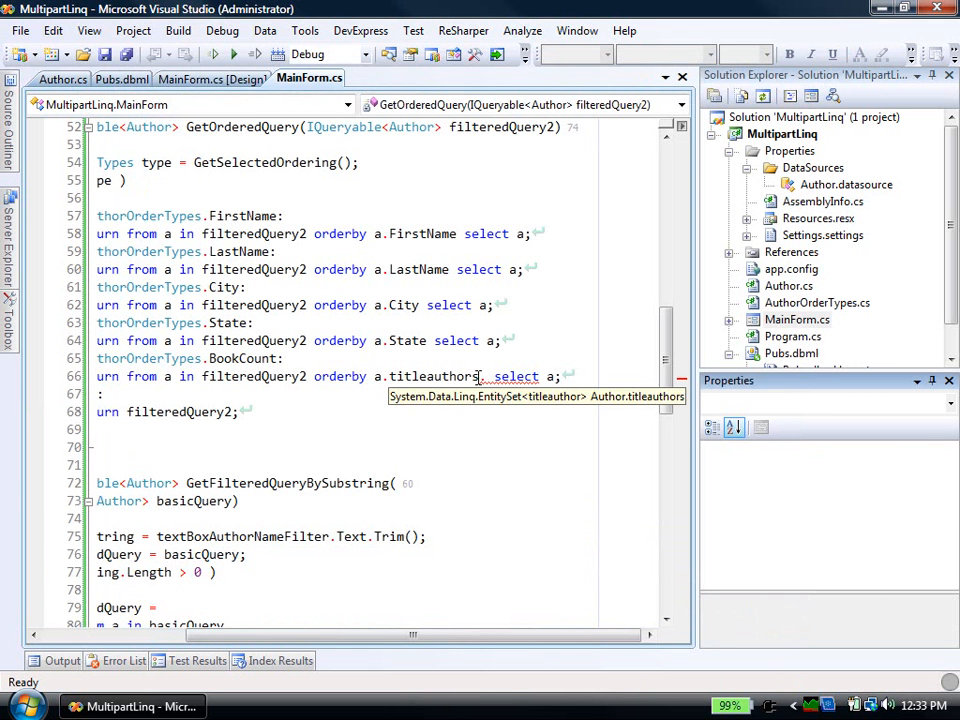
type("C")
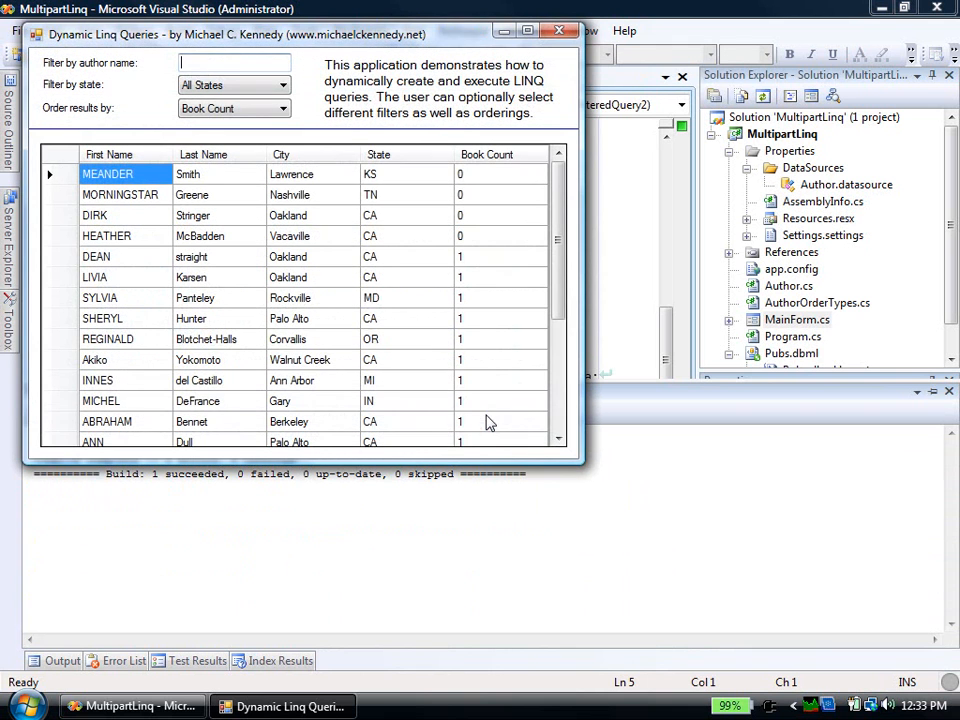
Filter the author grid to state CA and names containing 'e'.
scroll("down", 3)
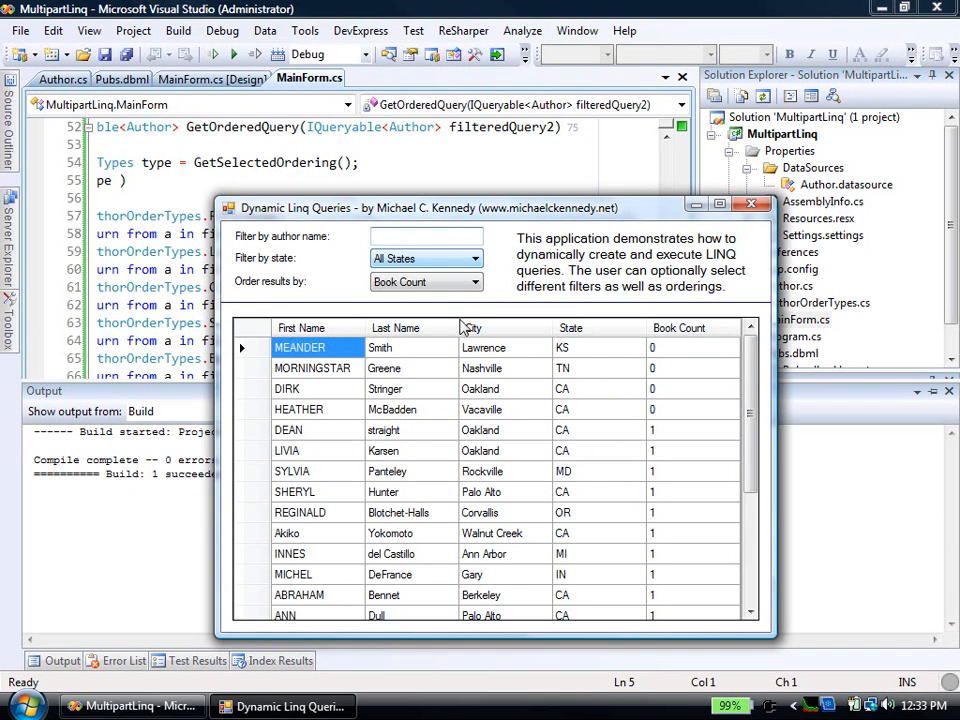
left_click(733, 204)
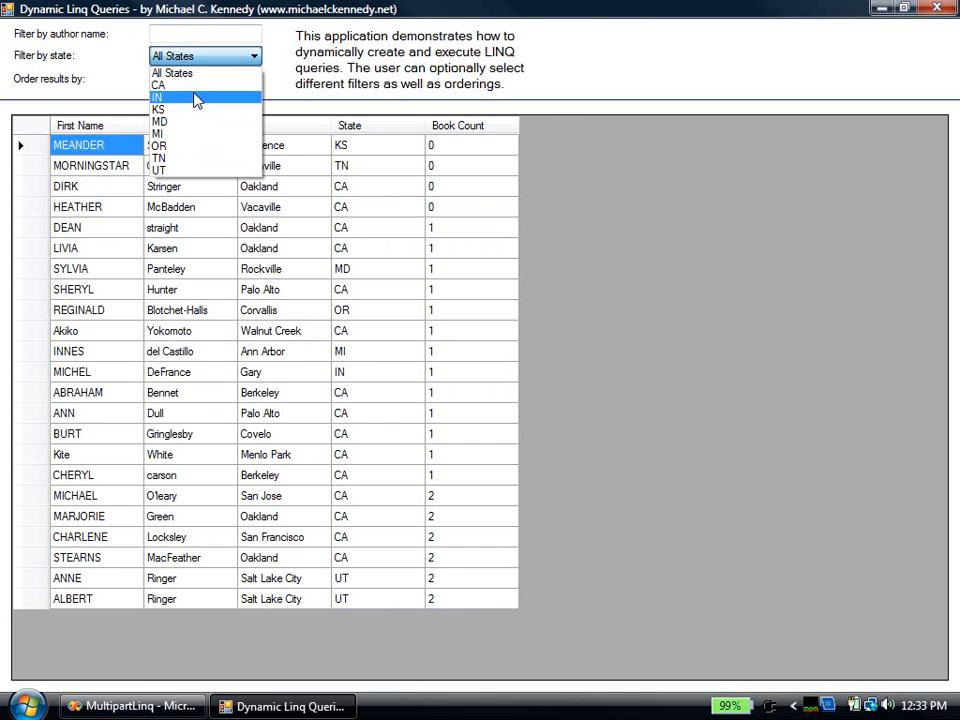
left_click(158, 84)
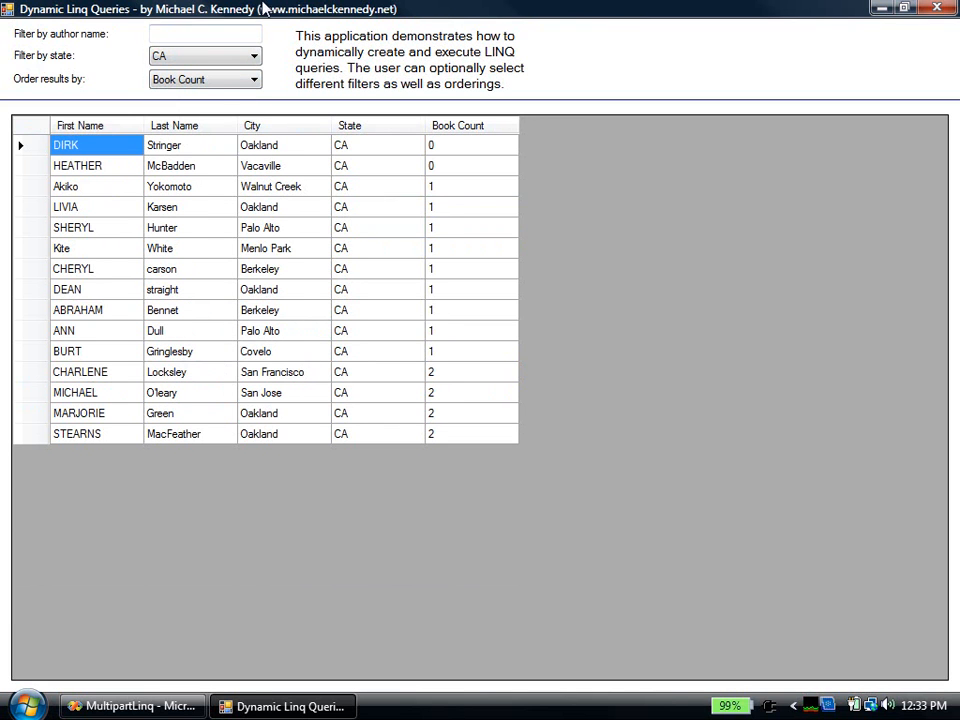
type("e")
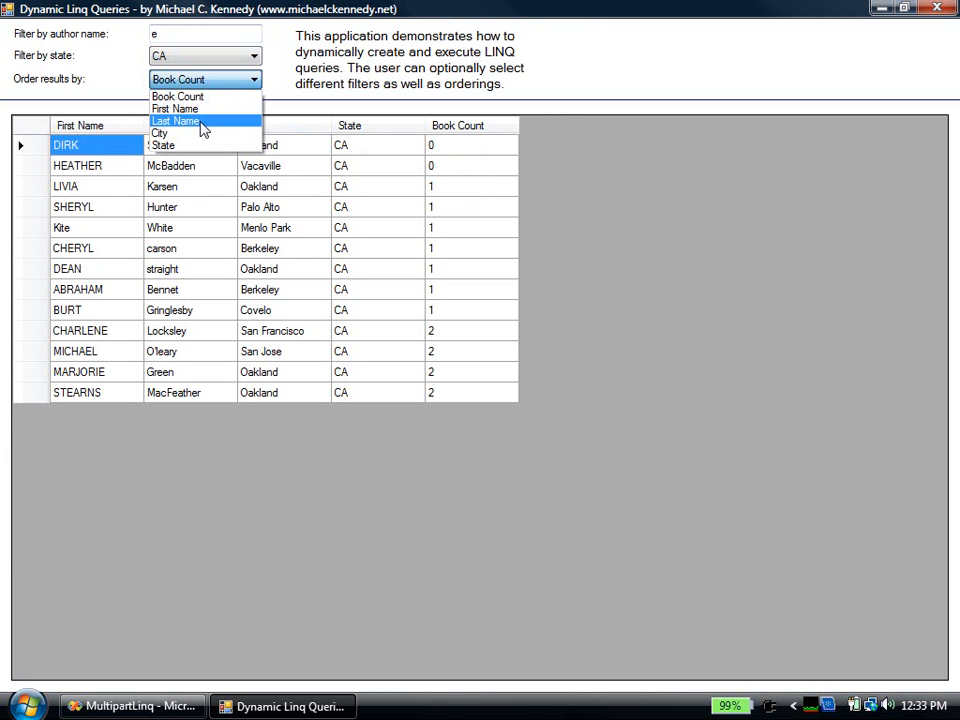
Sort the filtered authors by Last Name, then by City.
left_click(175, 120)
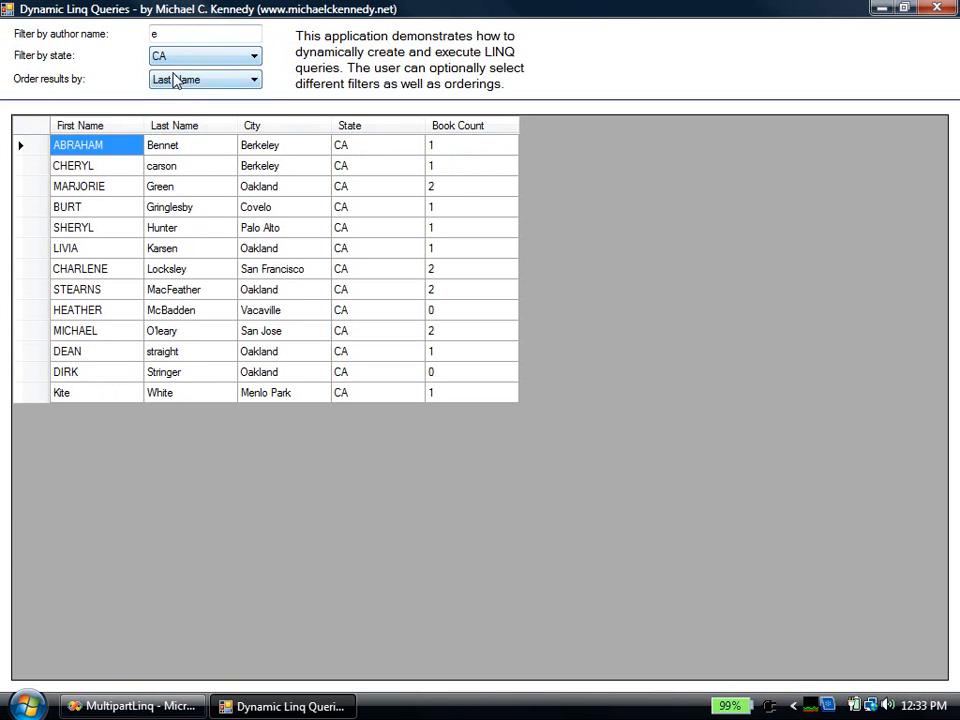
left_click(204, 79)
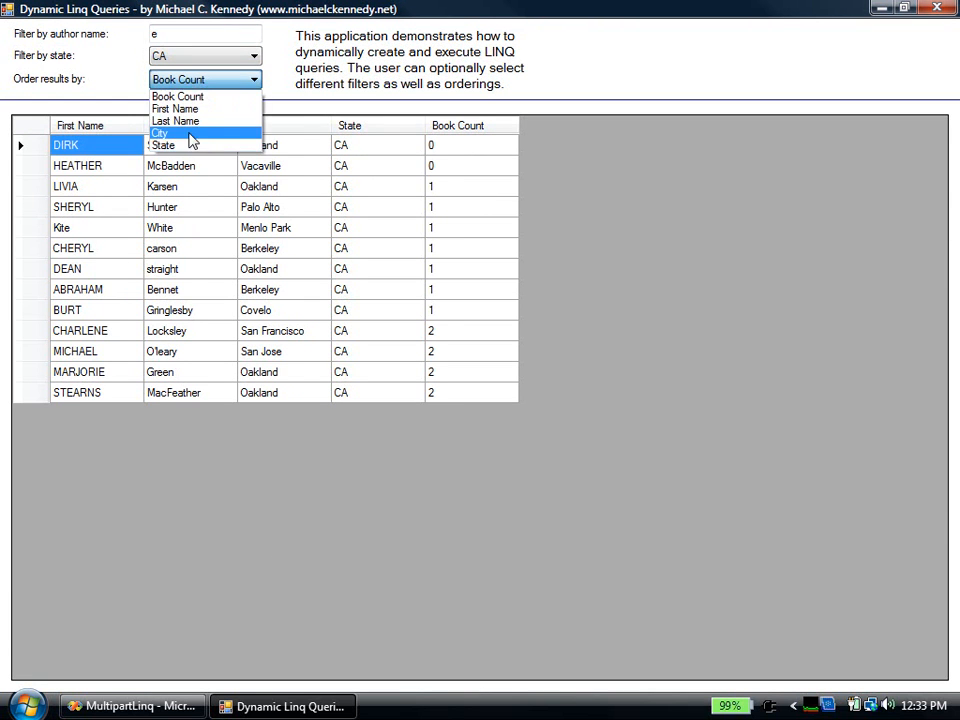
left_click(160, 133)
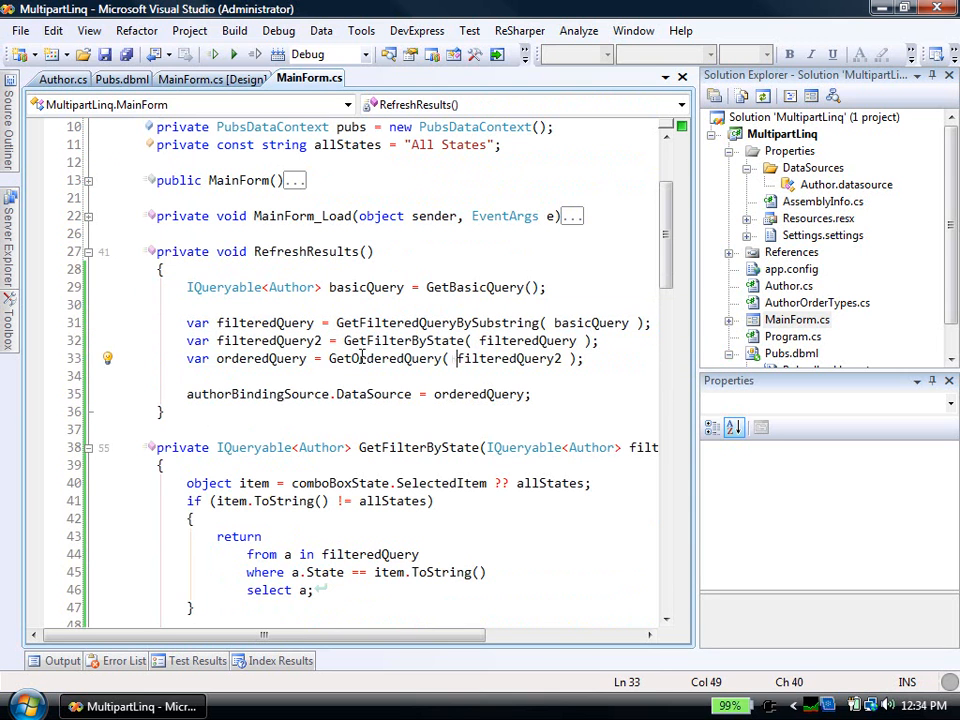
Select the orderedQuery variable to add it to the Watch window.
double_click(460, 393)
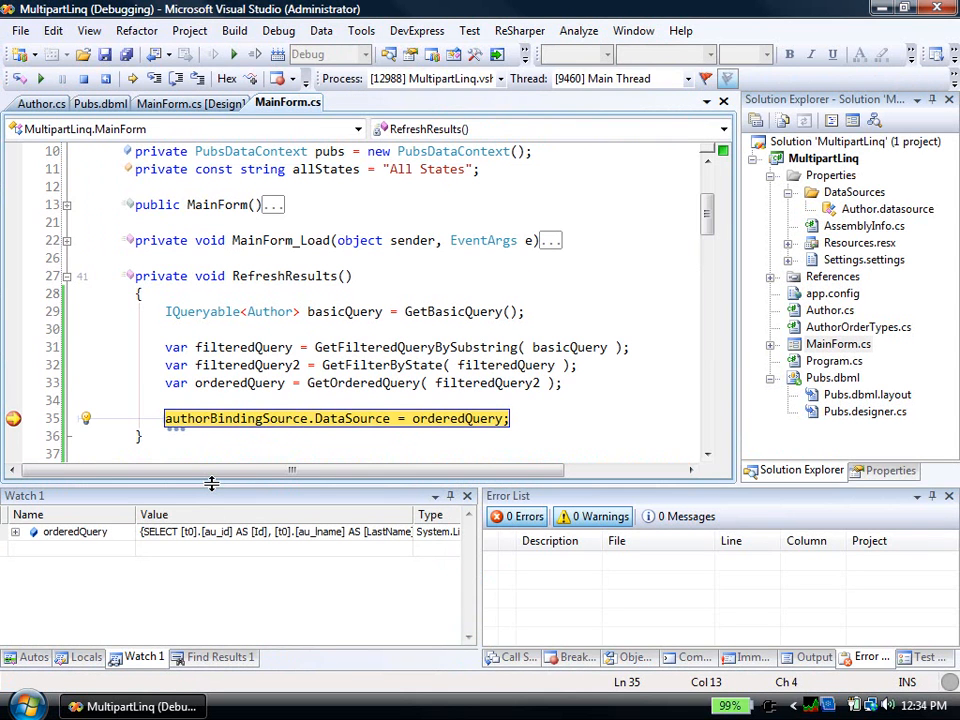
mouse_move(210, 490)
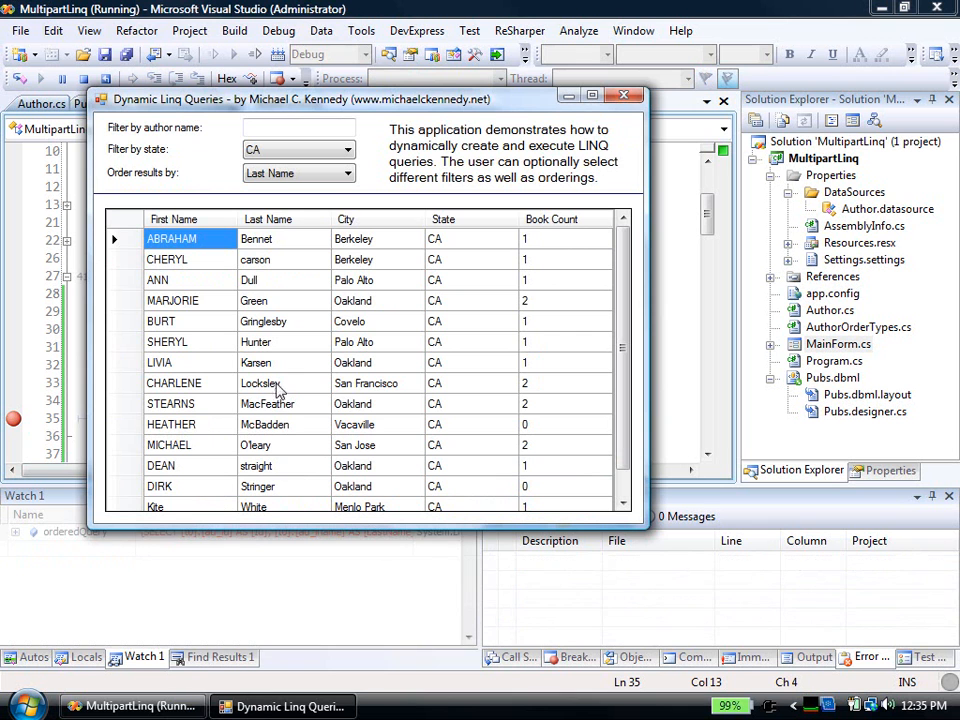
Filter CA authors by 'e' sorted by last name, then close the app.
type("e")
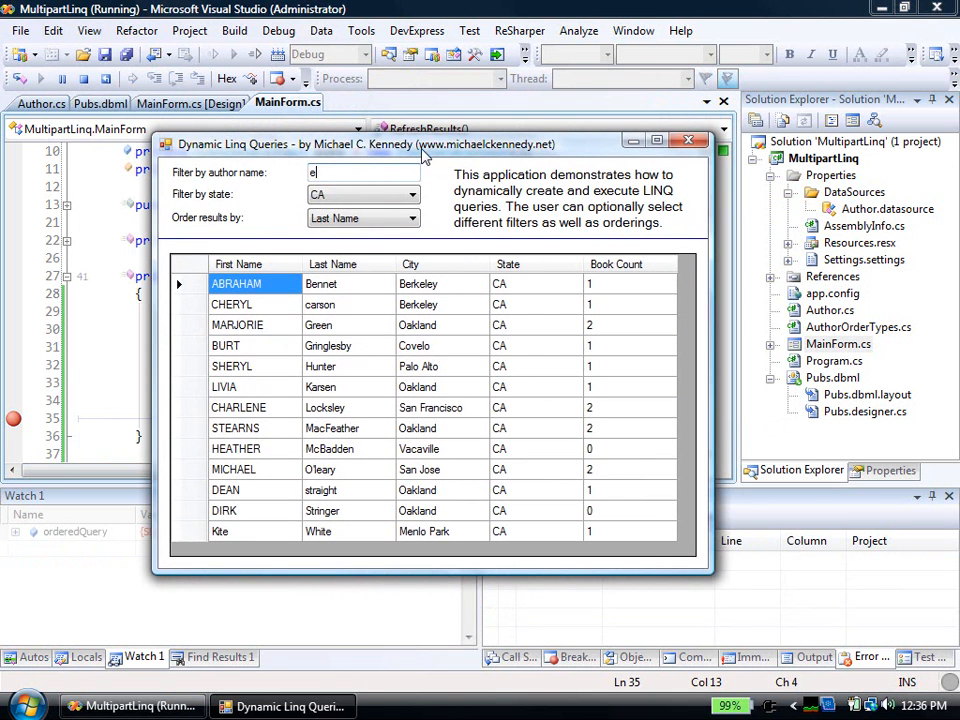
mouse_move(530, 150)
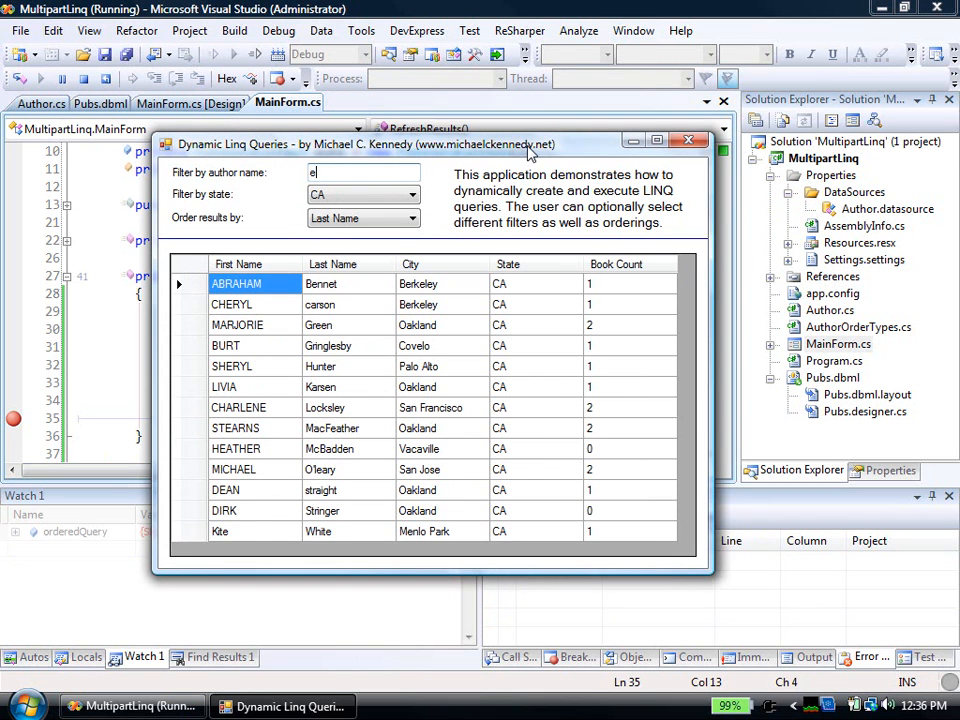
mouse_move(535, 157)
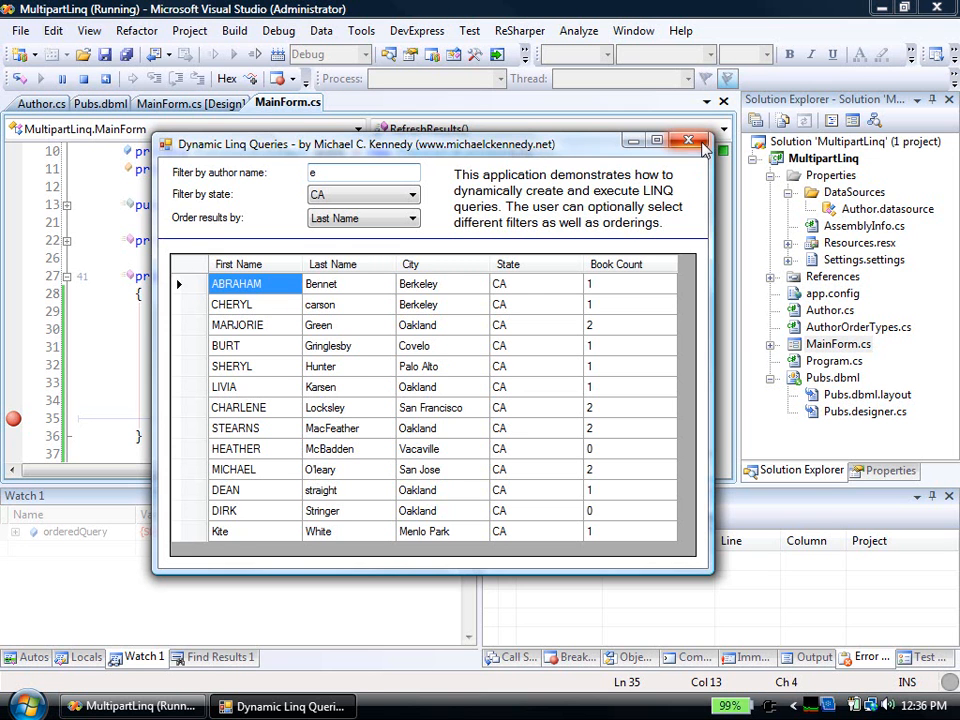
left_click(688, 140)
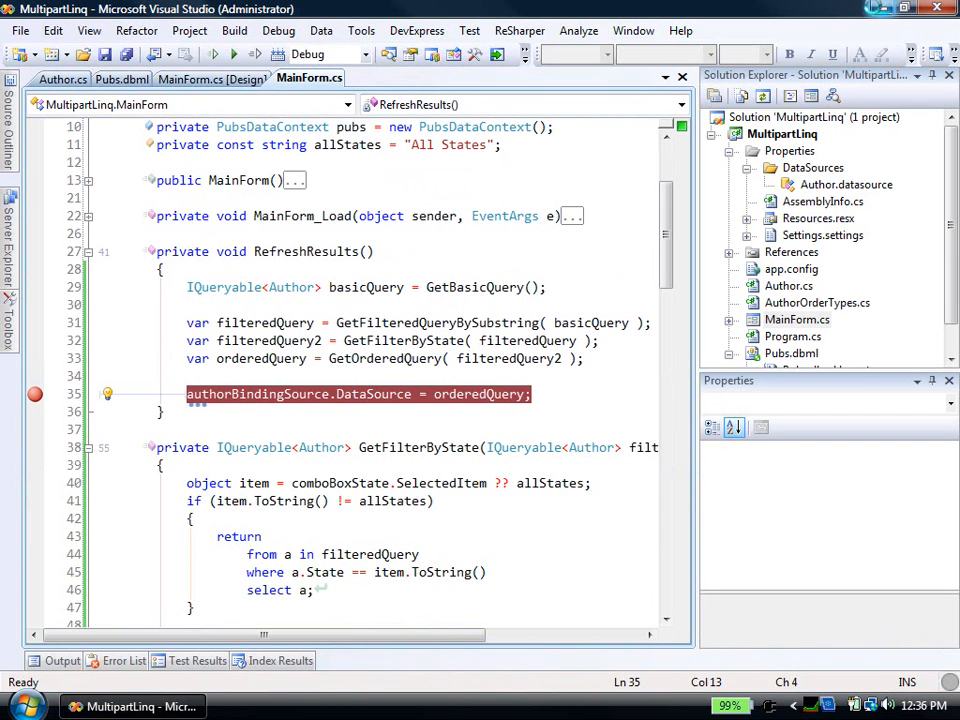